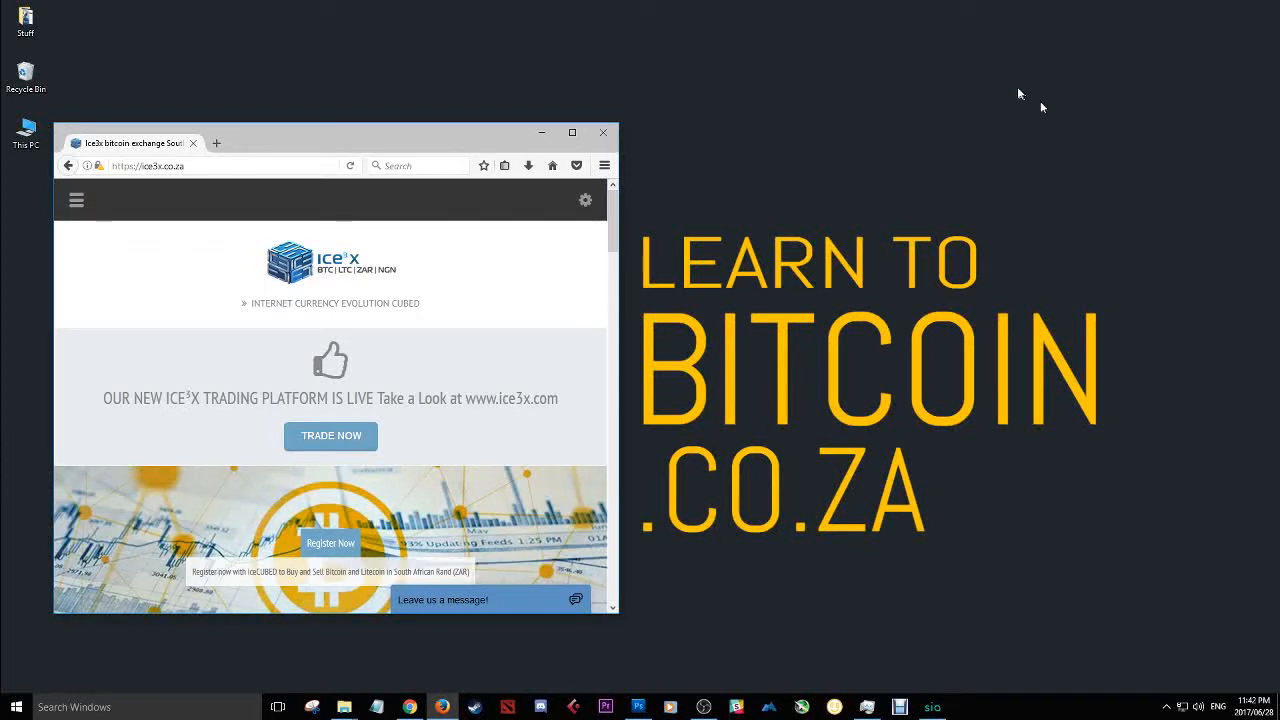
pyautogui.moveTo(570, 280)
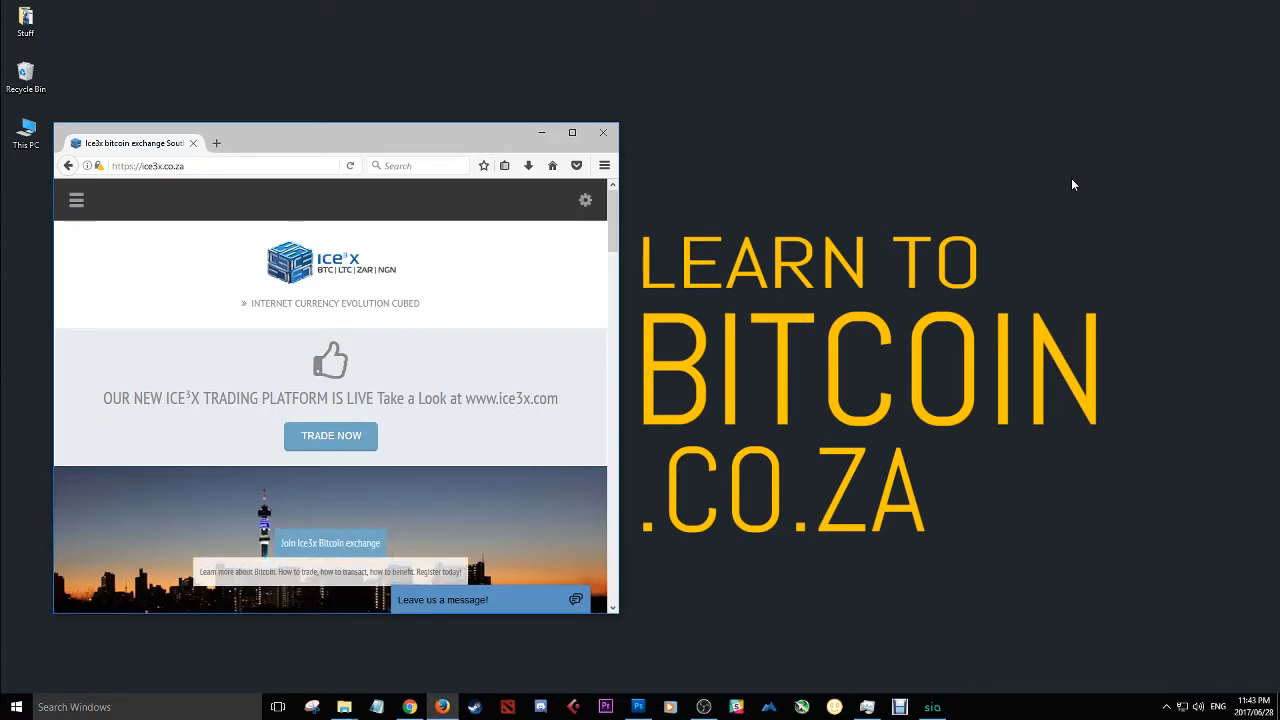
pyautogui.moveTo(397, 140)
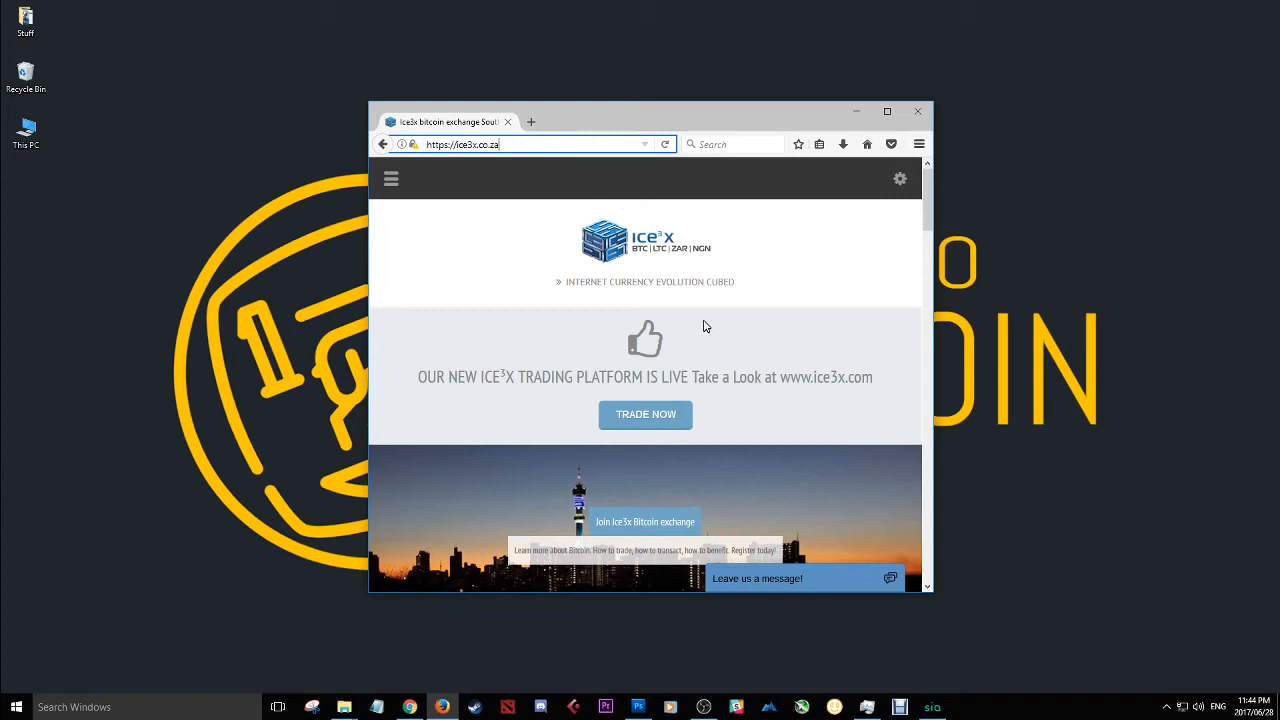
pyautogui.moveTo(708, 323)
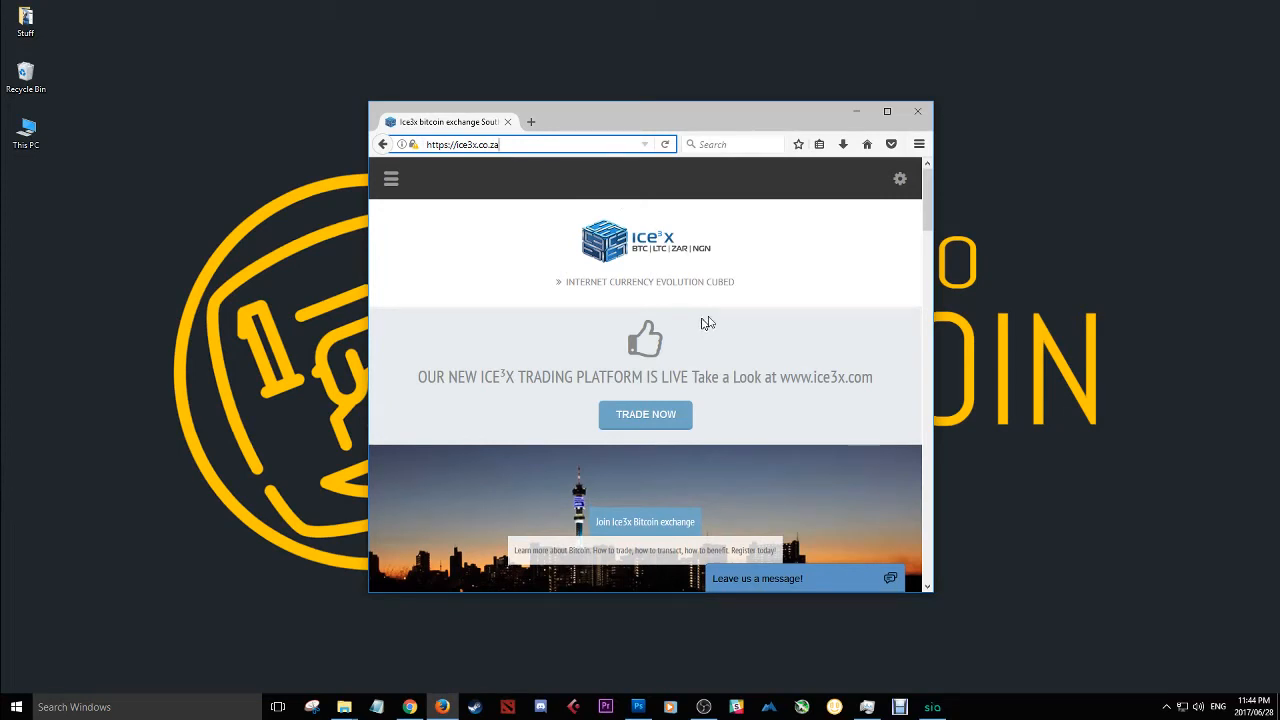
pyautogui.moveTo(829, 251)
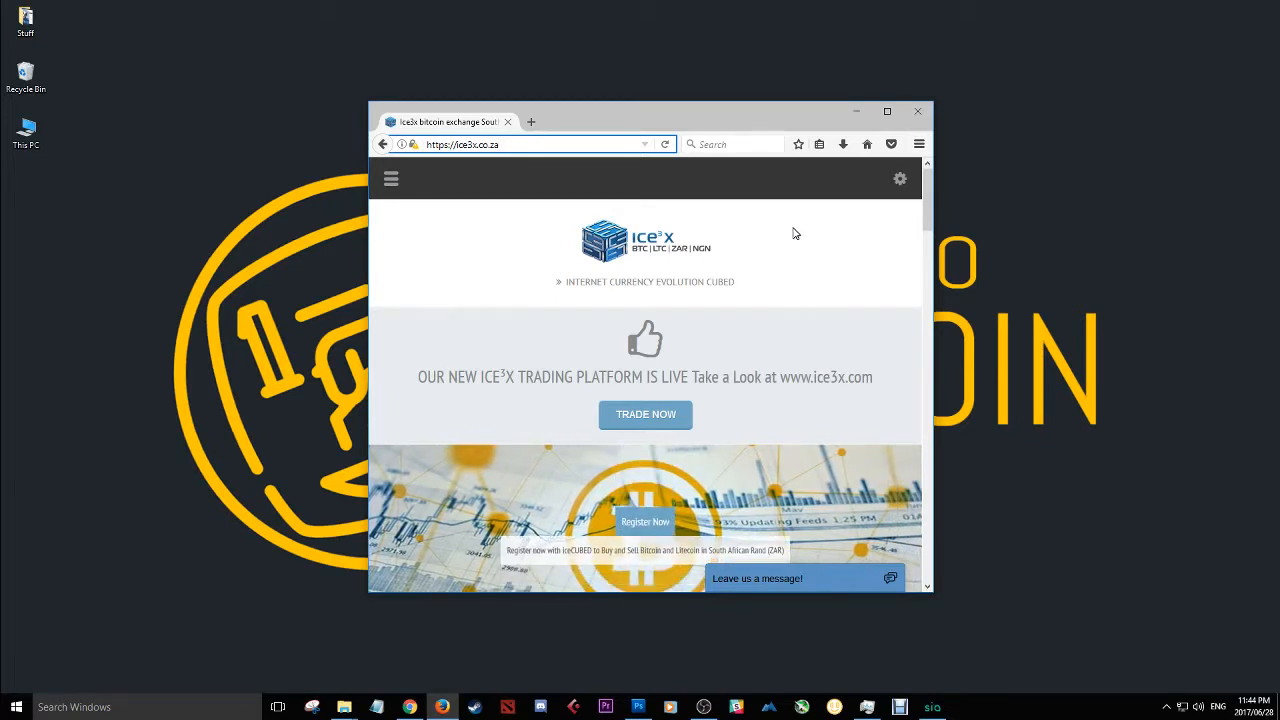
pyautogui.moveTo(690, 178)
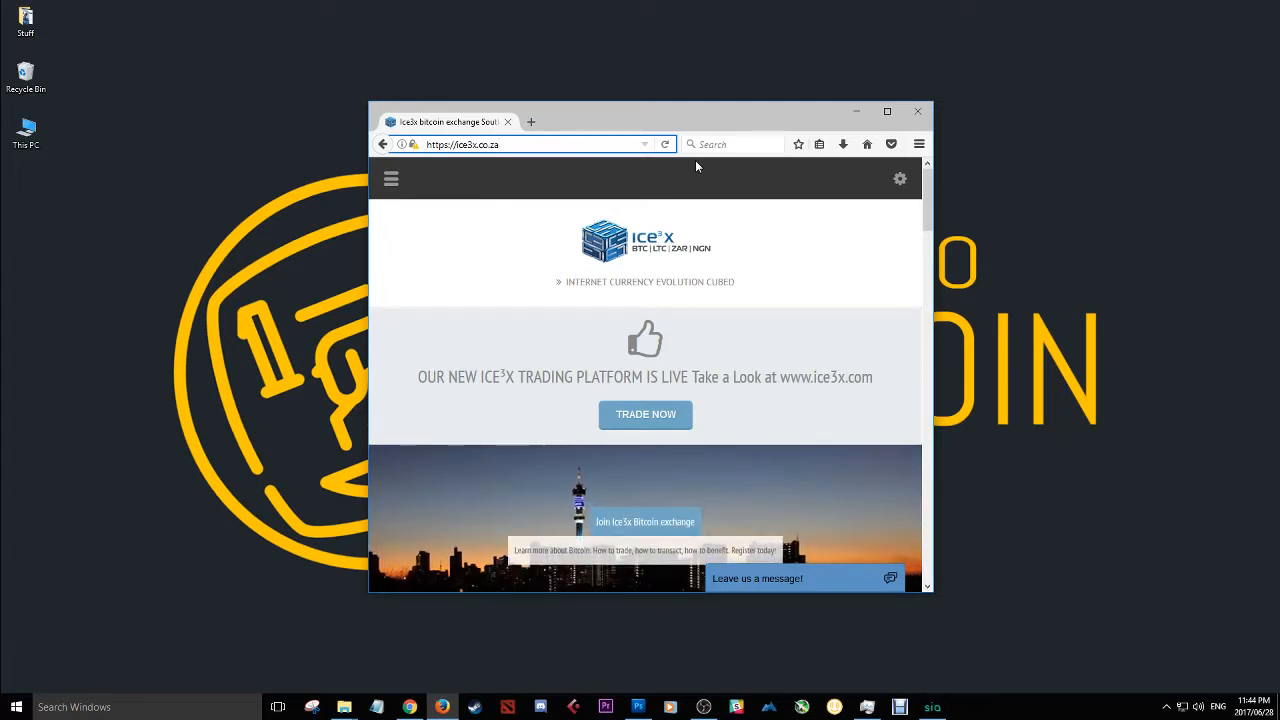
pyautogui.moveTo(691, 162)
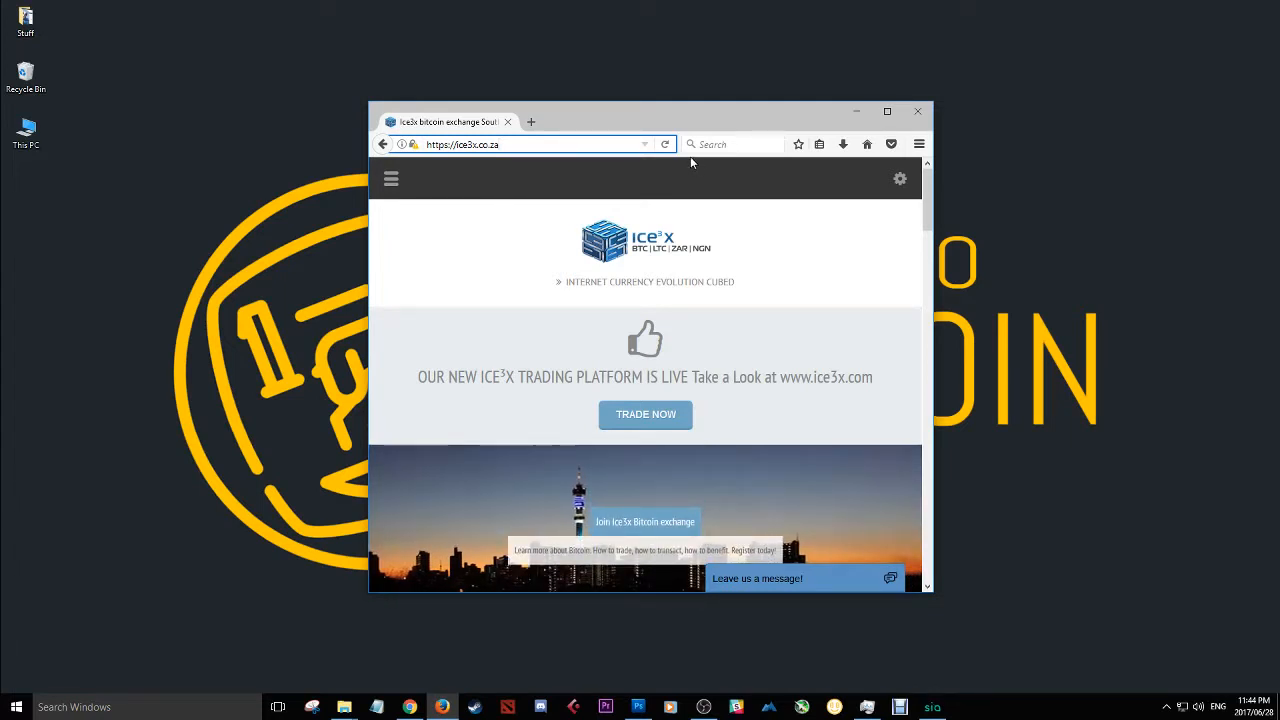
pyautogui.moveTo(770, 211)
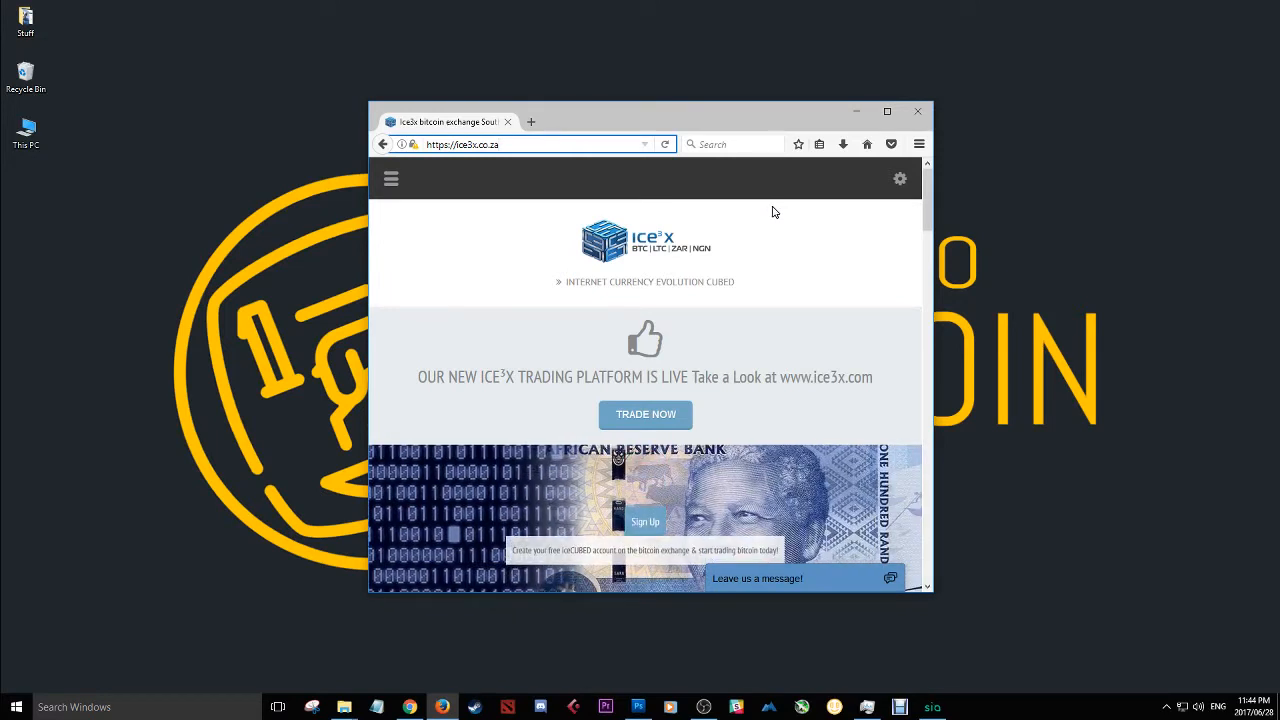
pyautogui.moveTo(625, 114)
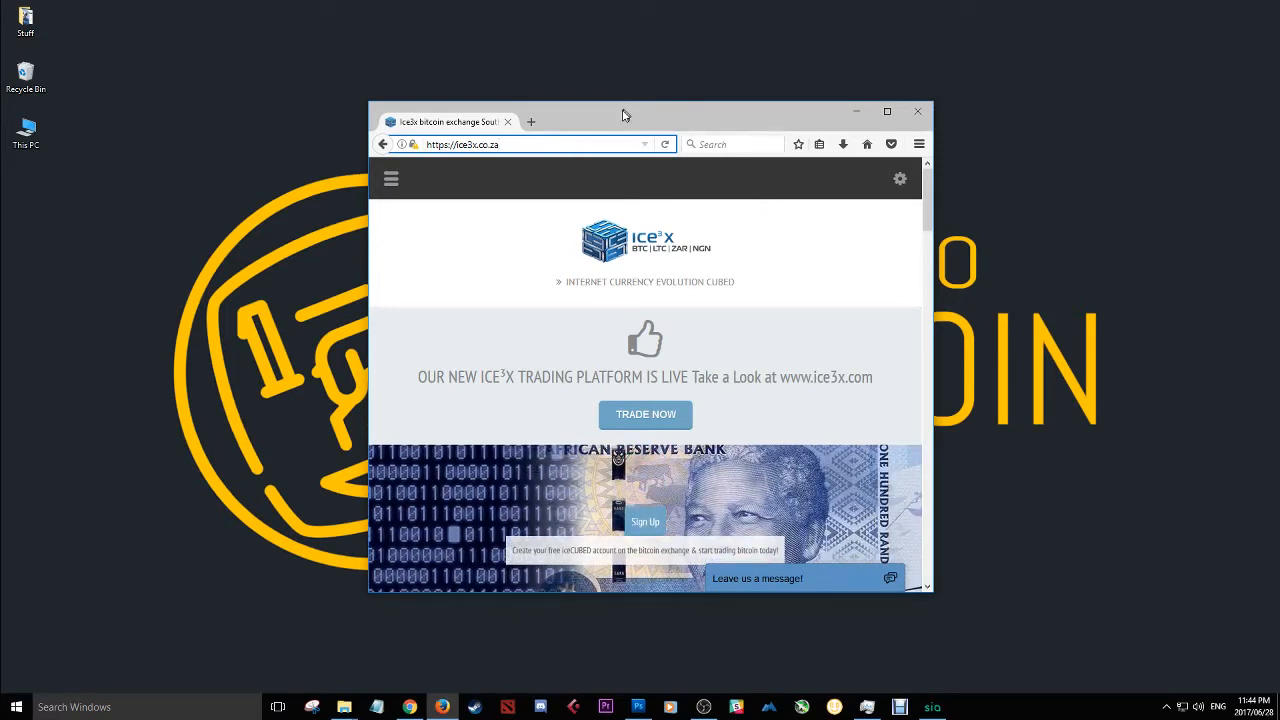
# - Maximize Firefox and follow TRADE NOW to the new ice3x.com trading platform
pyautogui.click(887, 111)
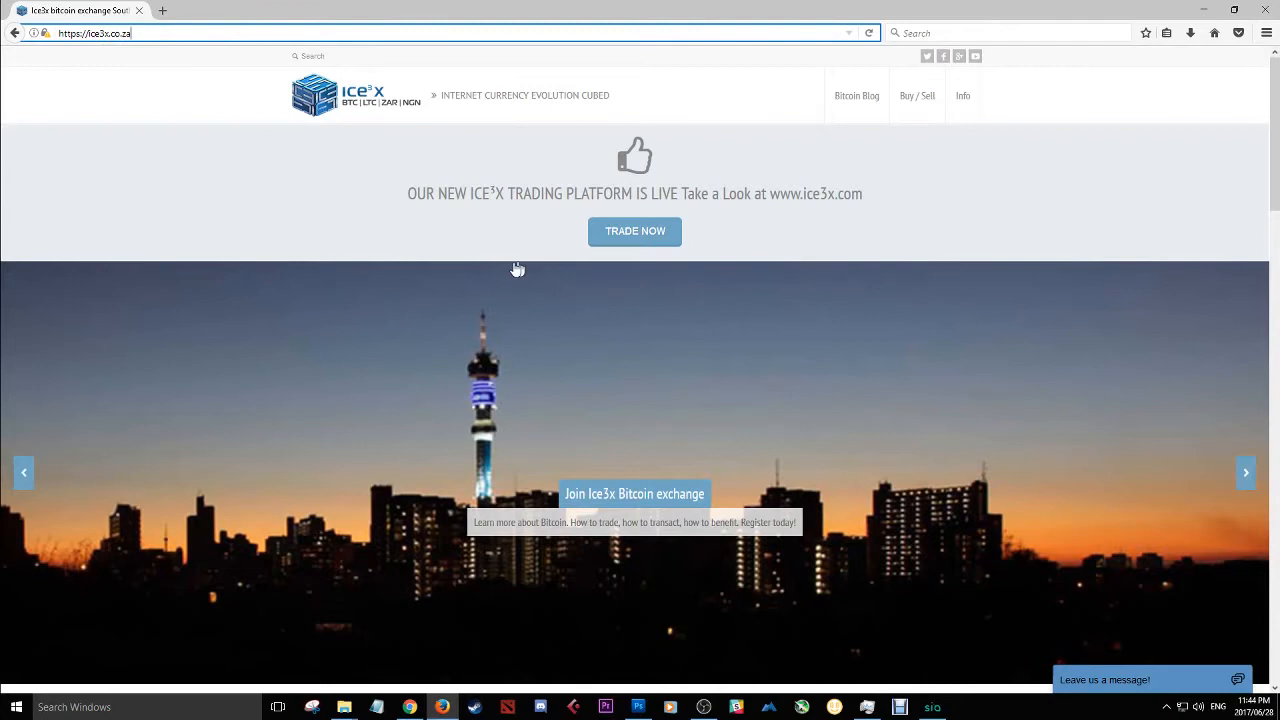
pyautogui.moveTo(471, 204)
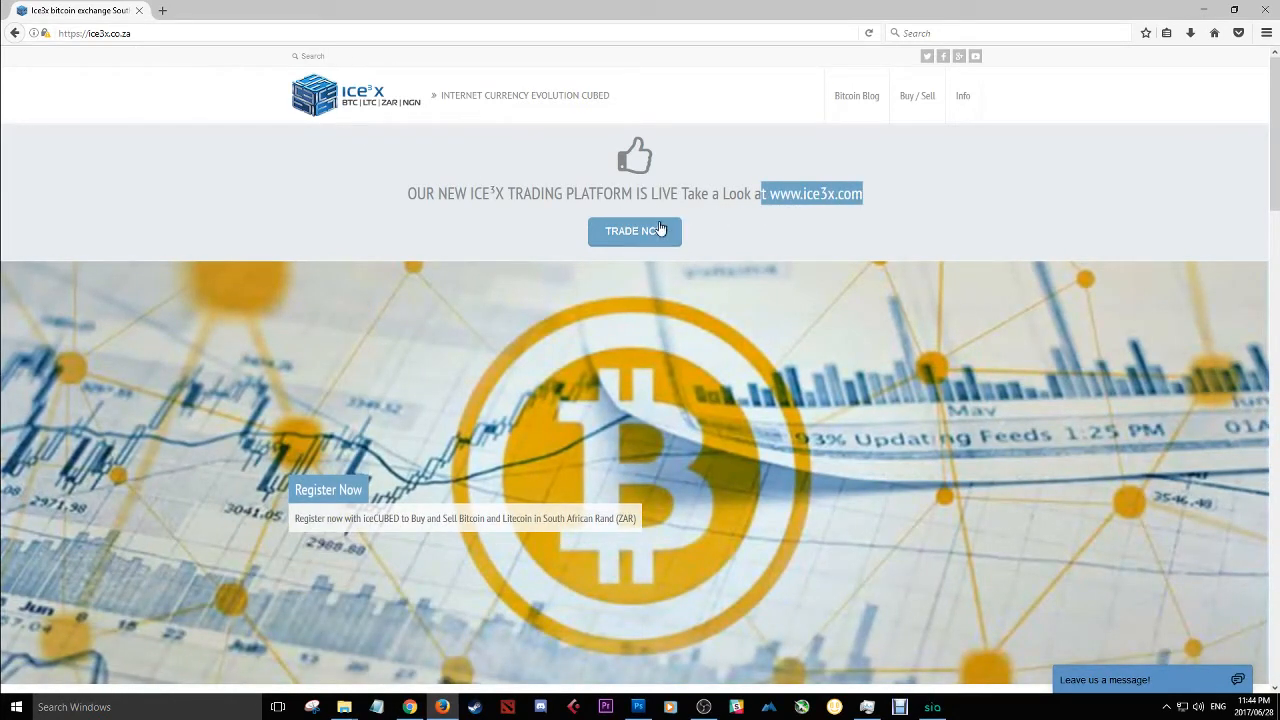
pyautogui.click(635, 231)
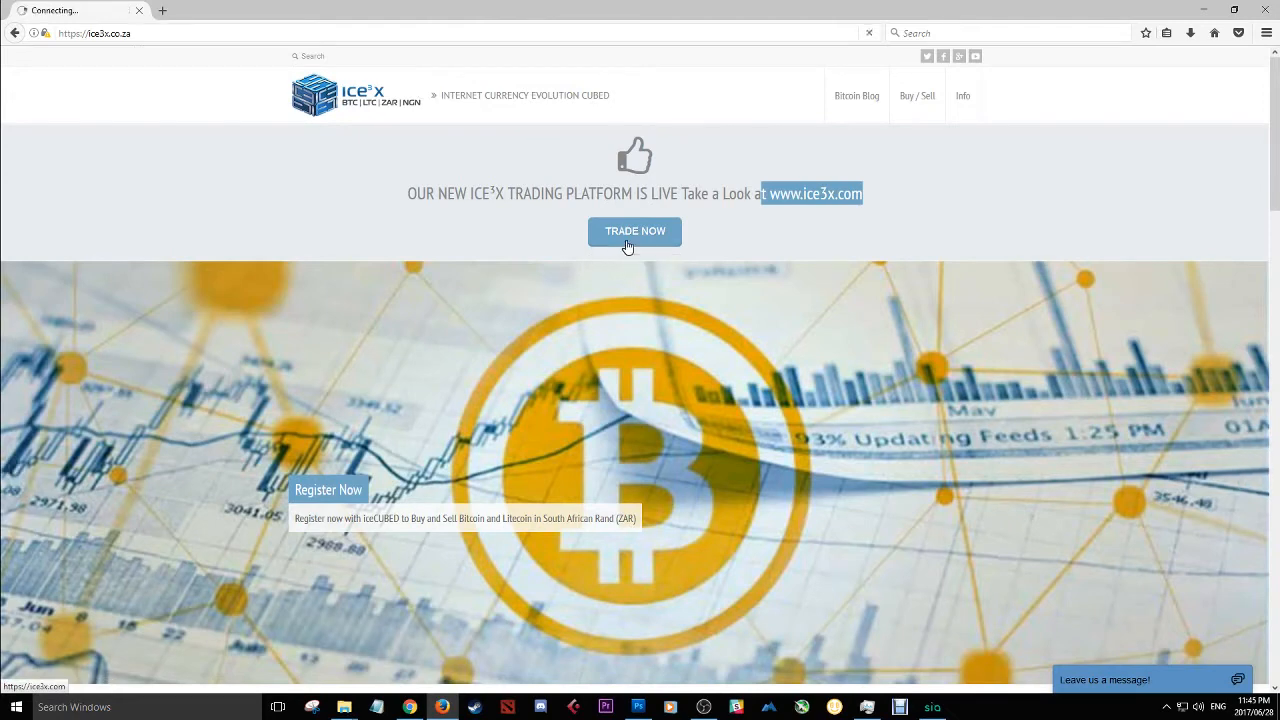
# - Switch to the LTC/ZAR market and scroll down to its chart and limit order forms
pyautogui.click(634, 231)
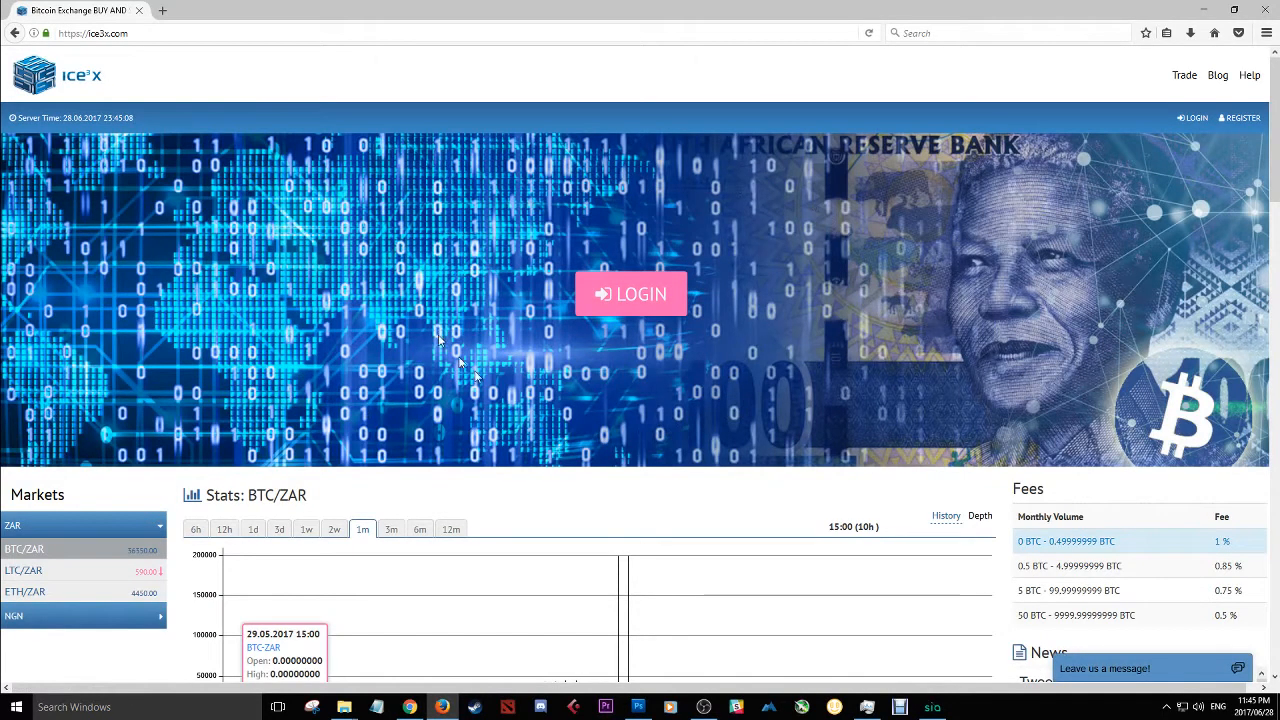
pyautogui.moveTo(440, 225)
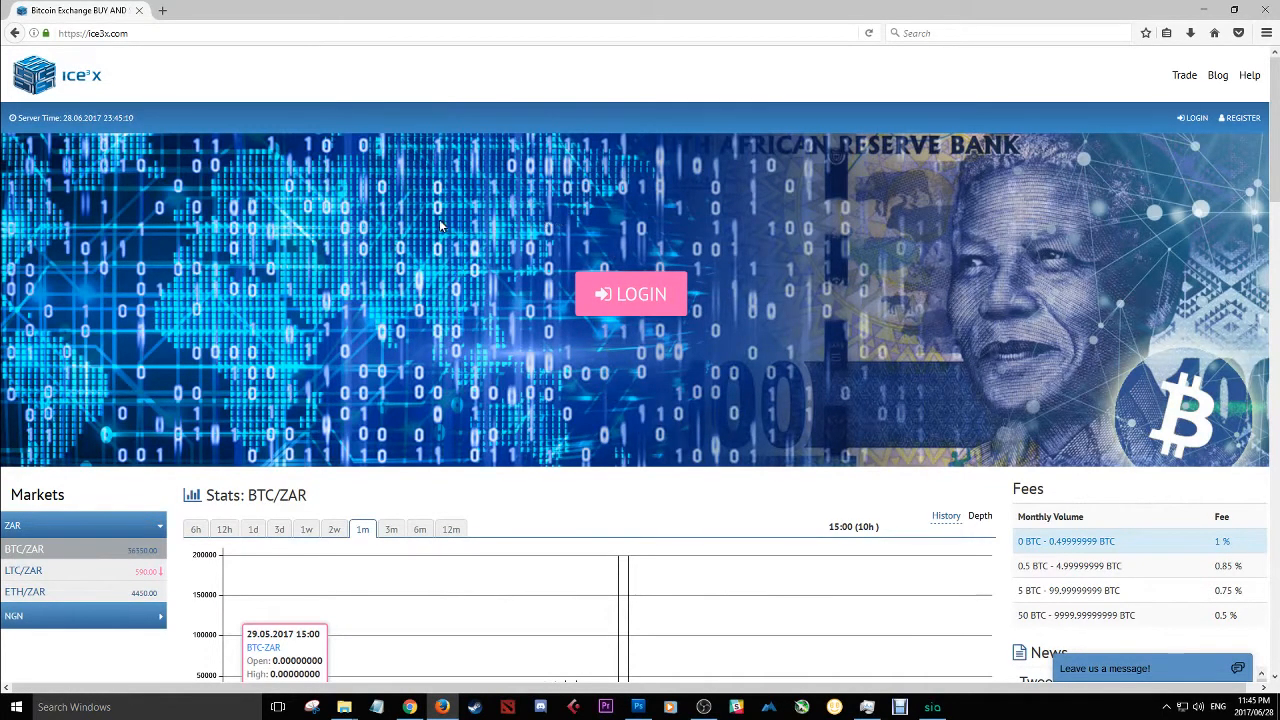
pyautogui.scroll(-3)
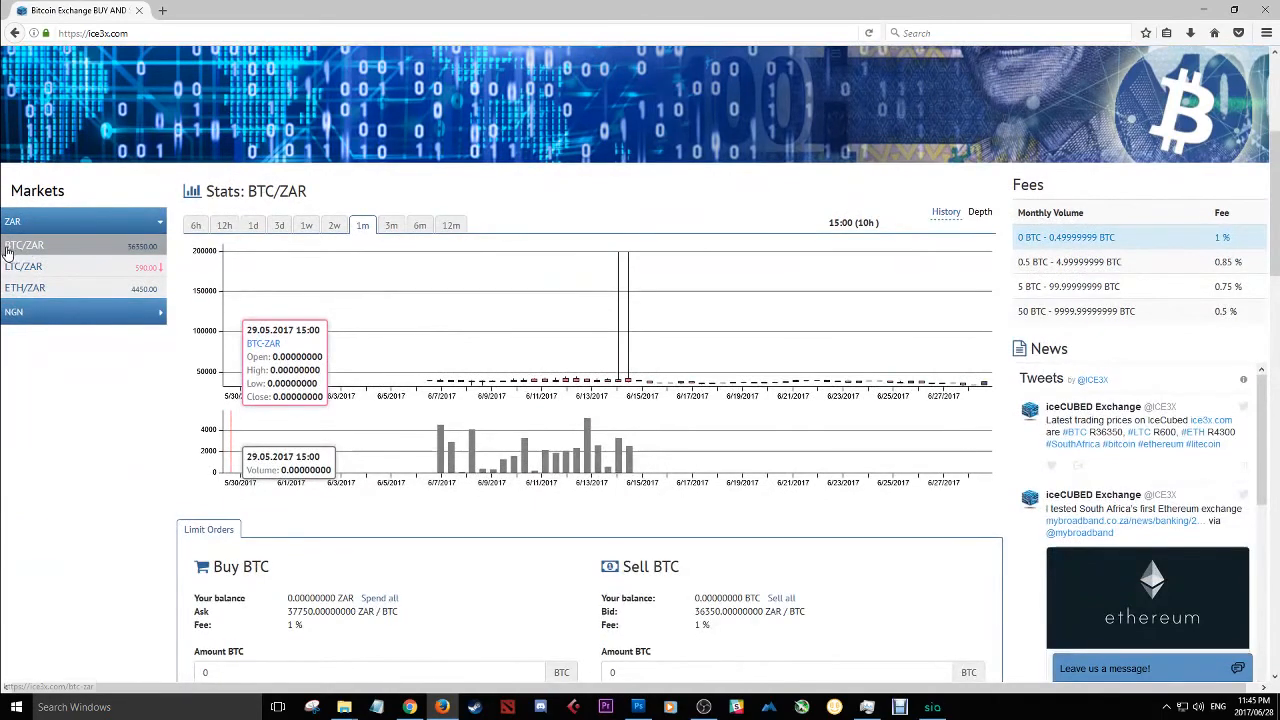
pyautogui.moveTo(22, 271)
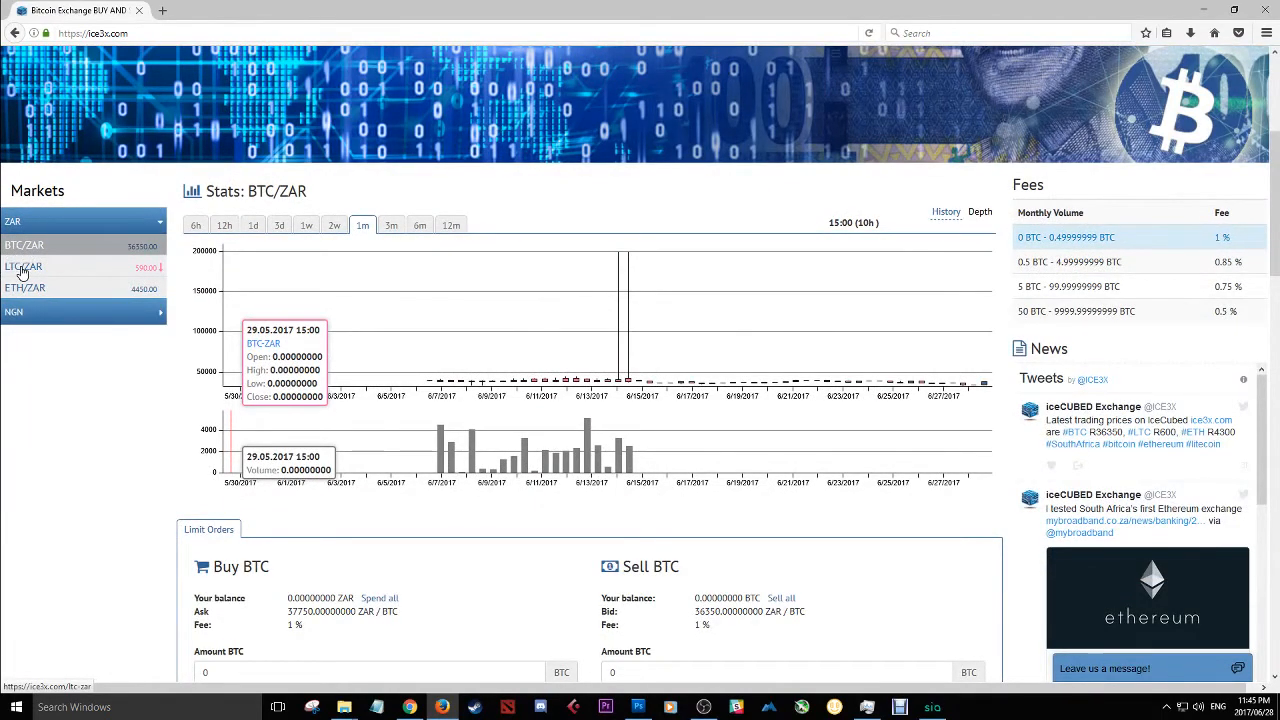
pyautogui.click(23, 266)
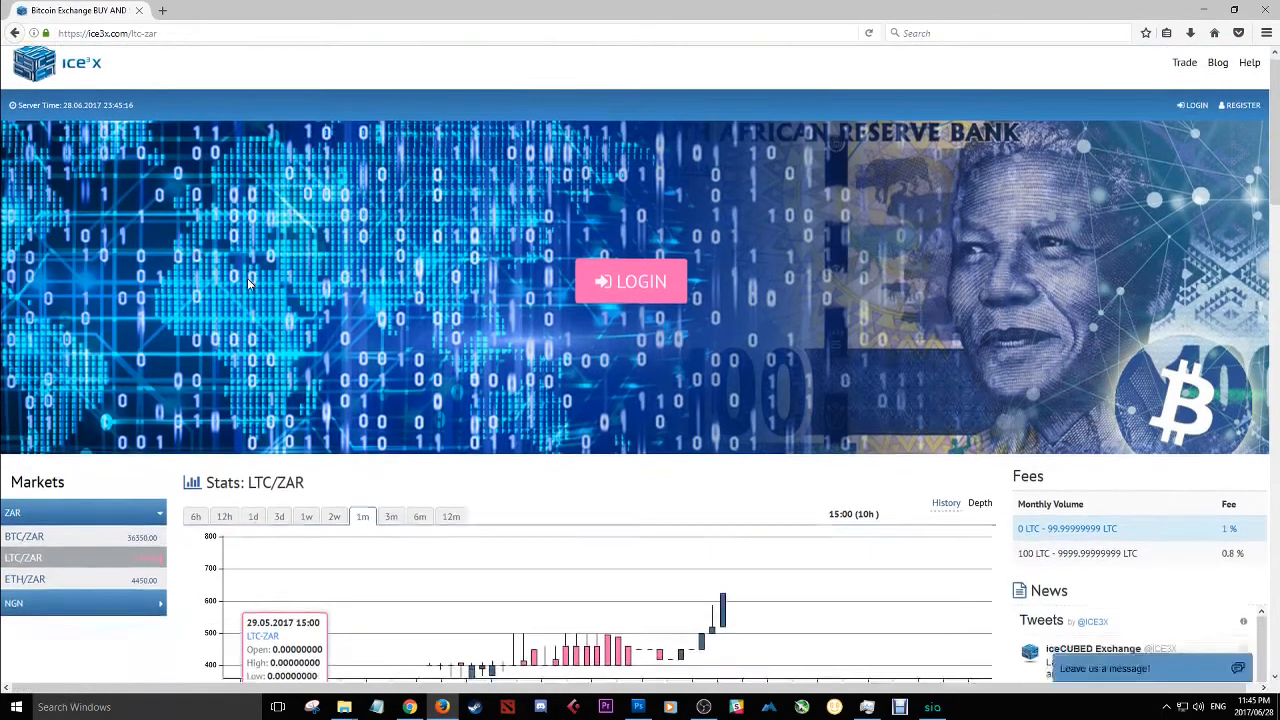
pyautogui.scroll(-3)
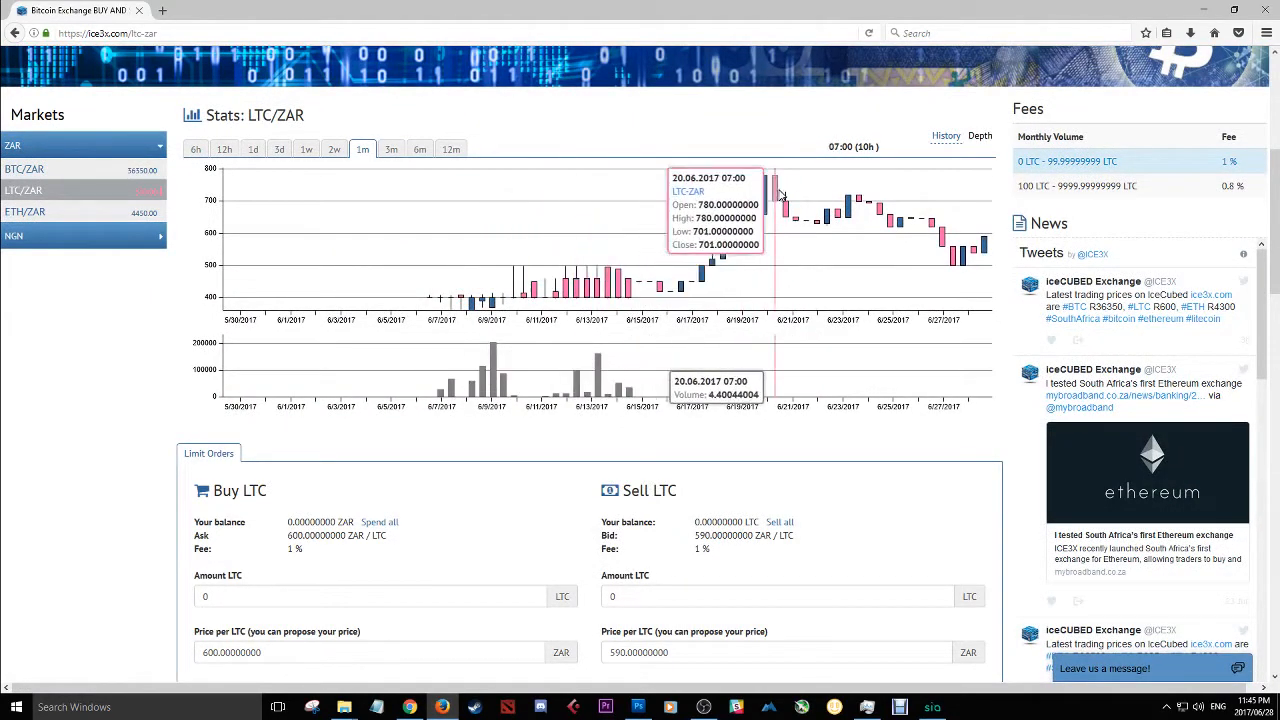
pyautogui.scroll(-3)
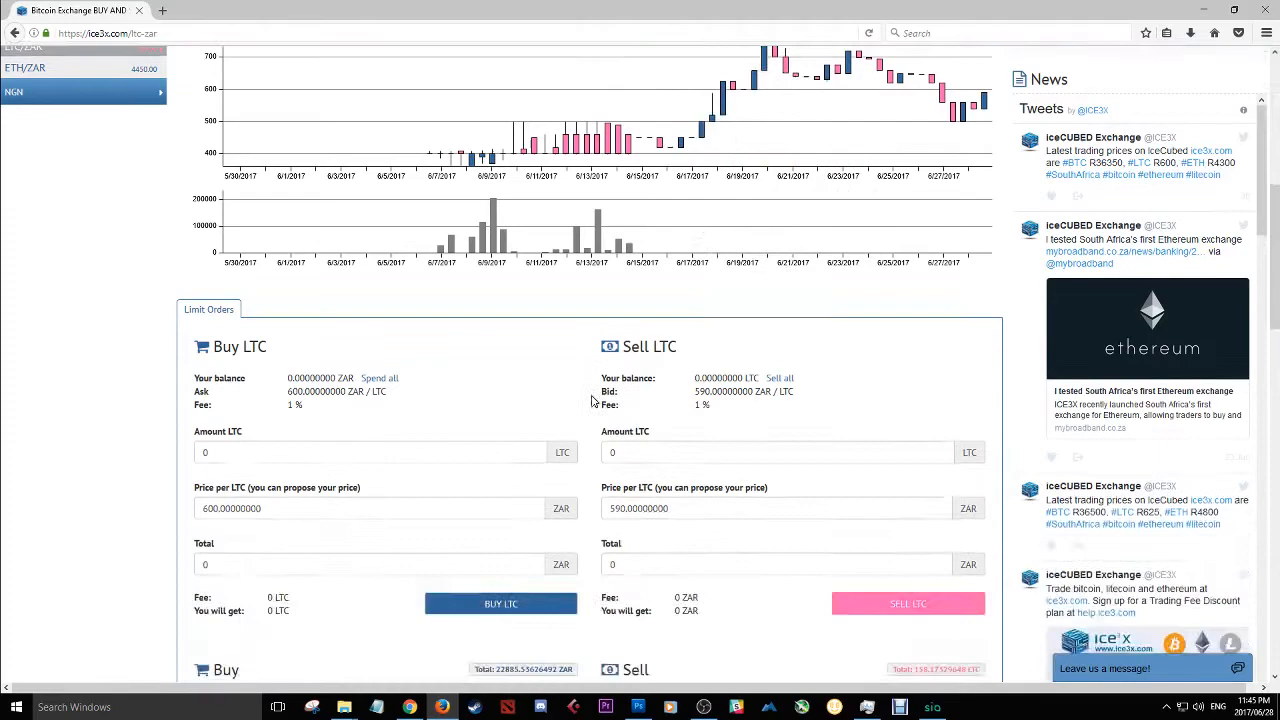
pyautogui.scroll(-3)
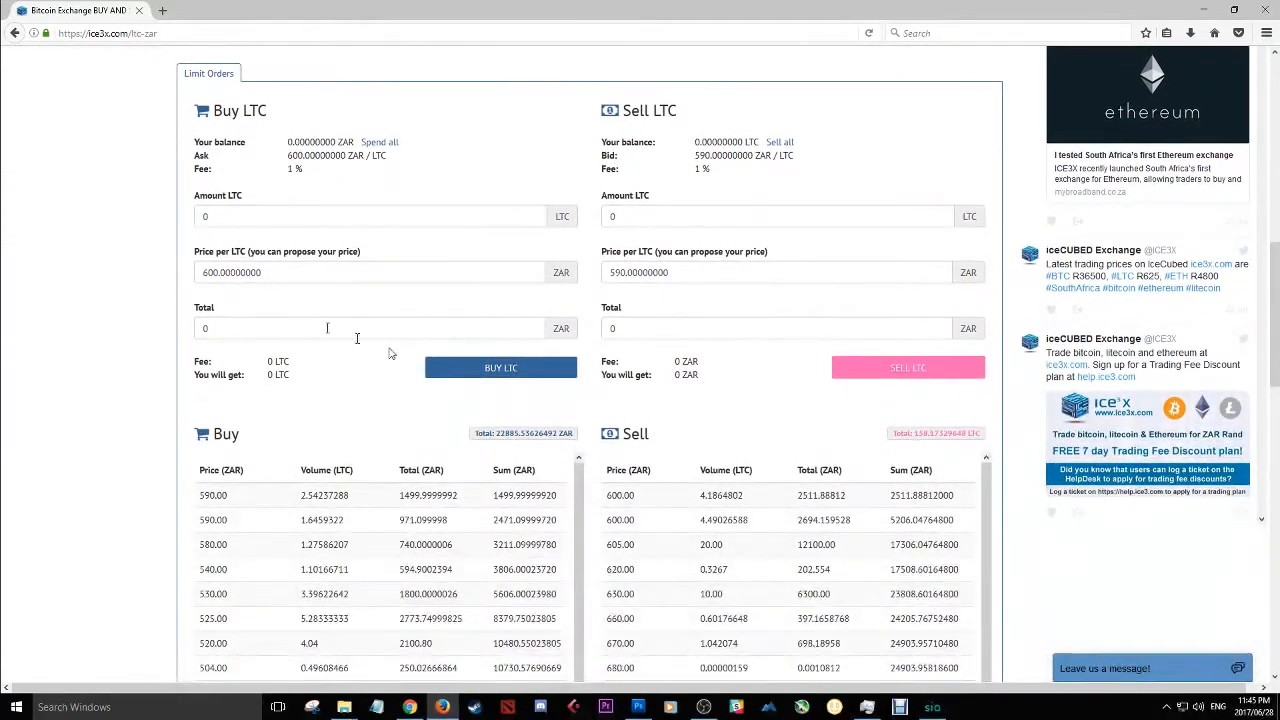
pyautogui.moveTo(553, 186)
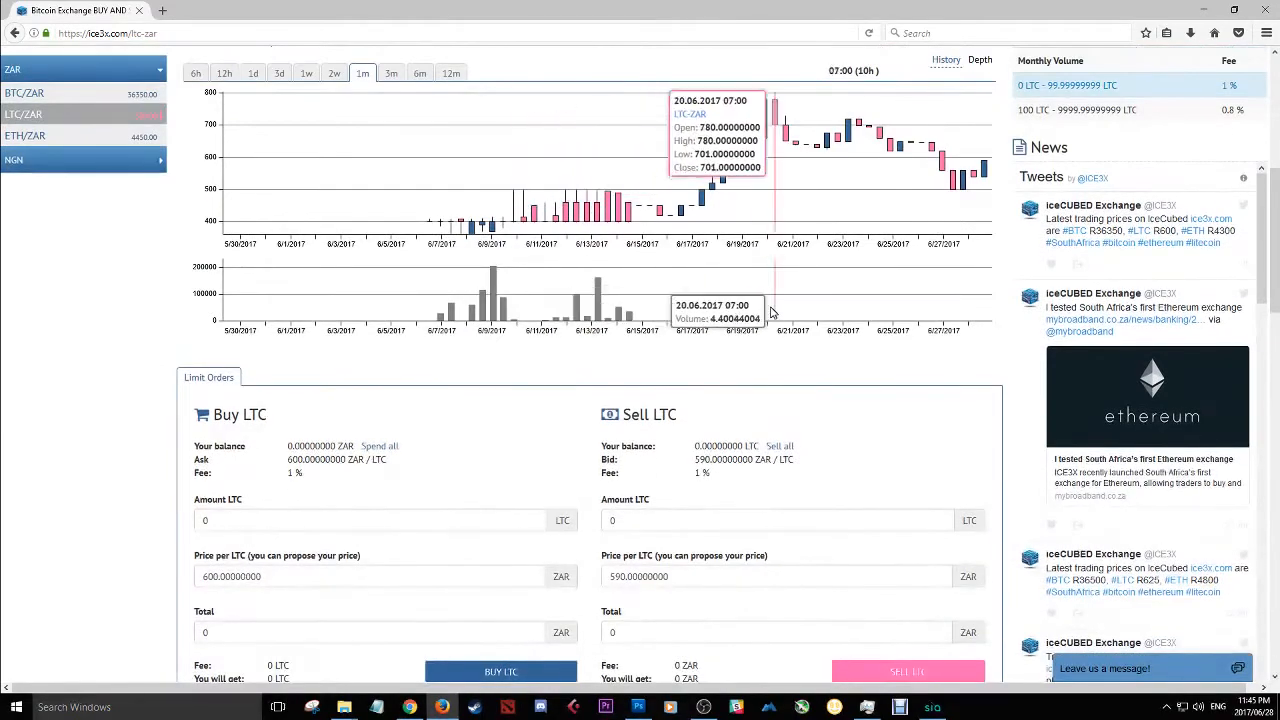
# - Enter 1 LTC in the buy and sell forms, giving 600 and 590 ZAR totals
pyautogui.scroll(-3)
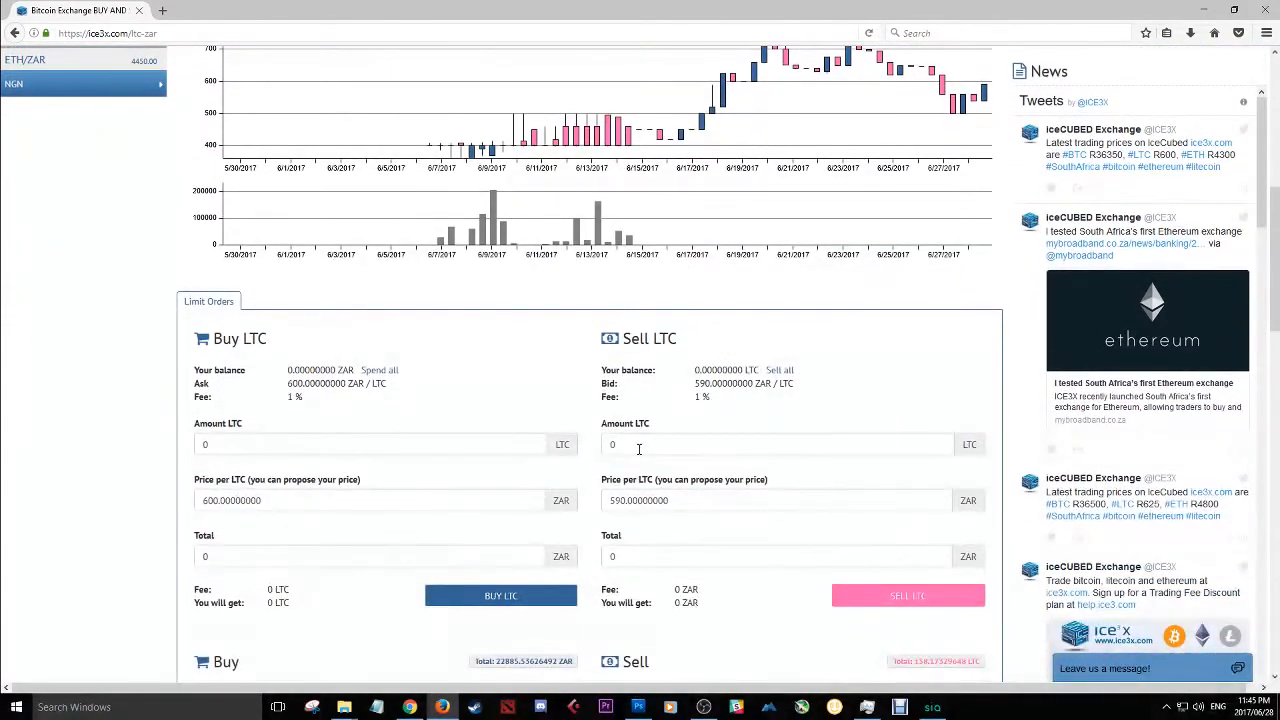
pyautogui.write('1')
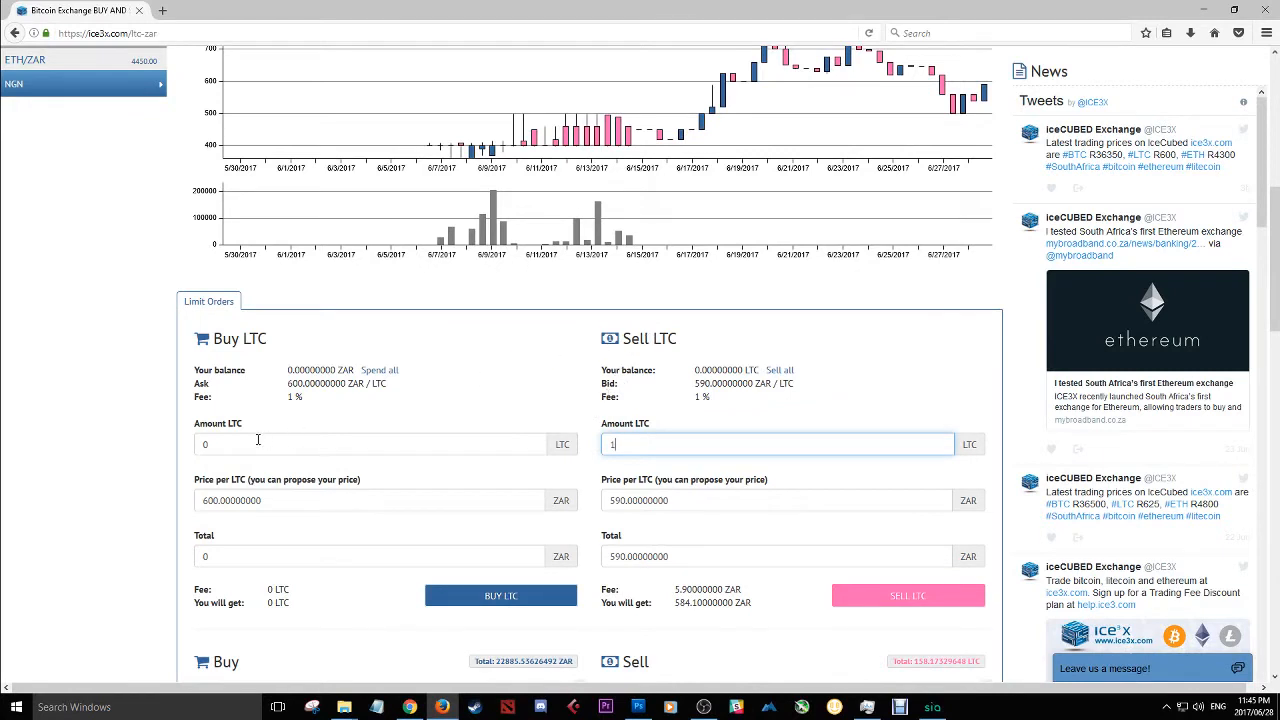
pyautogui.click(370, 444)
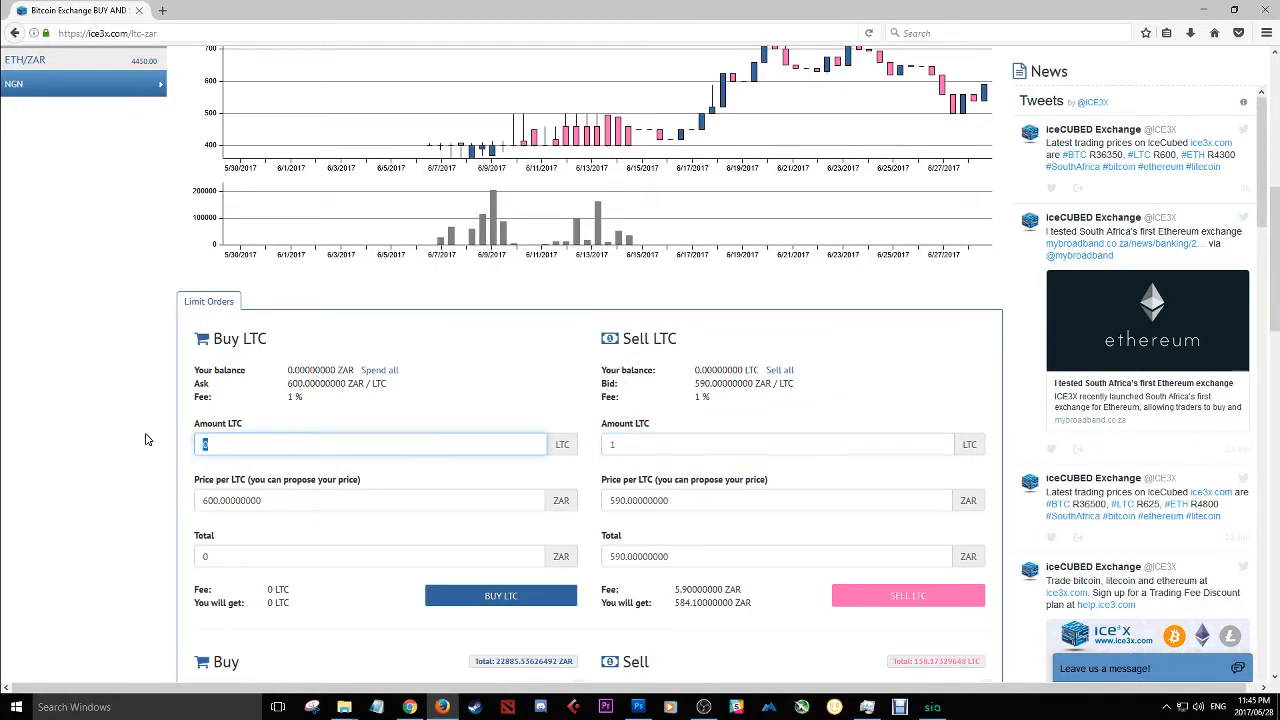
pyautogui.write('1')
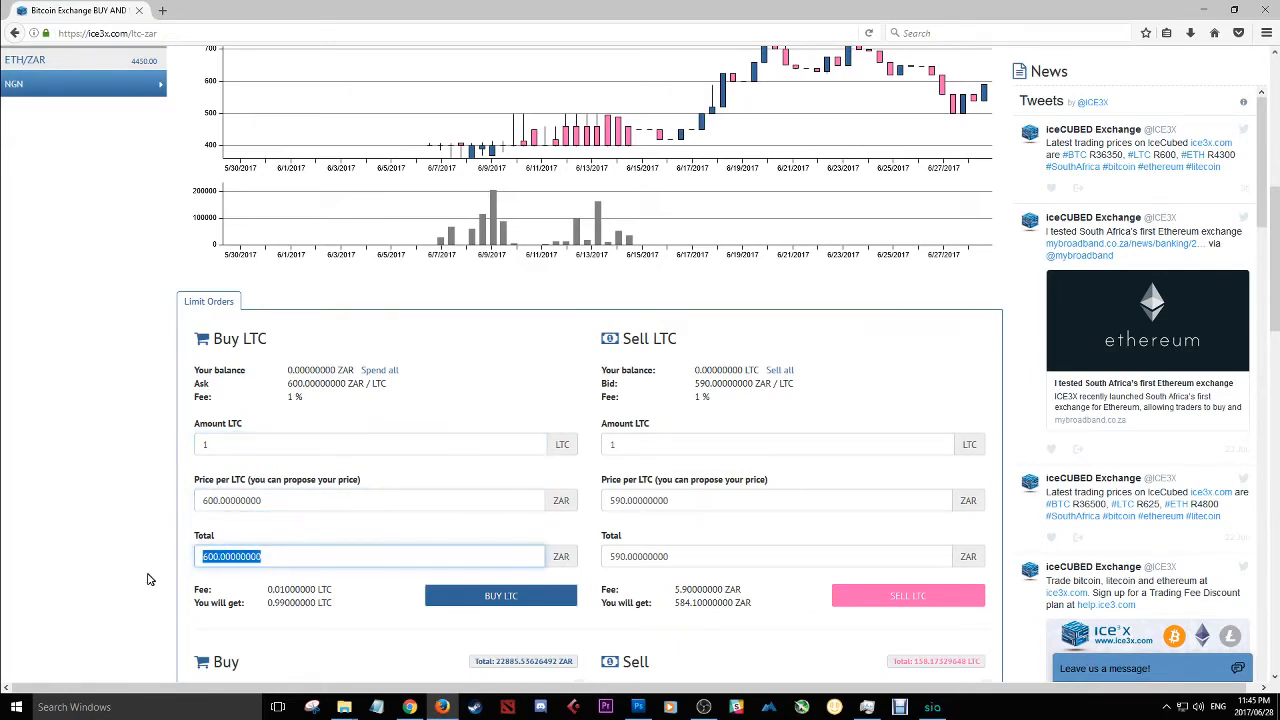
pyautogui.scroll(-3)
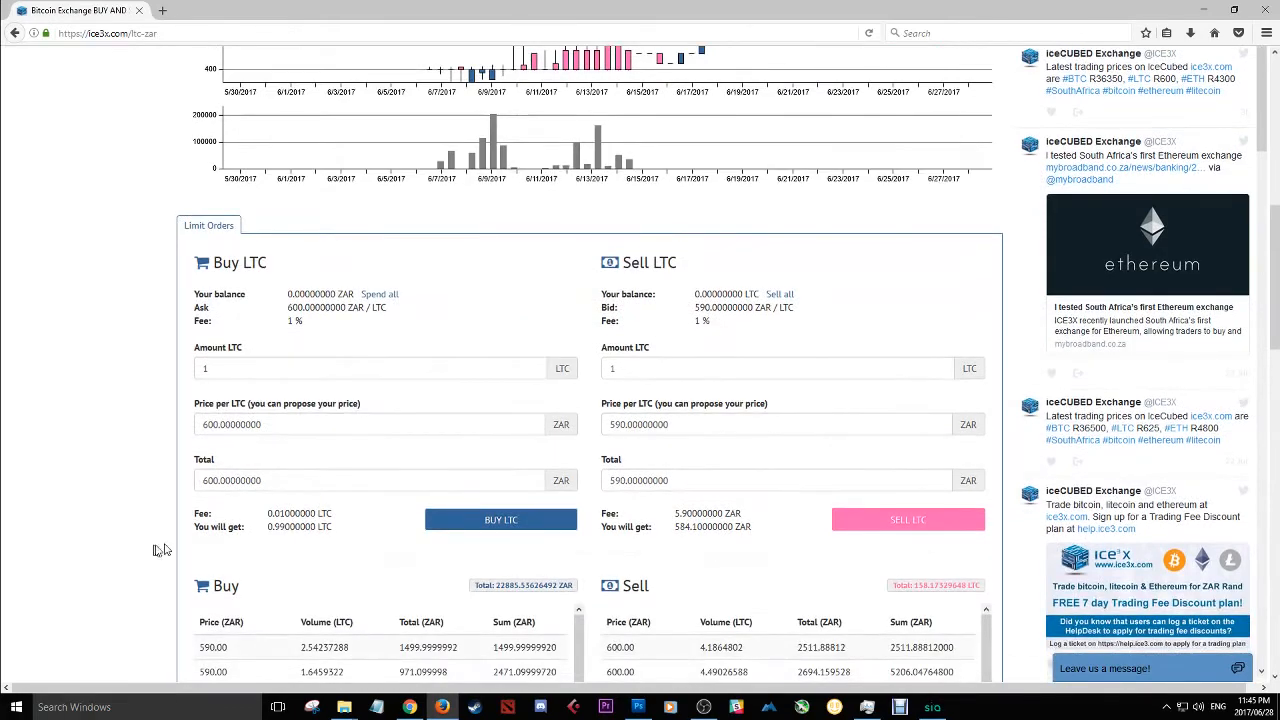
pyautogui.moveTo(595, 493)
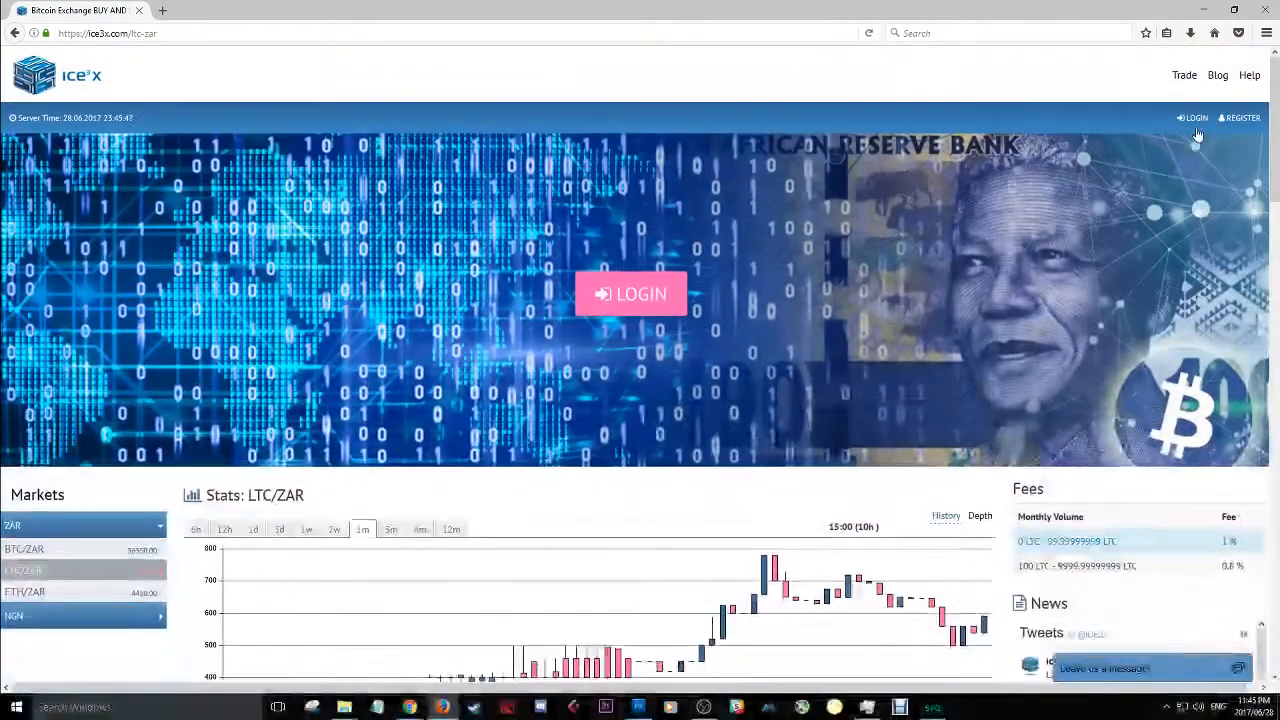
pyautogui.moveTo(385, 680)
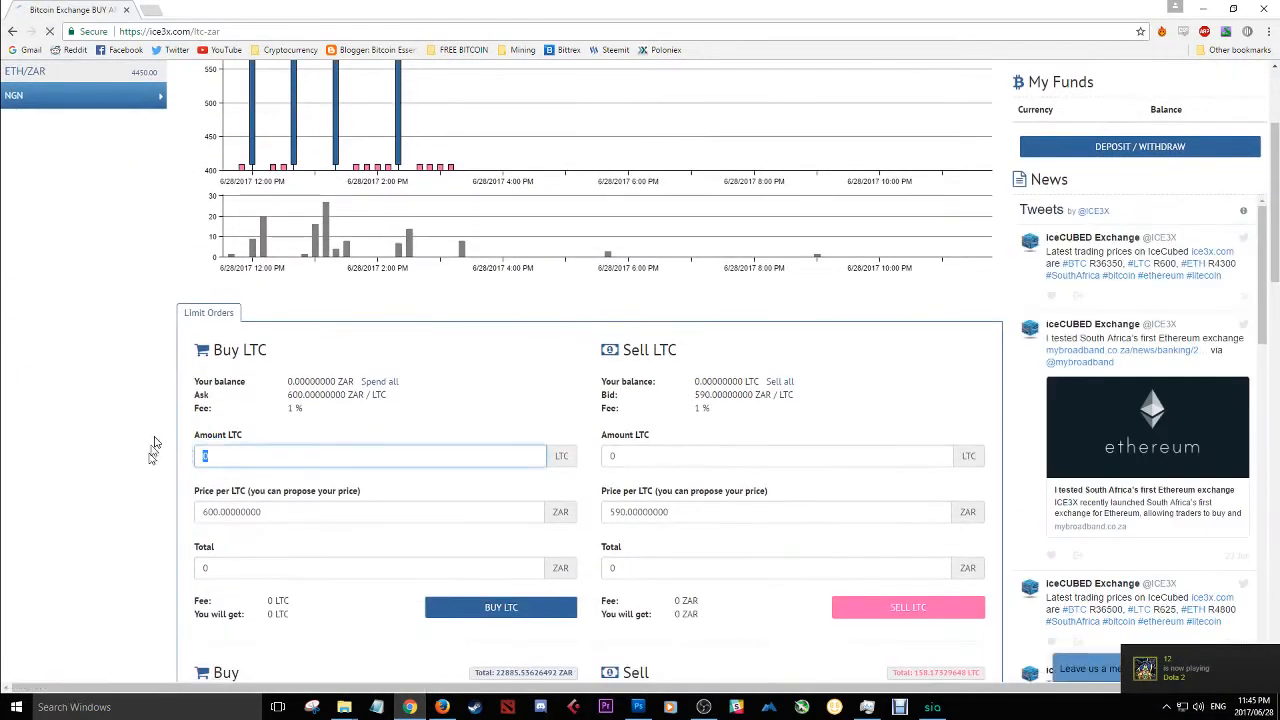
# - Enter 1 LTC, then move through ETH/ZAR to the BTC/ZAR market's buy and sell forms
pyautogui.write('1')
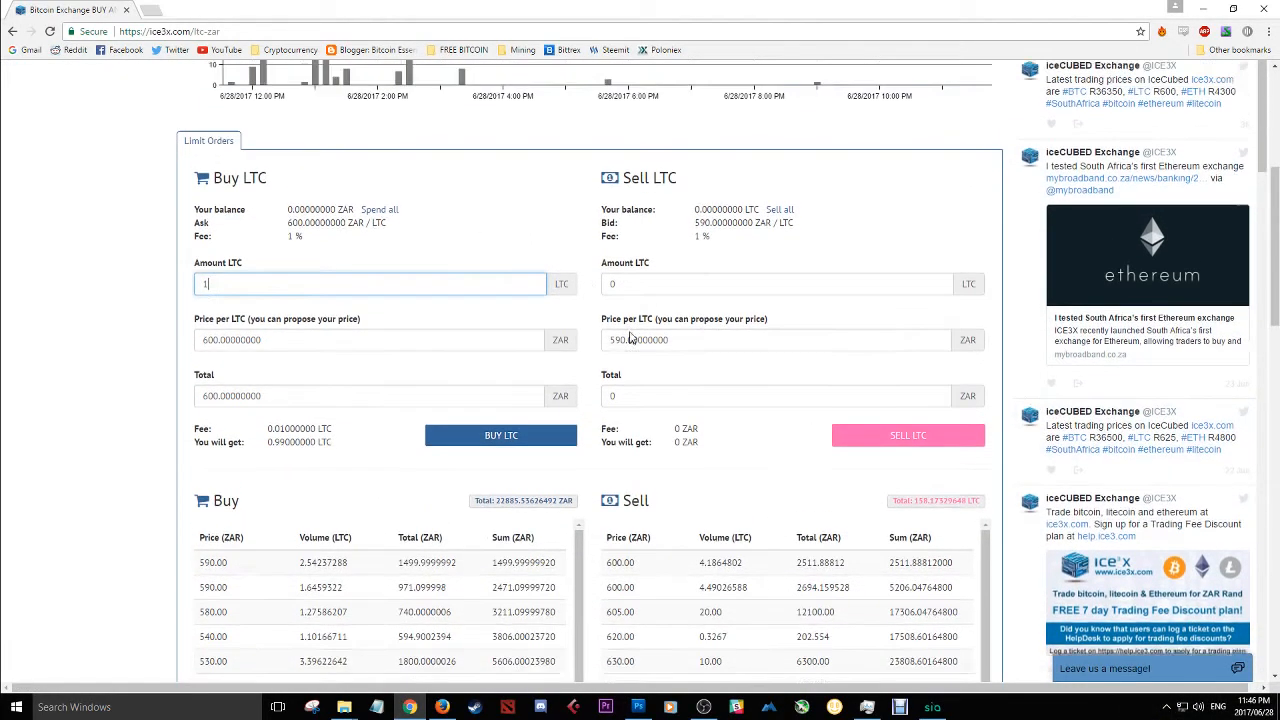
pyautogui.scroll(3)
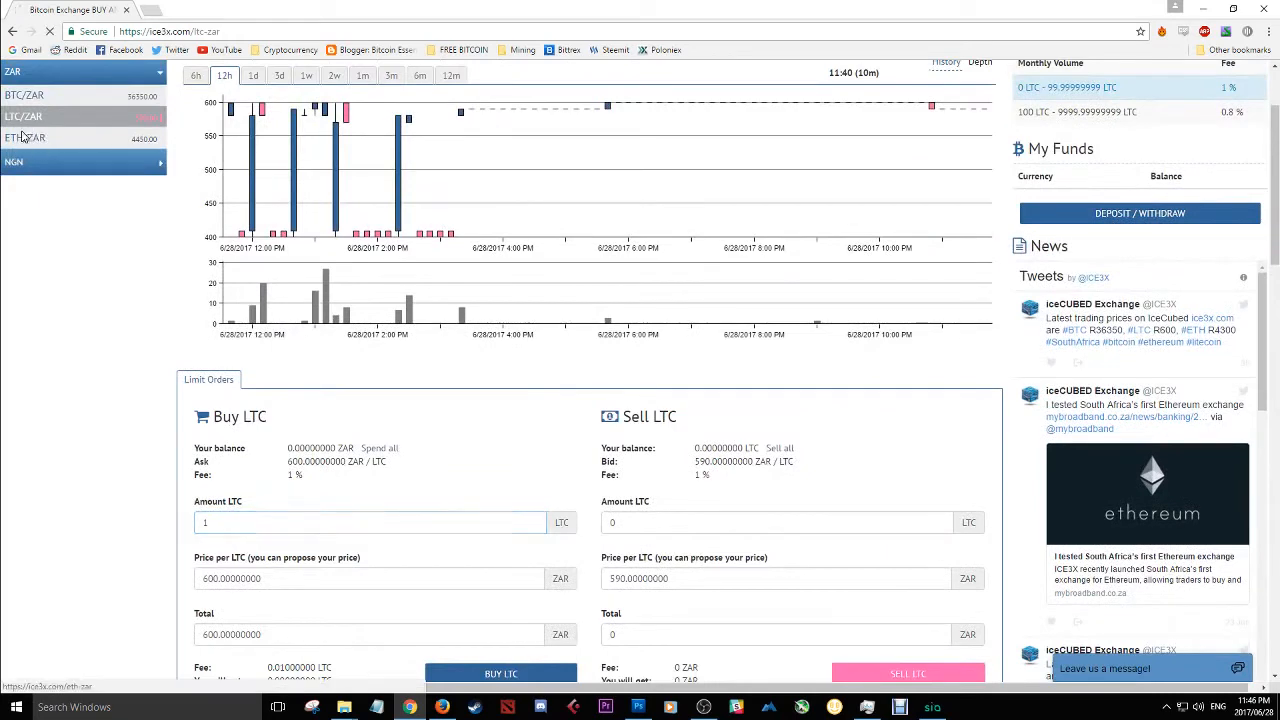
pyautogui.click(30, 137)
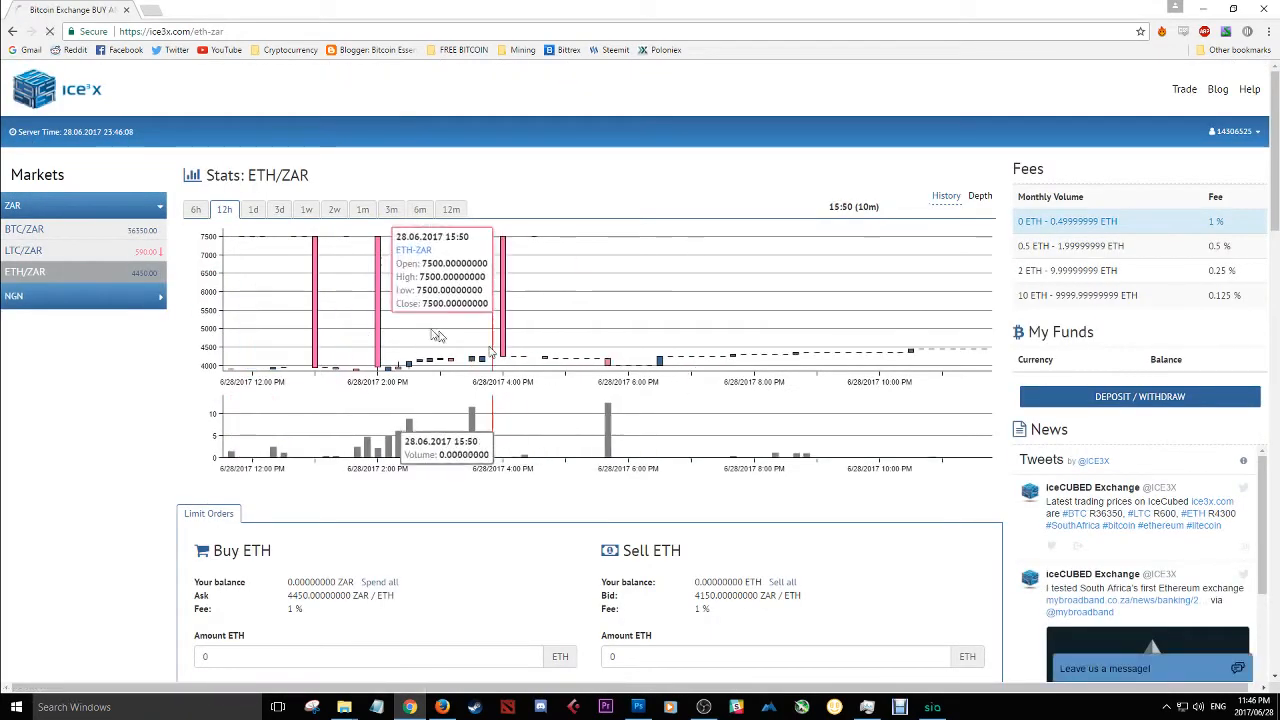
pyautogui.click(24, 229)
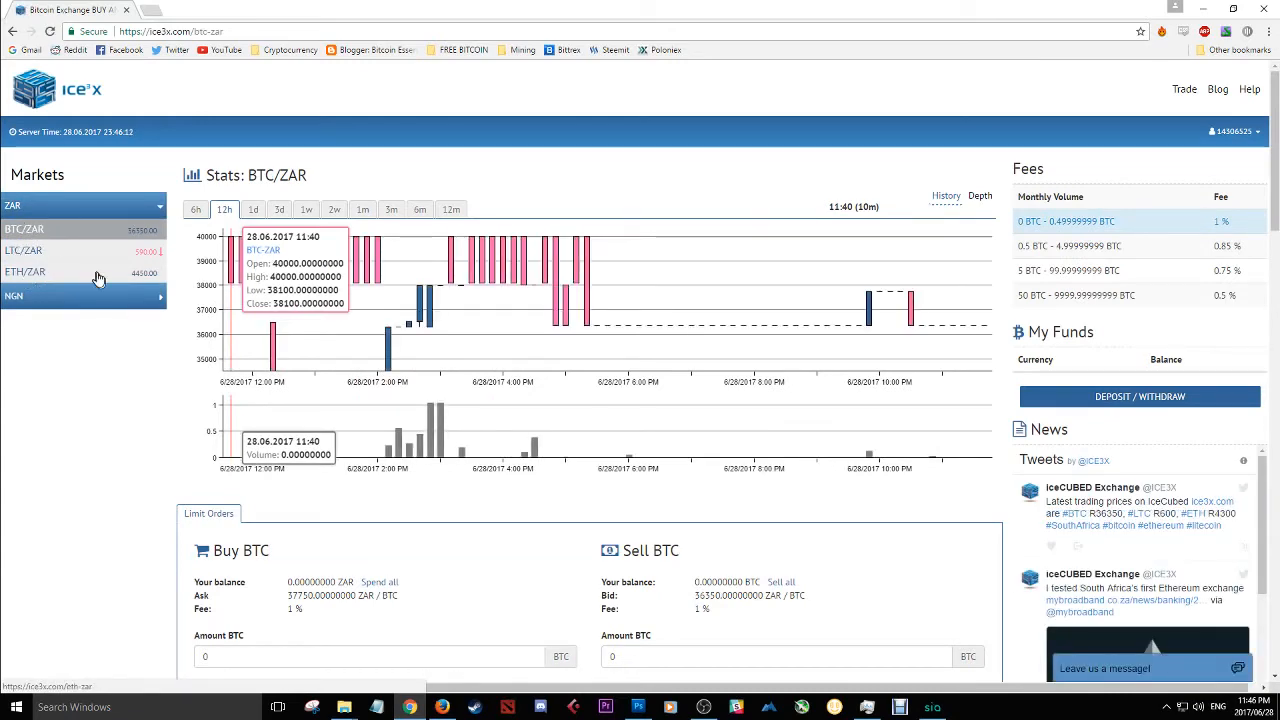
pyautogui.scroll(-3)
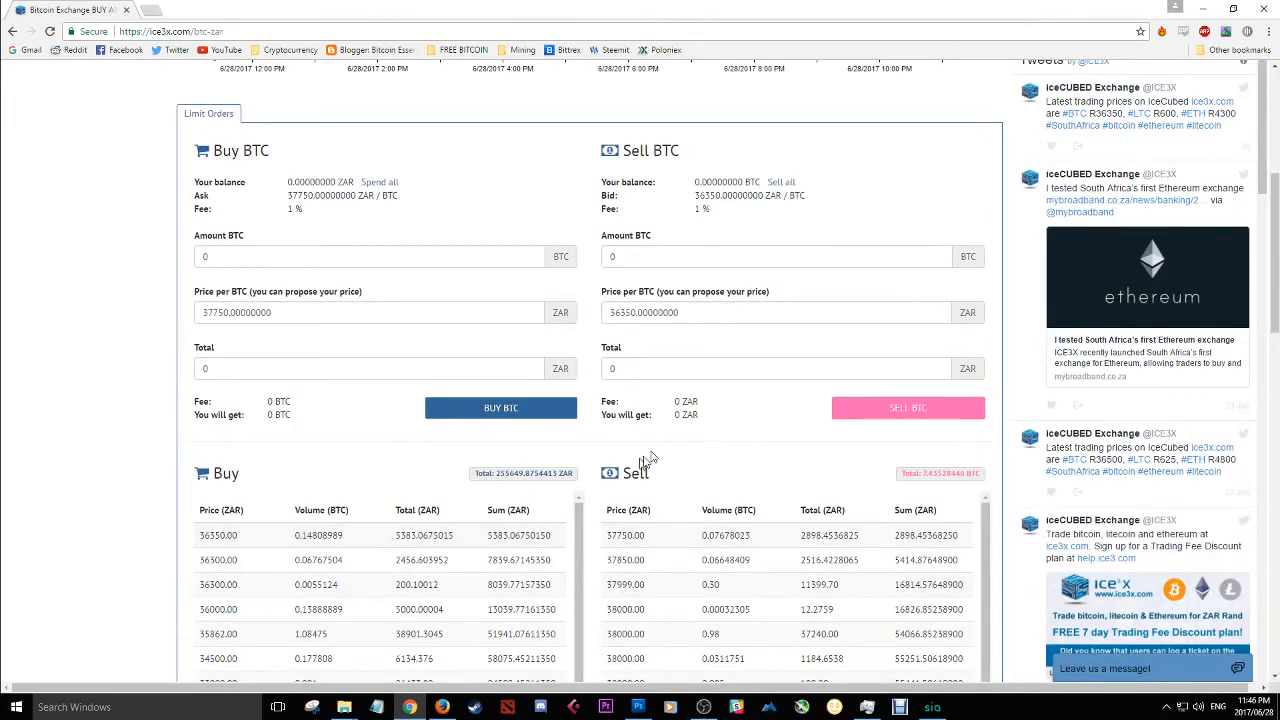
pyautogui.scroll(3)
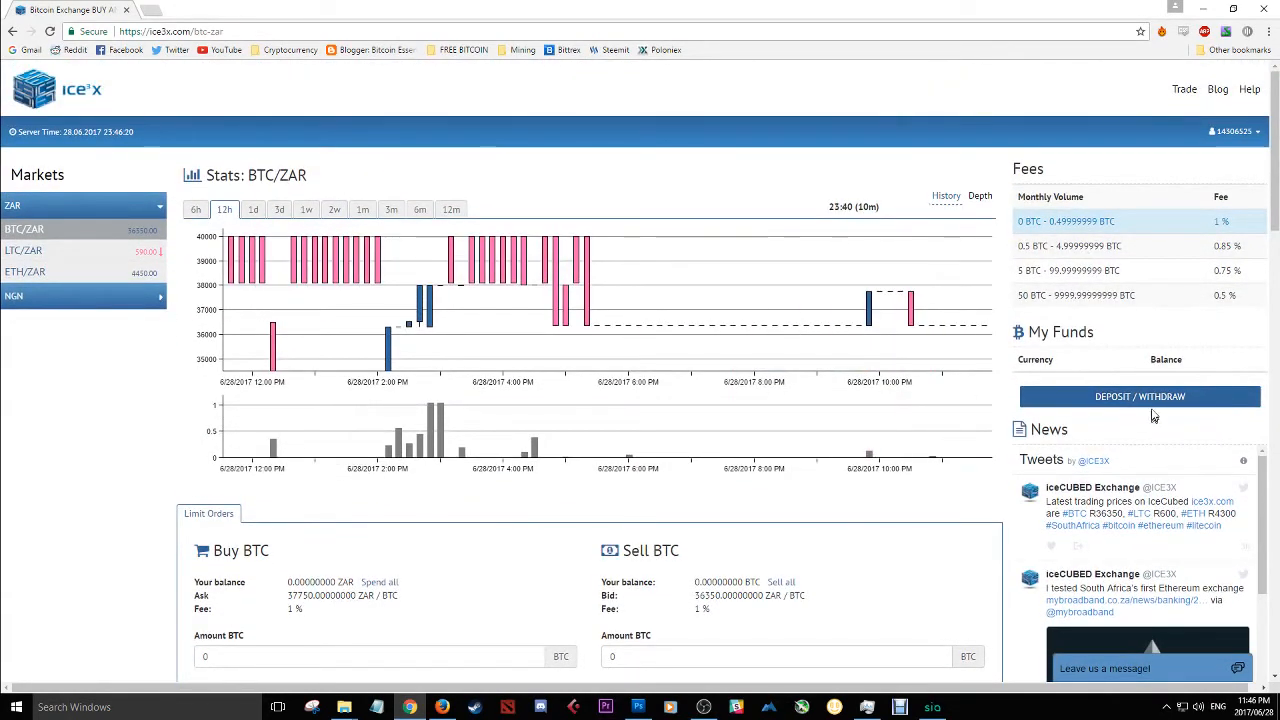
# - Open My Funds via DEPOSIT / WITHDRAW and highlight the zero BTC and ETH balances
pyautogui.click(1139, 396)
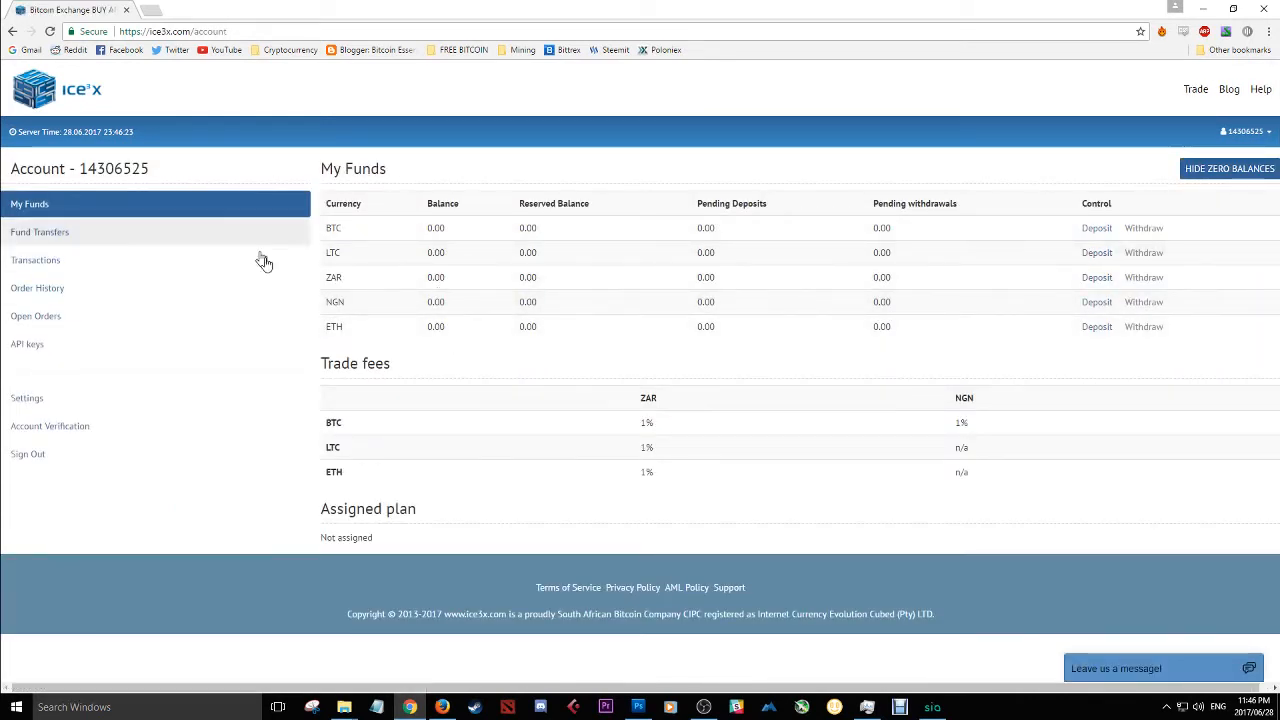
pyautogui.moveTo(548, 316)
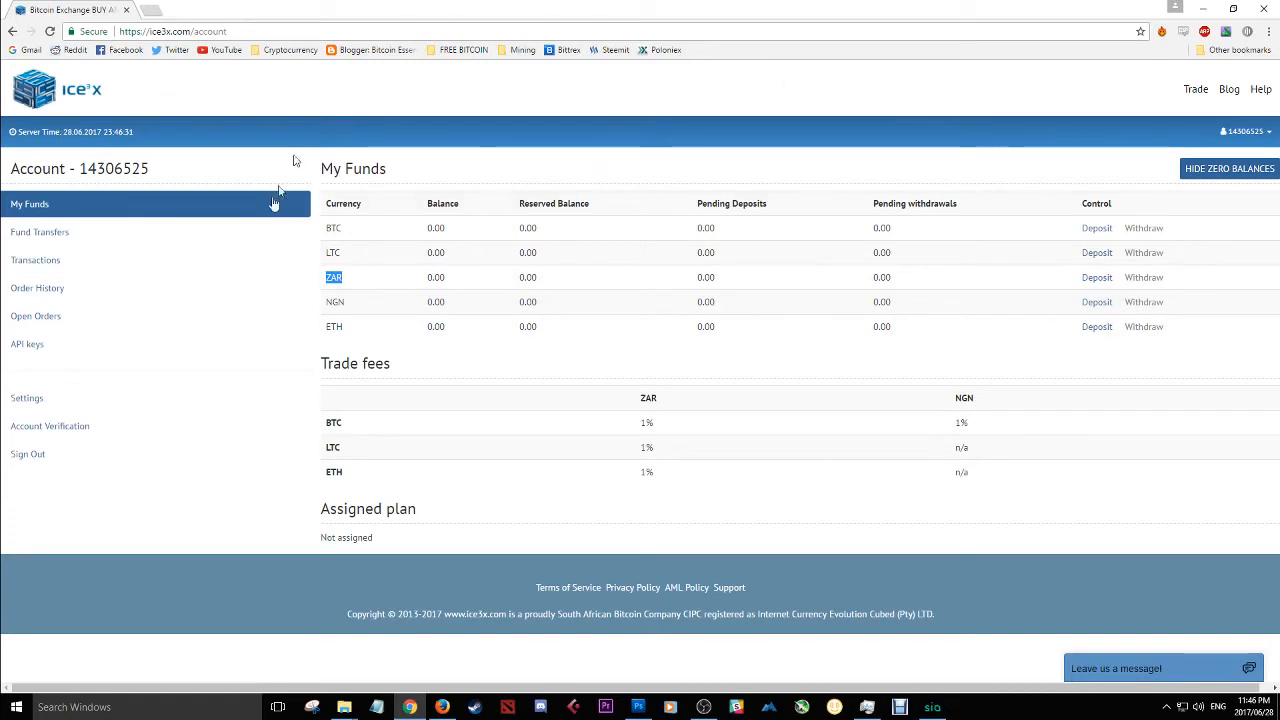
pyautogui.doubleClick(435, 227)
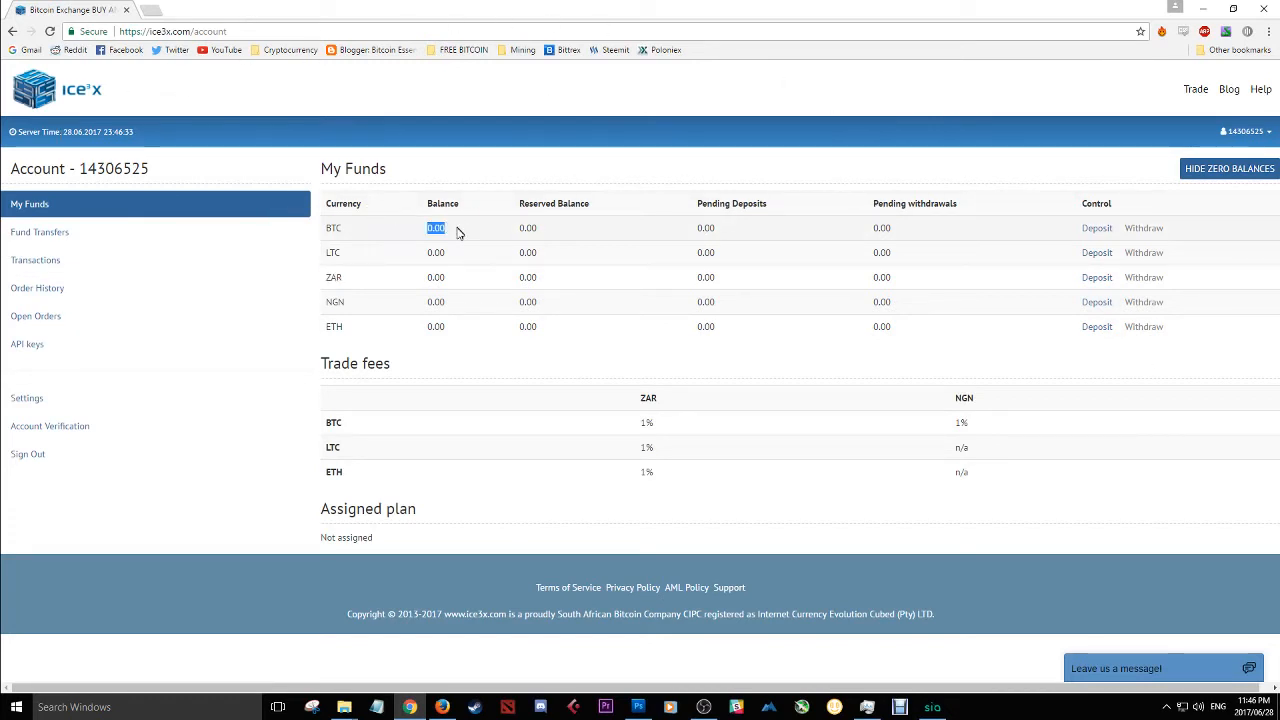
pyautogui.doubleClick(435, 326)
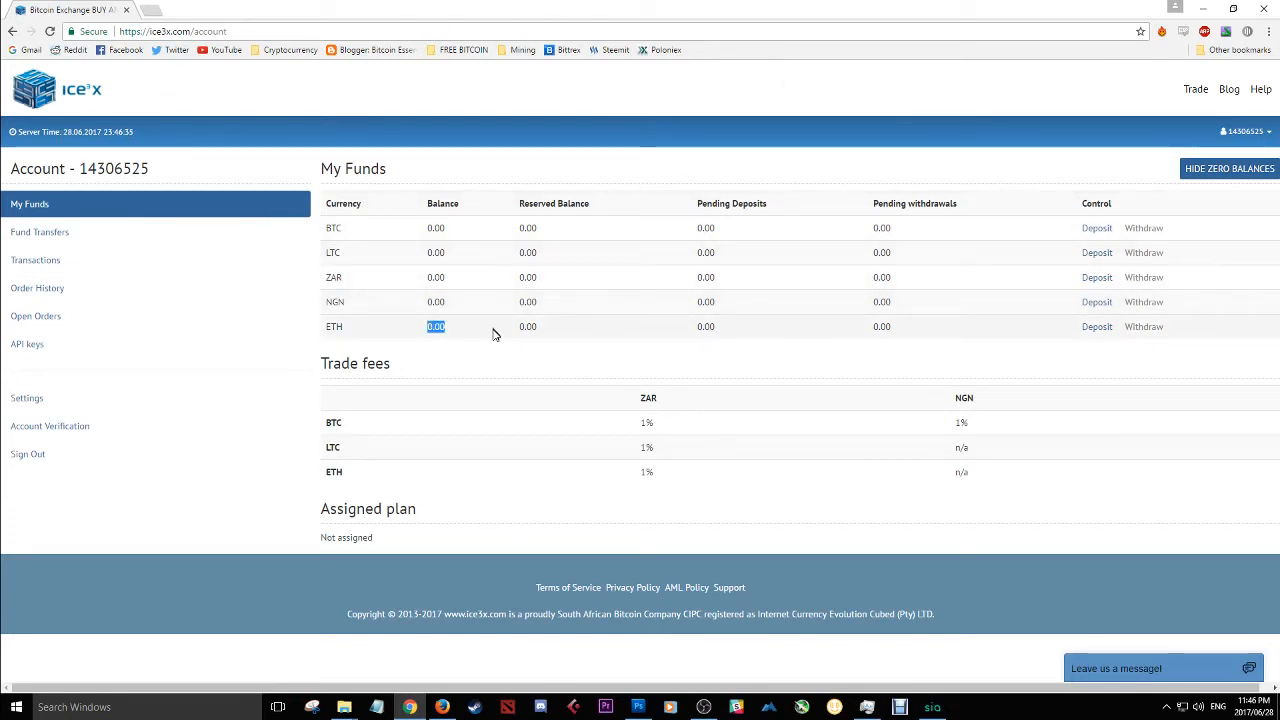
pyautogui.moveTo(800, 303)
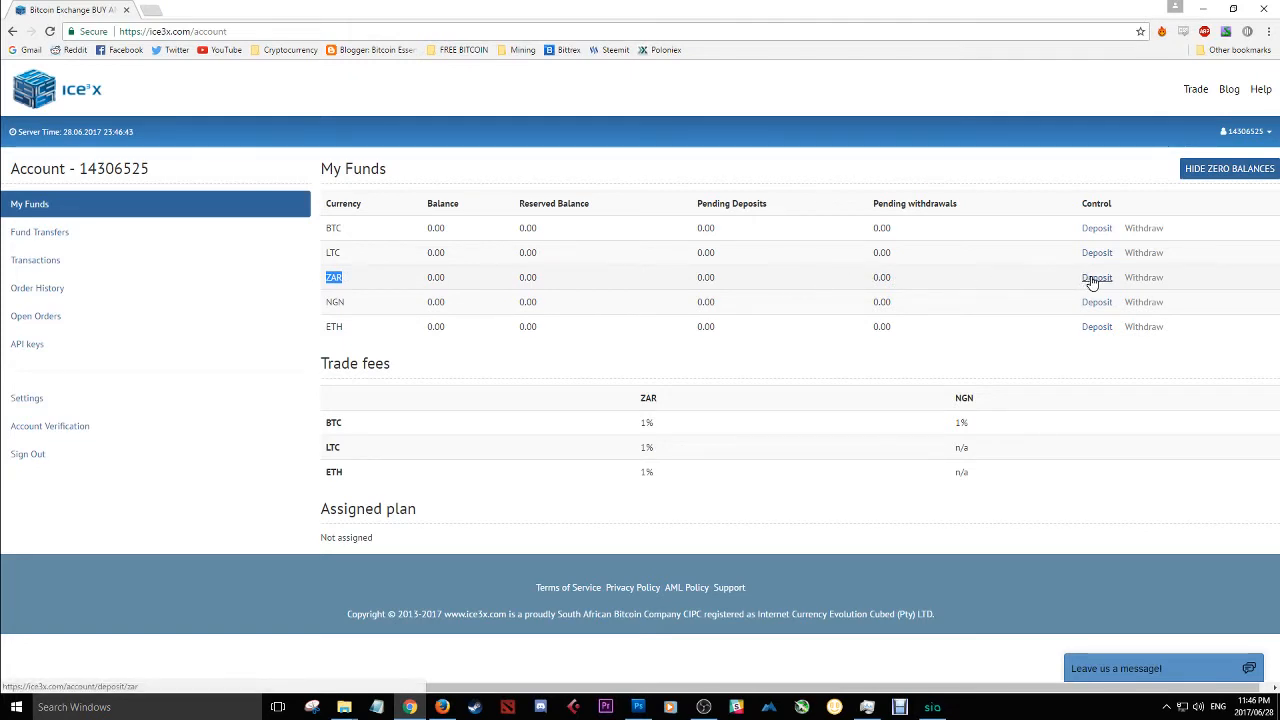
# - Start a ZAR deposit from the ZAR row on My Funds
pyautogui.click(1096, 277)
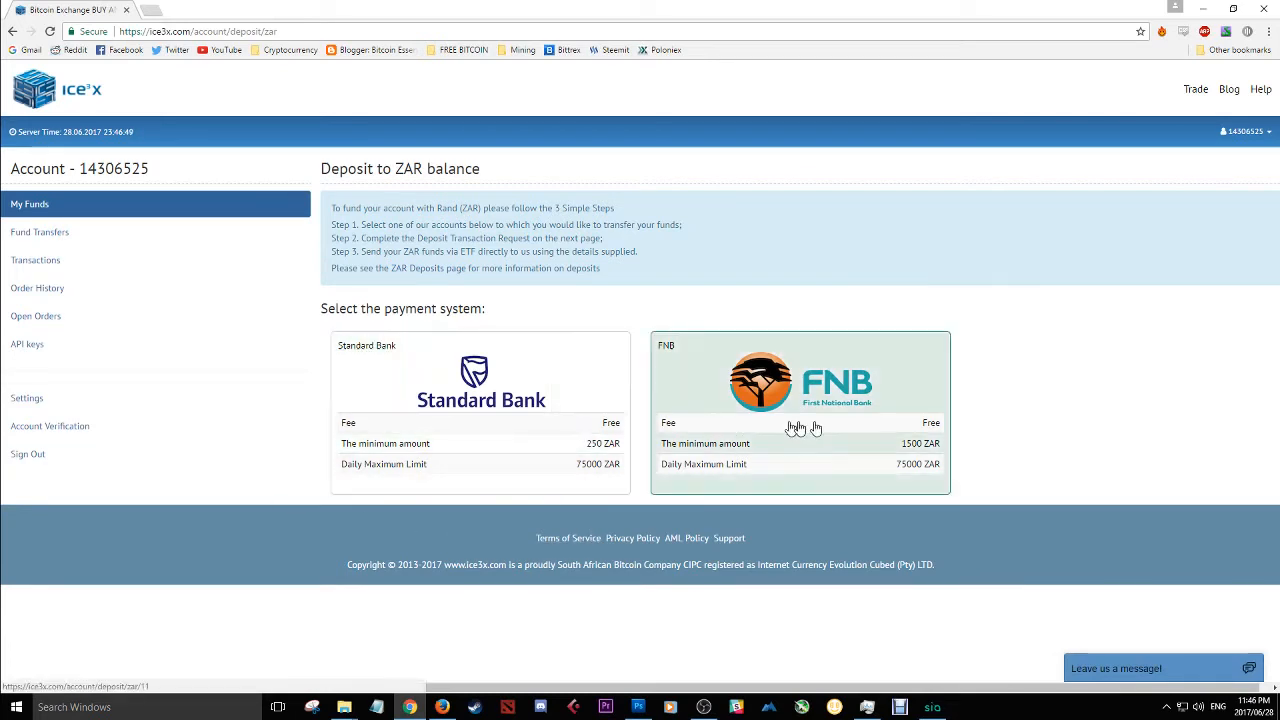
pyautogui.moveTo(799, 420)
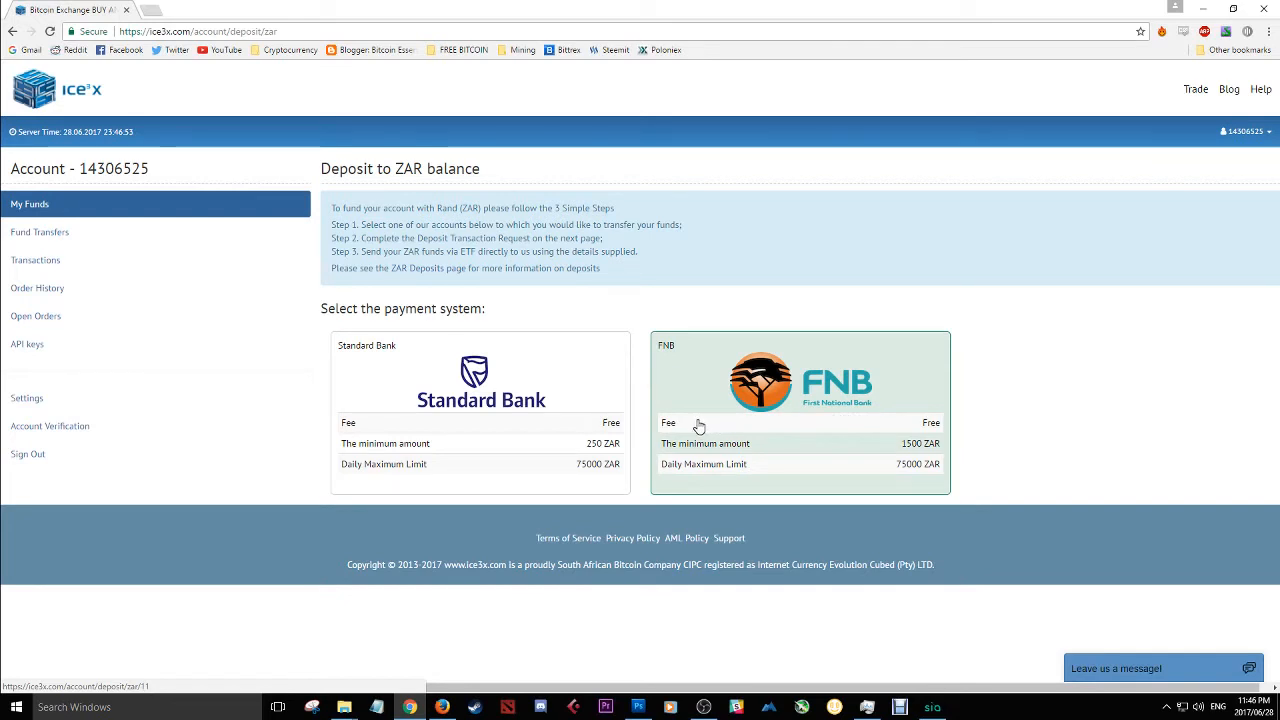
pyautogui.moveTo(680, 425)
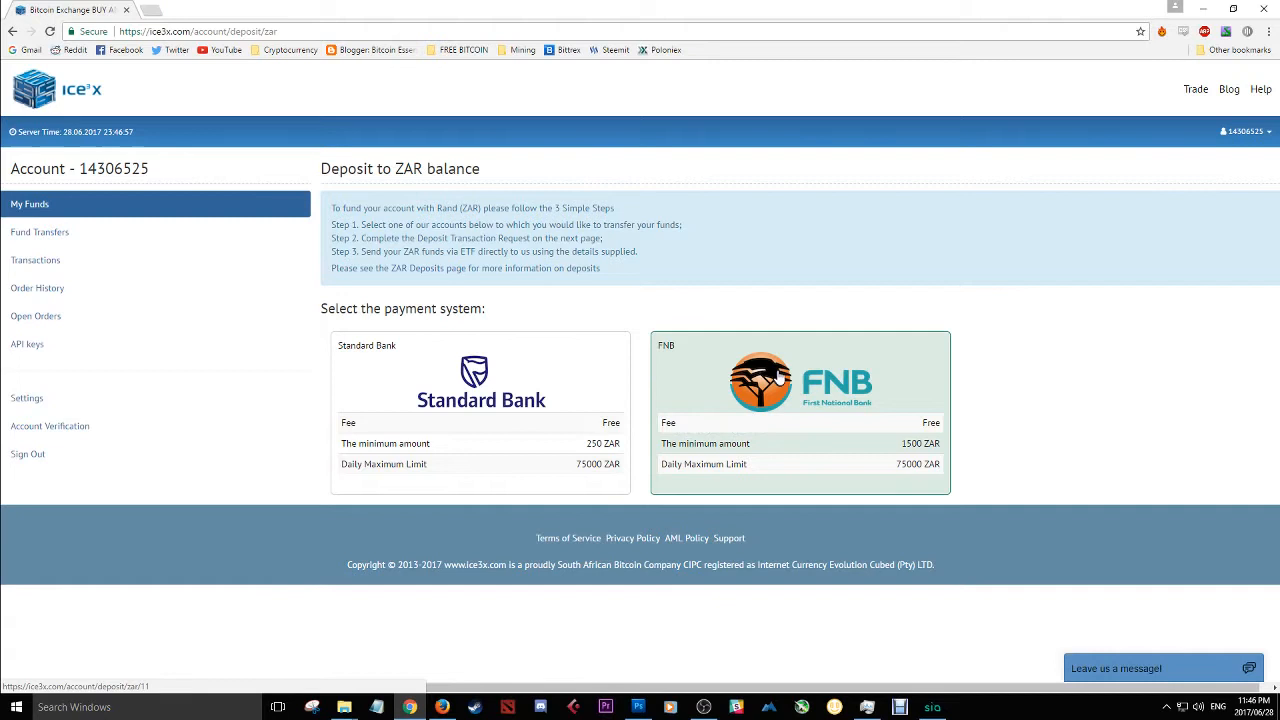
pyautogui.moveTo(763, 435)
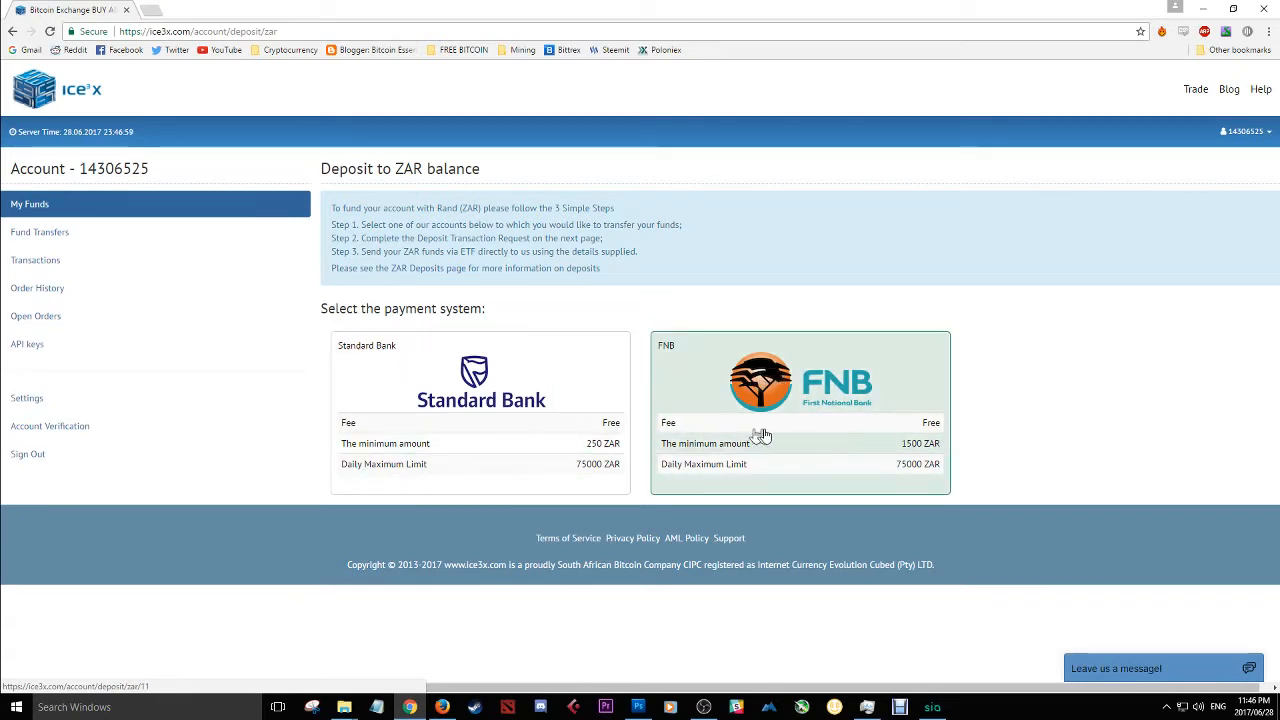
pyautogui.moveTo(805, 482)
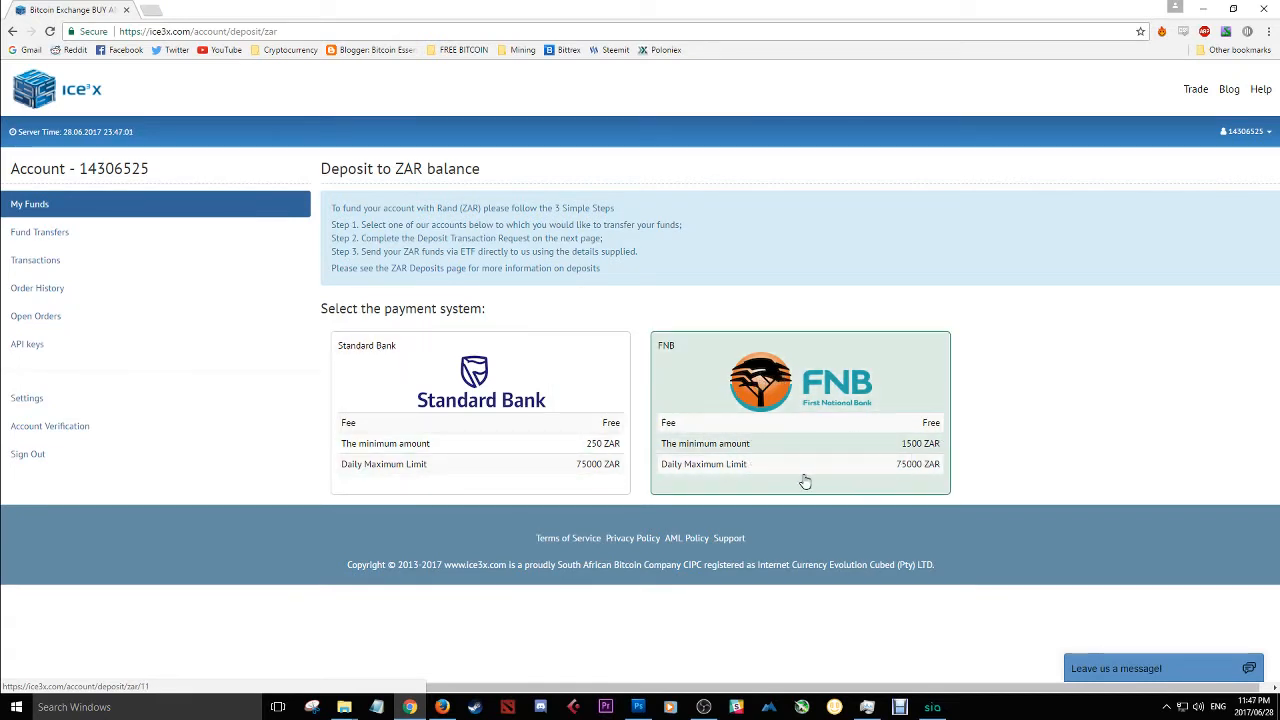
pyautogui.moveTo(819, 496)
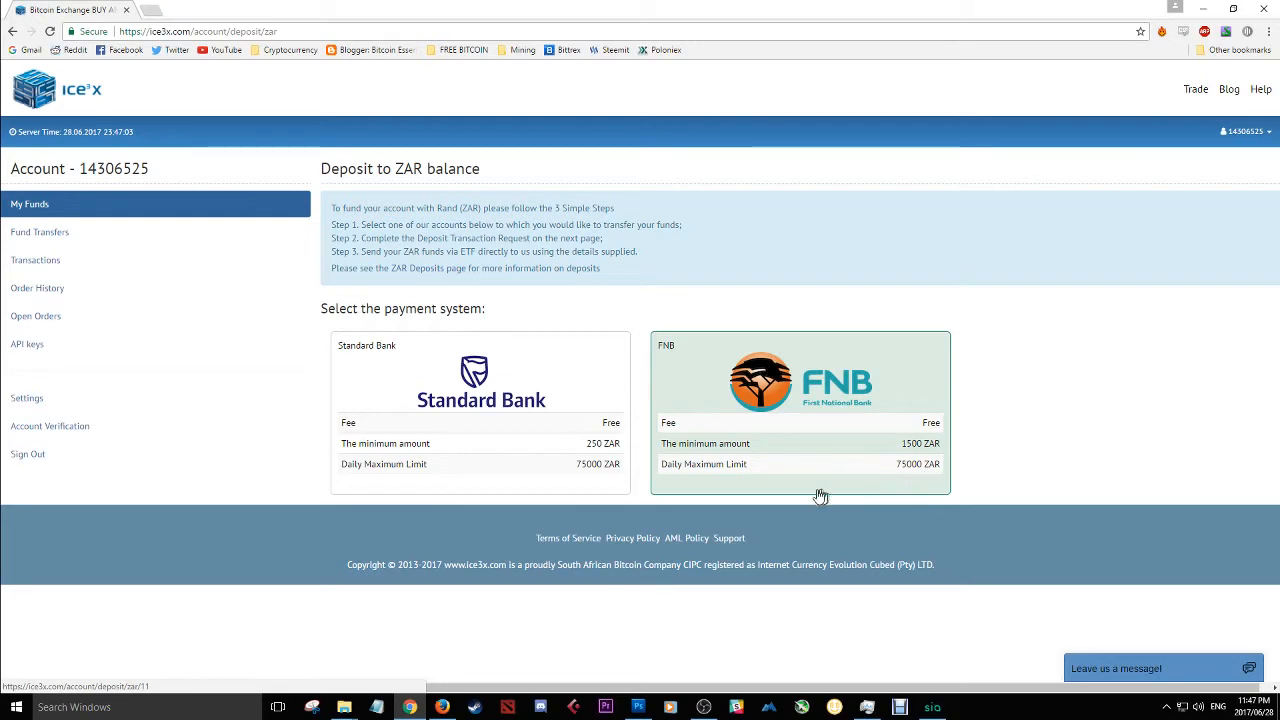
pyautogui.moveTo(906, 486)
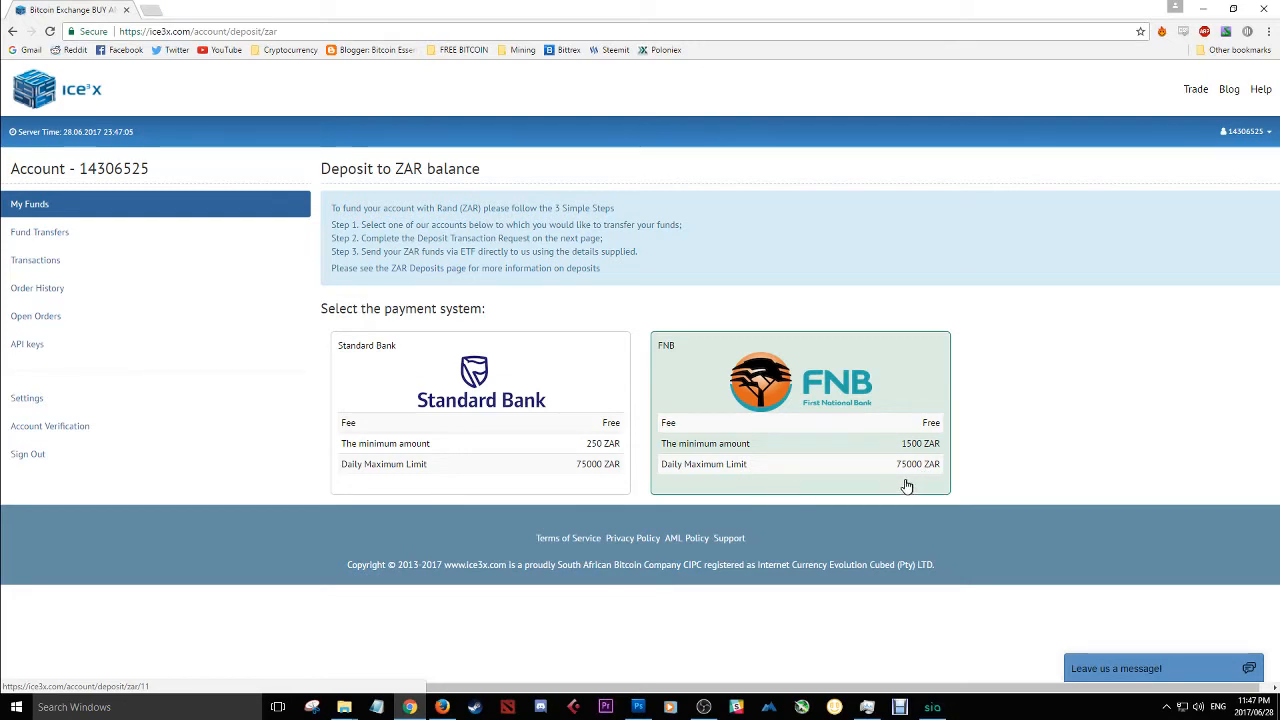
pyautogui.moveTo(829, 481)
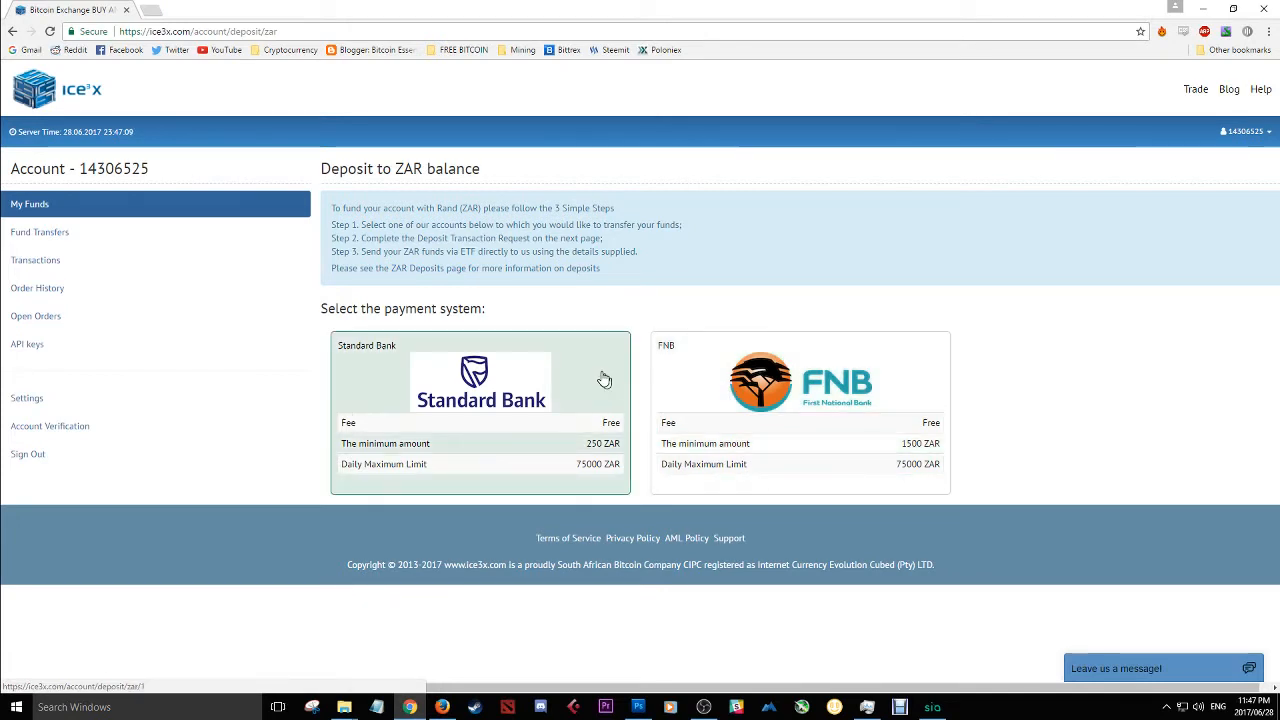
pyautogui.moveTo(350, 345)
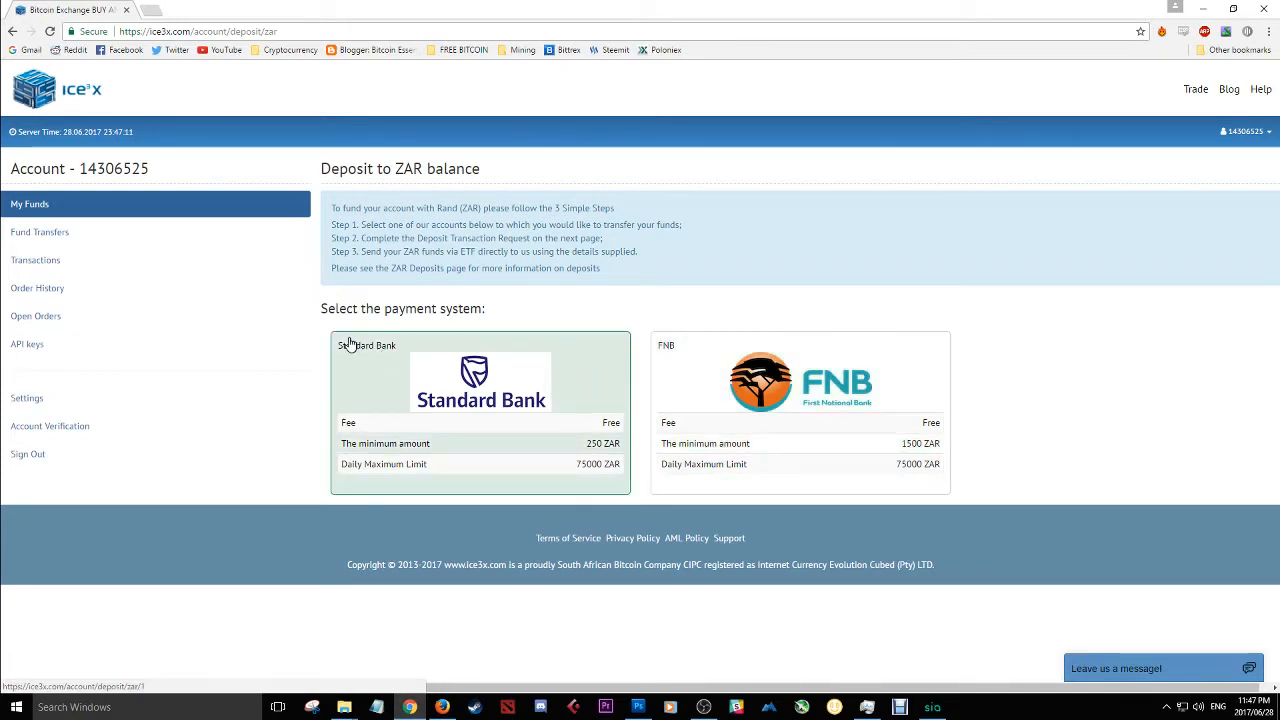
pyautogui.moveTo(40, 232)
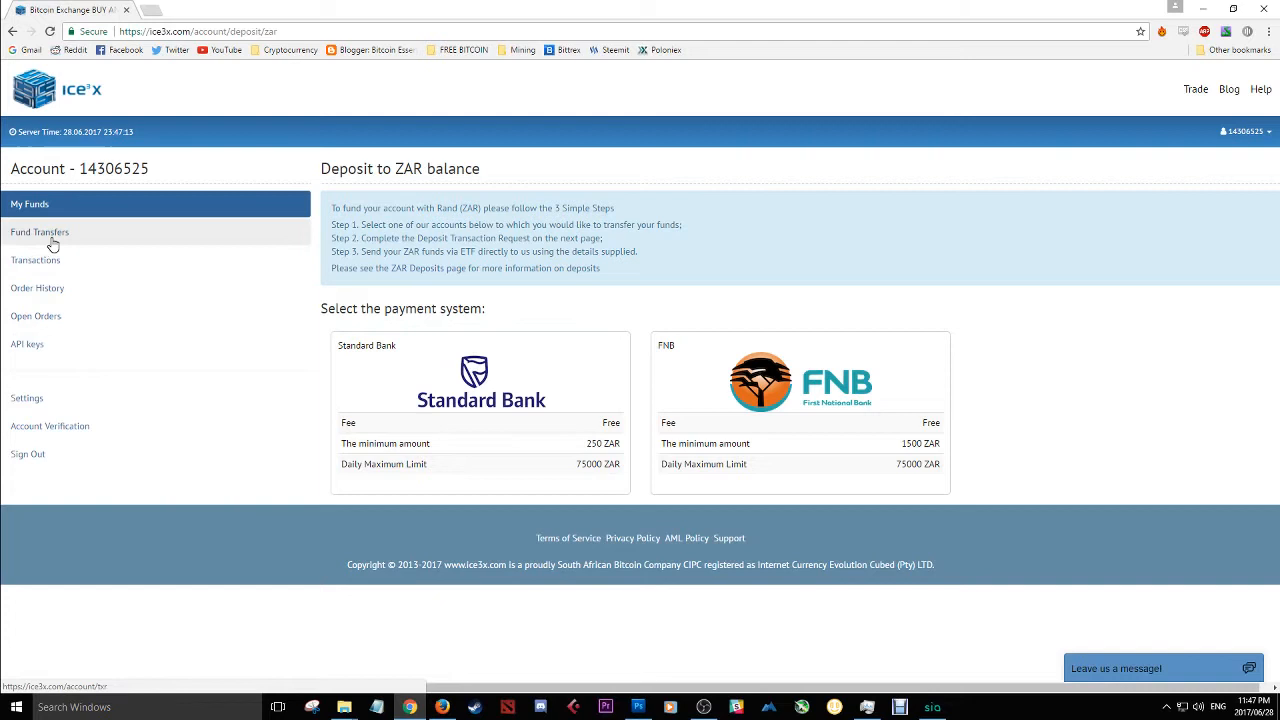
pyautogui.moveTo(35, 260)
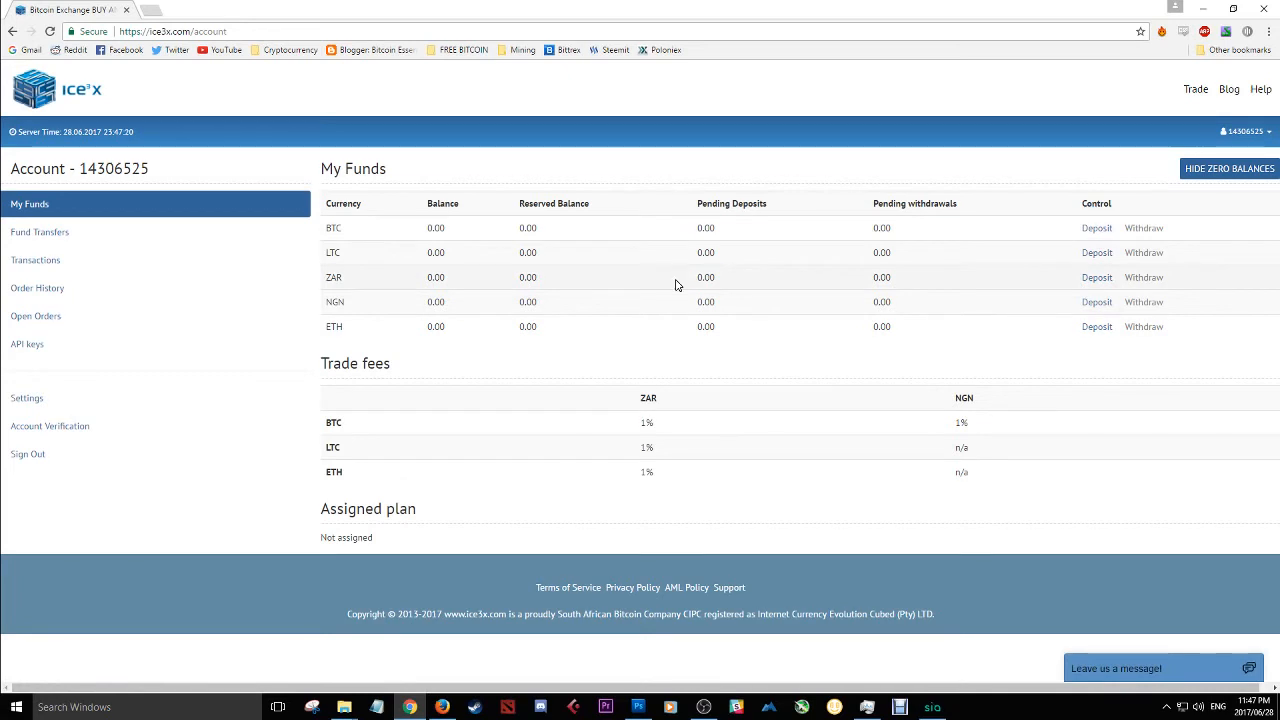
pyautogui.moveTo(697, 215)
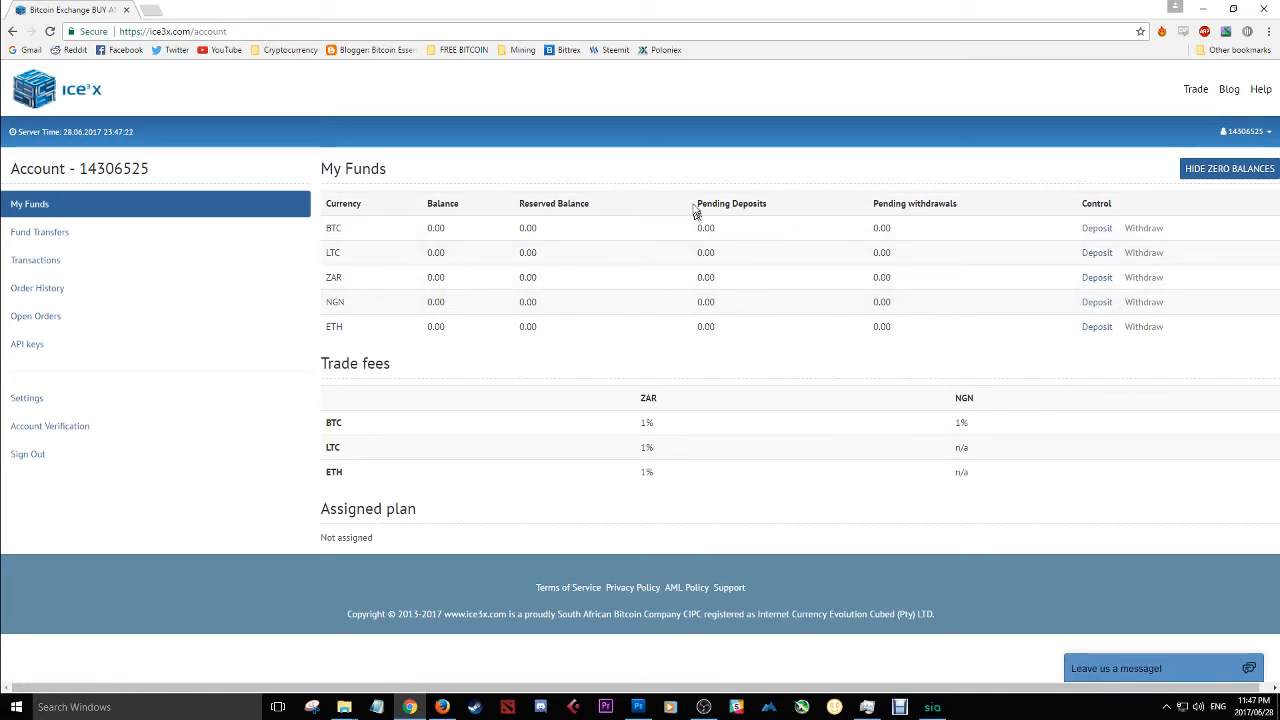
pyautogui.moveTo(742, 285)
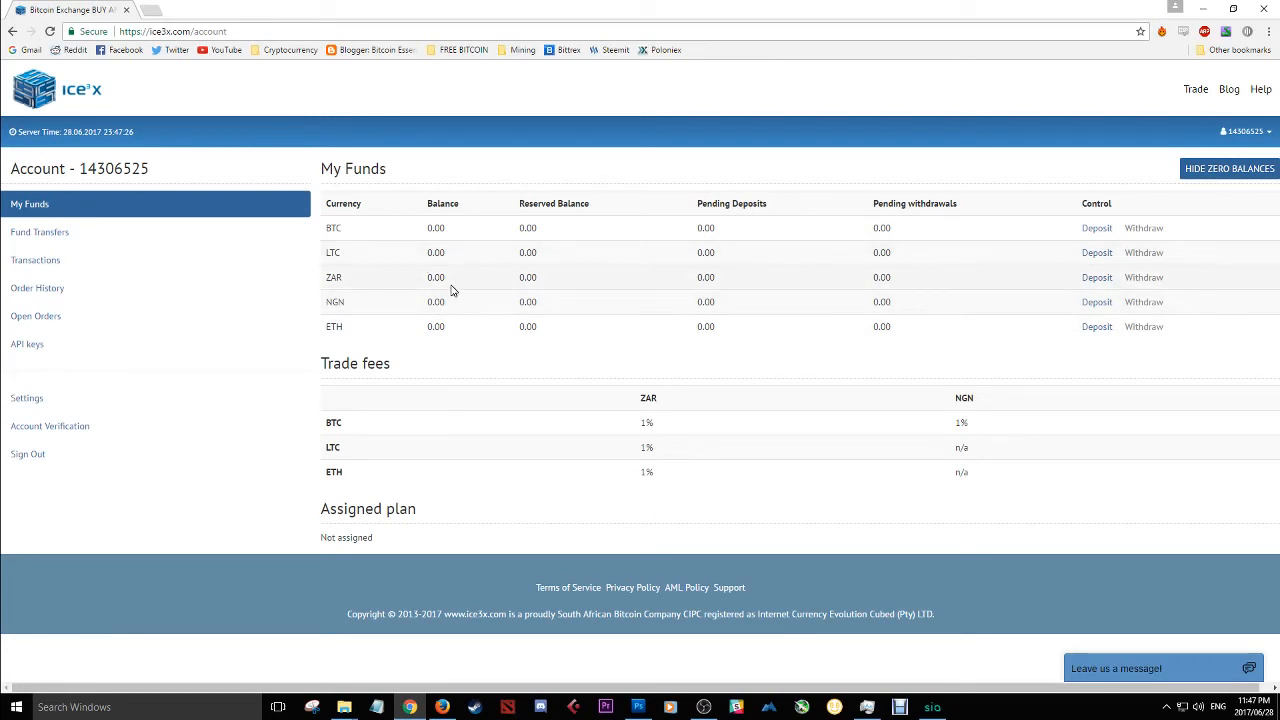
# - Highlight the 0.00 ZAR balance, then return to trading via the ICE3X logo
pyautogui.doubleClick(435, 277)
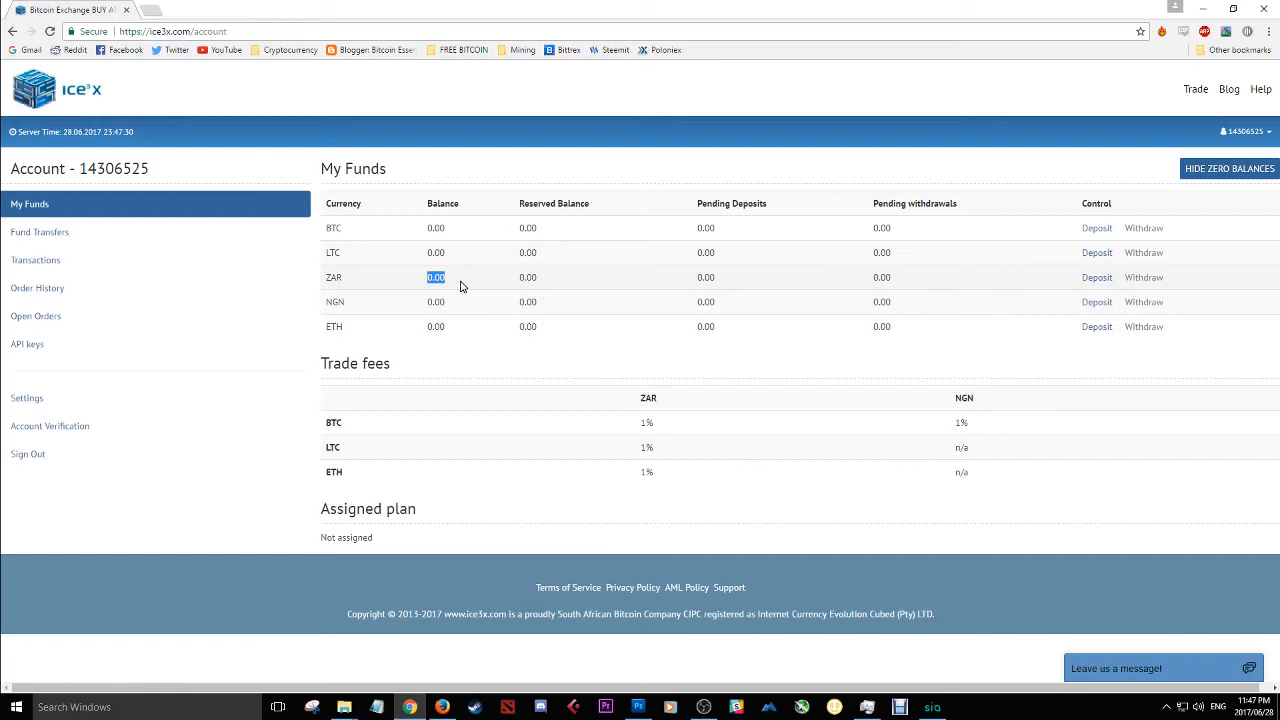
pyautogui.moveTo(150, 97)
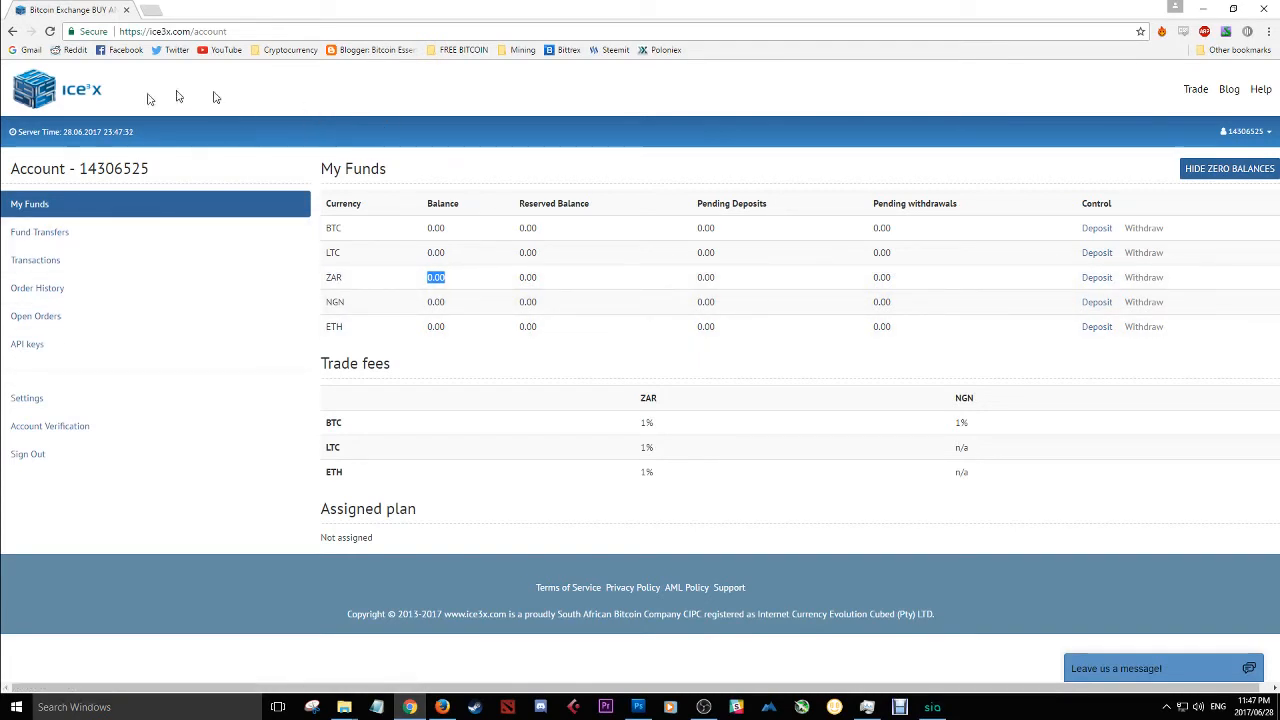
pyautogui.click(36, 316)
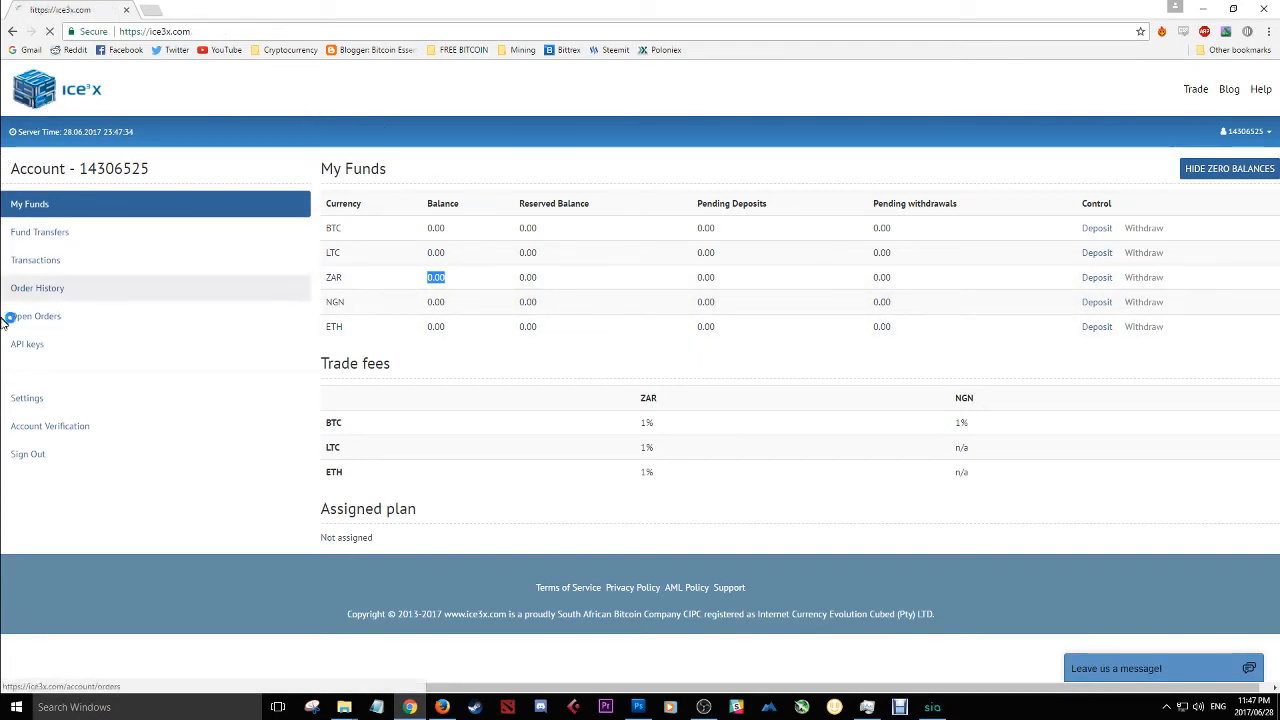
# - Expand the ZAR markets, highlight the zero ZAR buy balance, and reach the order book
pyautogui.click(1195, 89)
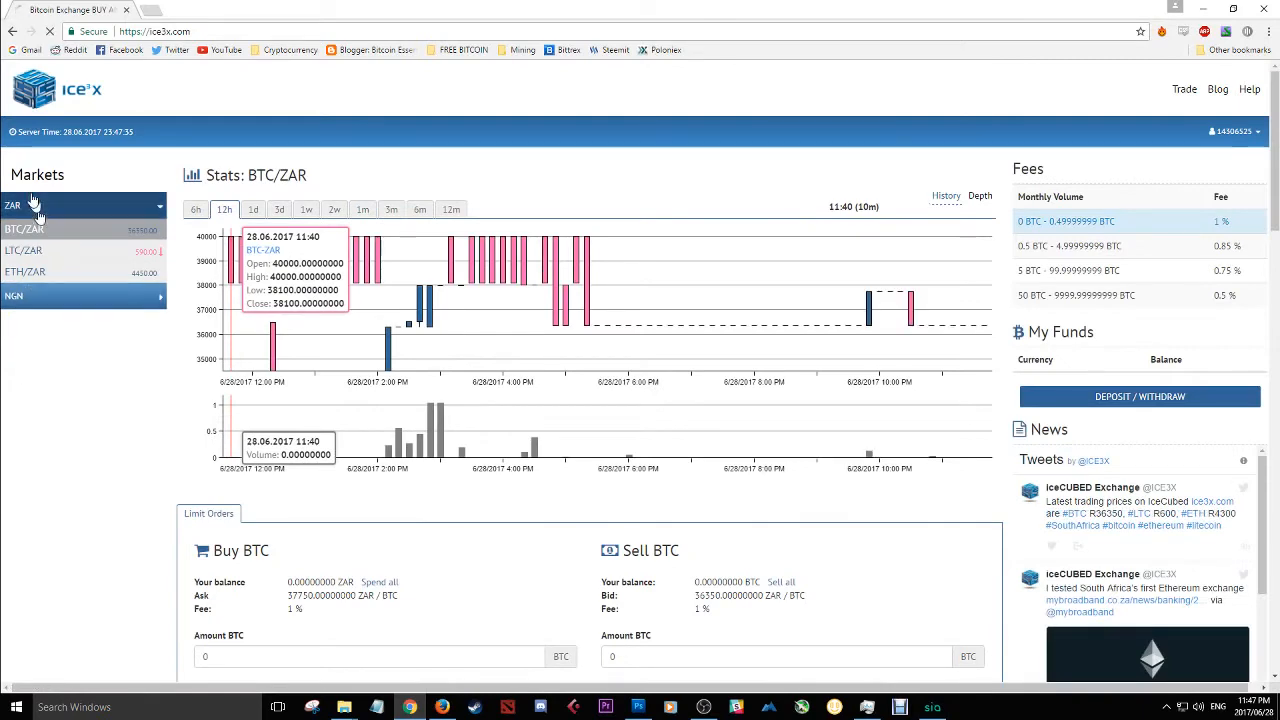
pyautogui.scroll(-3)
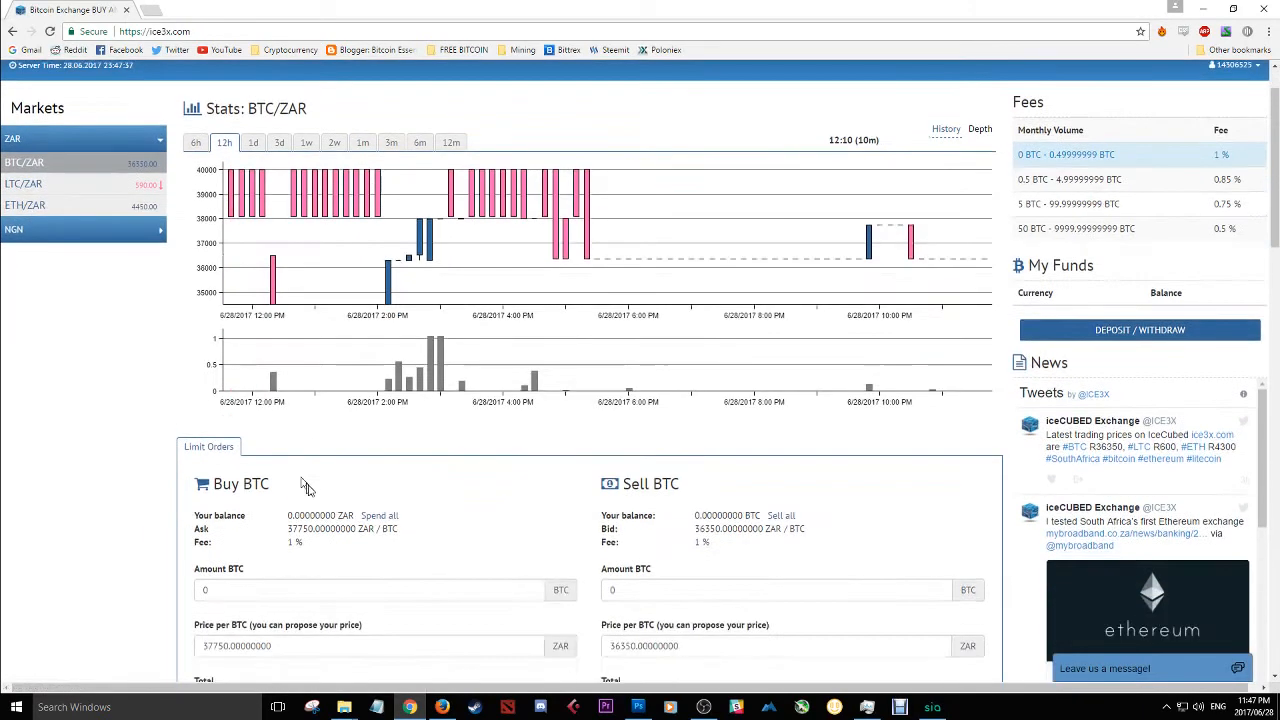
pyautogui.doubleClick(318, 515)
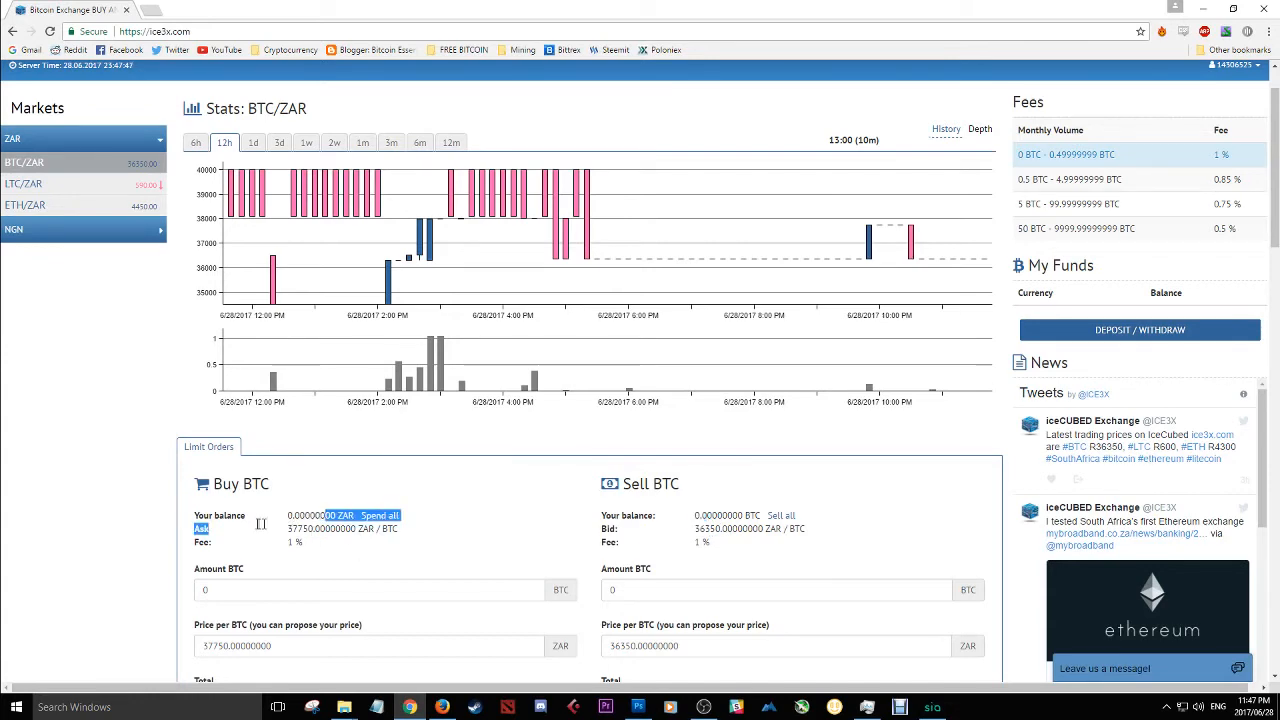
pyautogui.scroll(-3)
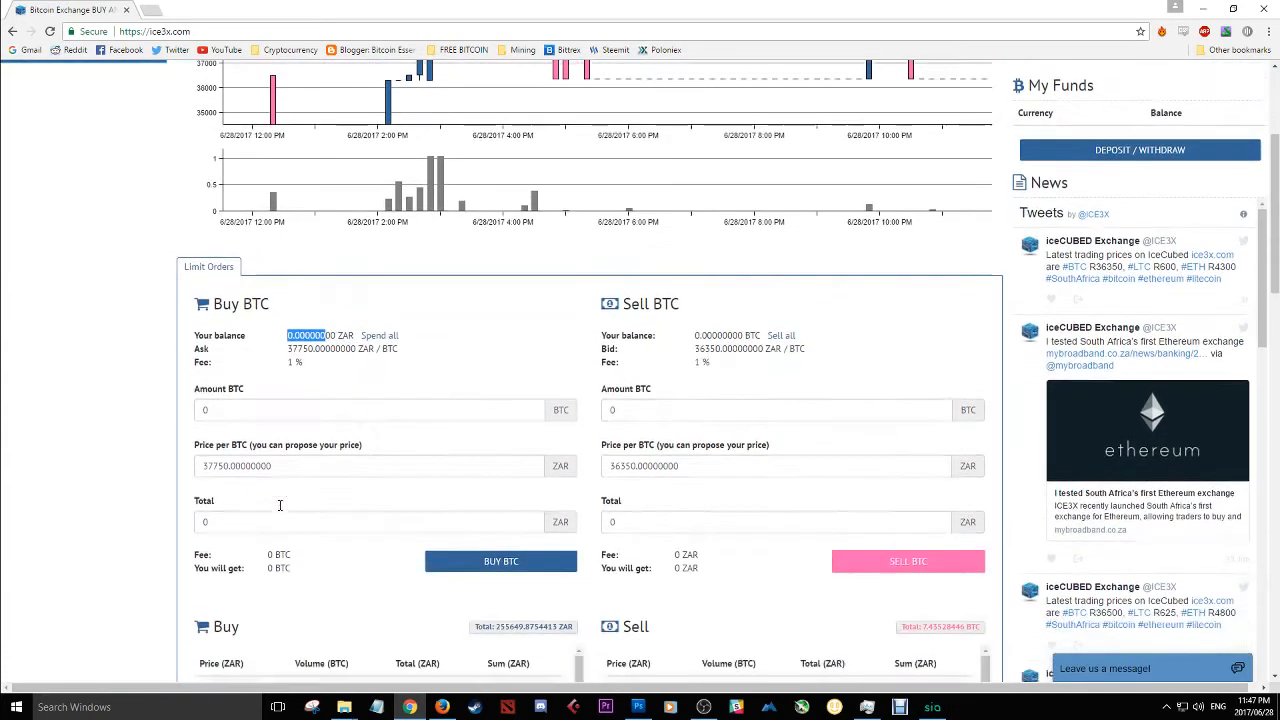
pyautogui.scroll(-3)
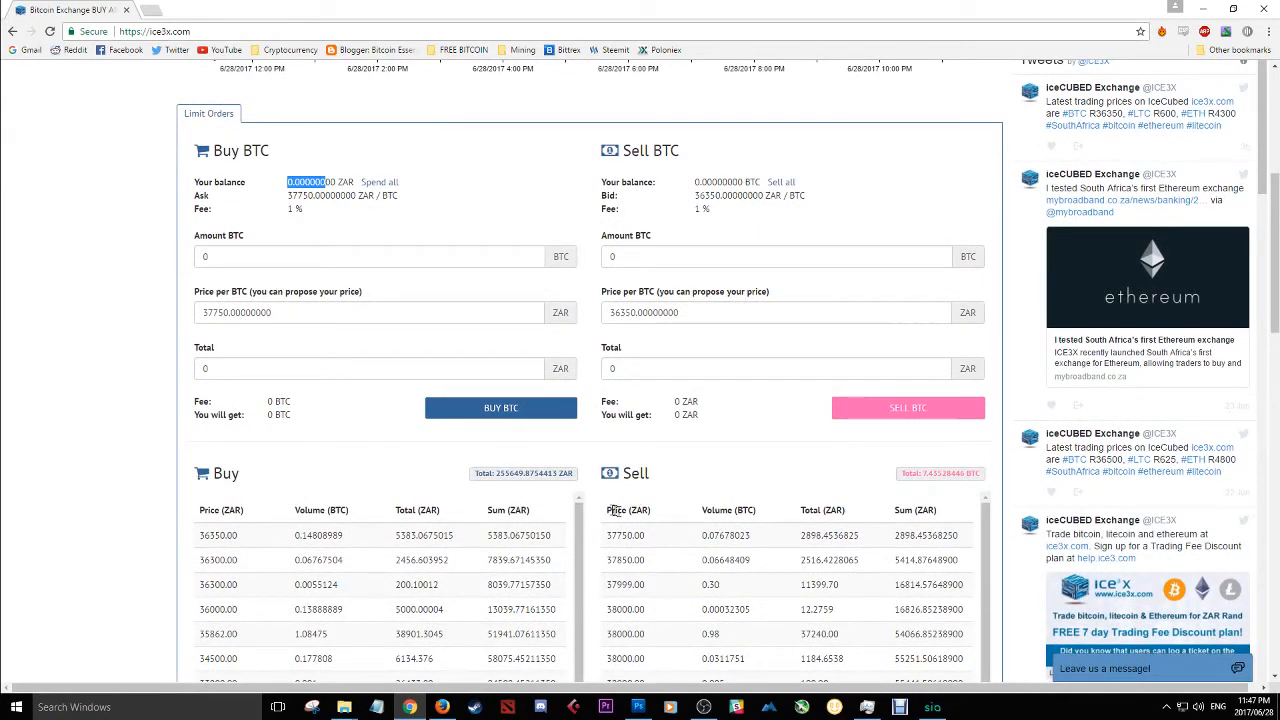
# - Fill the Buy BTC form from sell-book rows, ending at 0.3 BTC at 37,999 ZAR
pyautogui.click(624, 535)
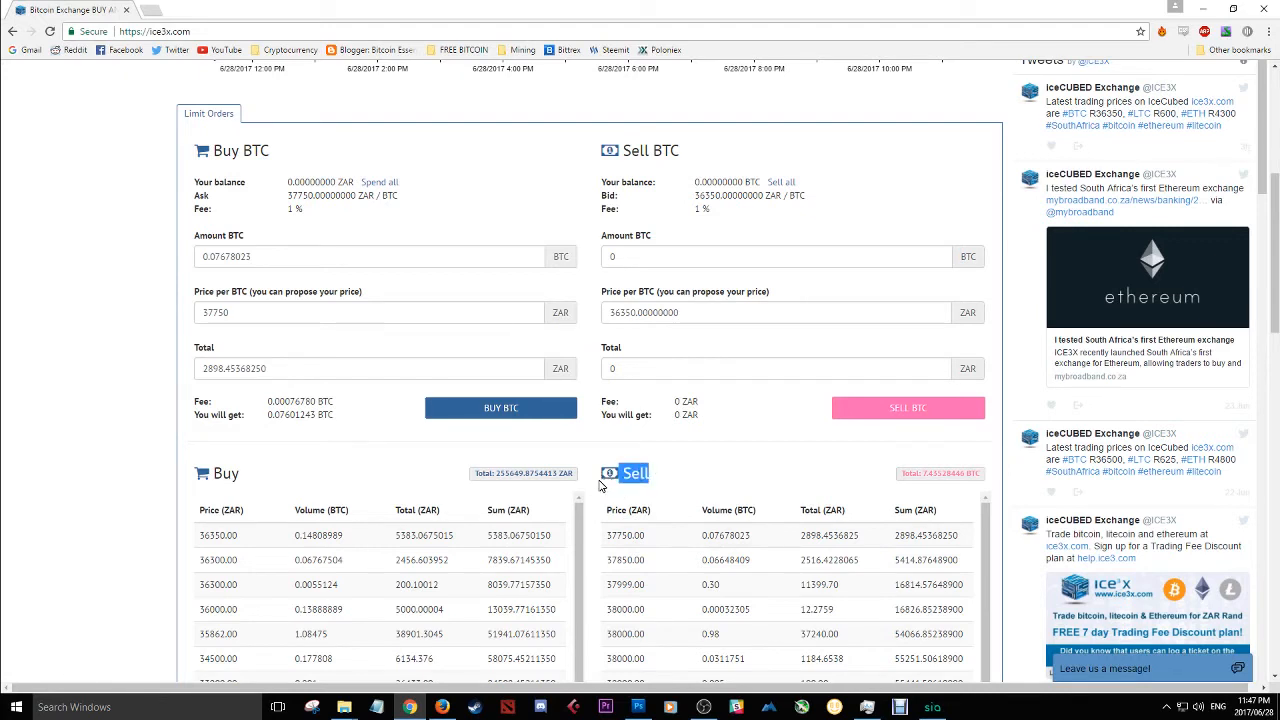
pyautogui.moveTo(645, 547)
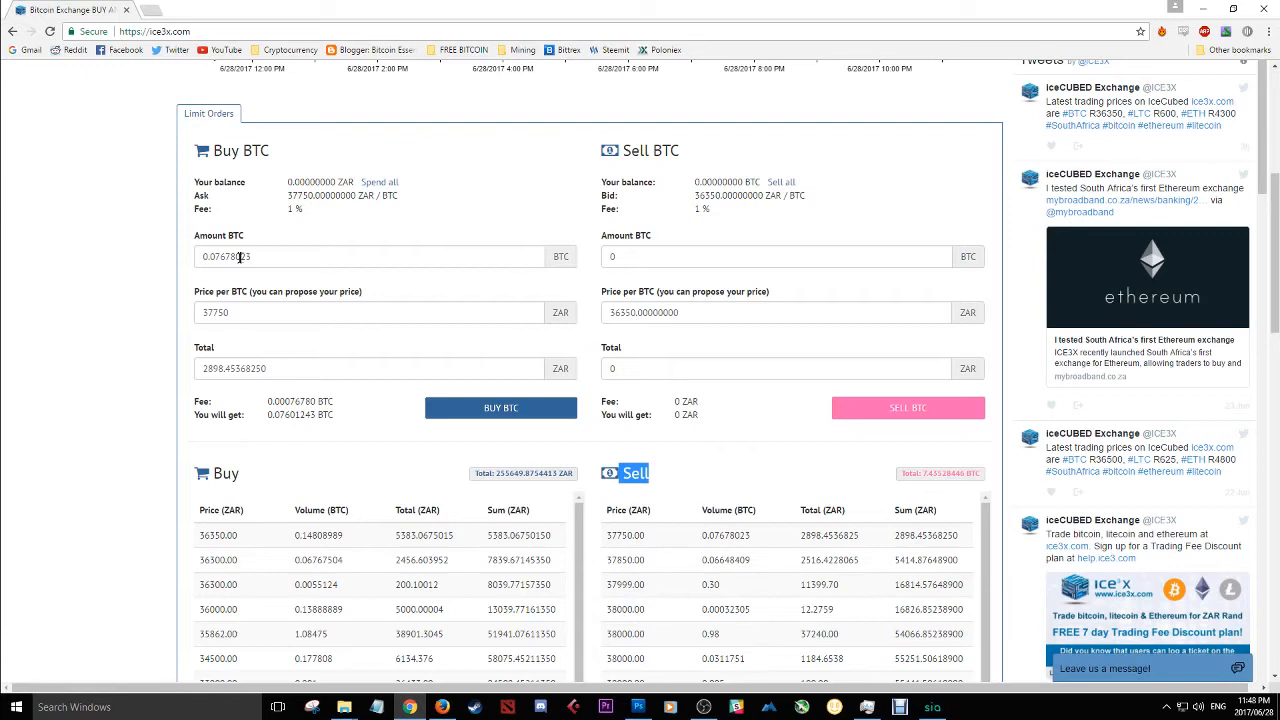
pyautogui.tripleClick(370, 256)
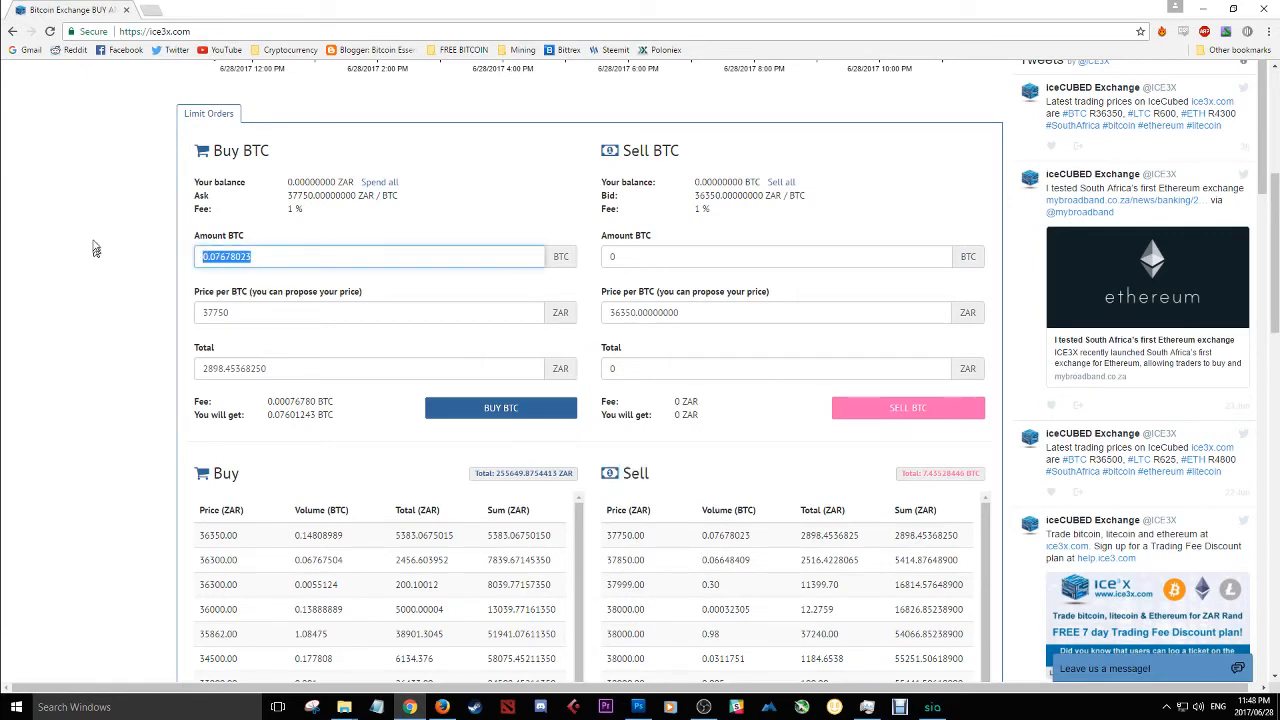
pyautogui.write('1')
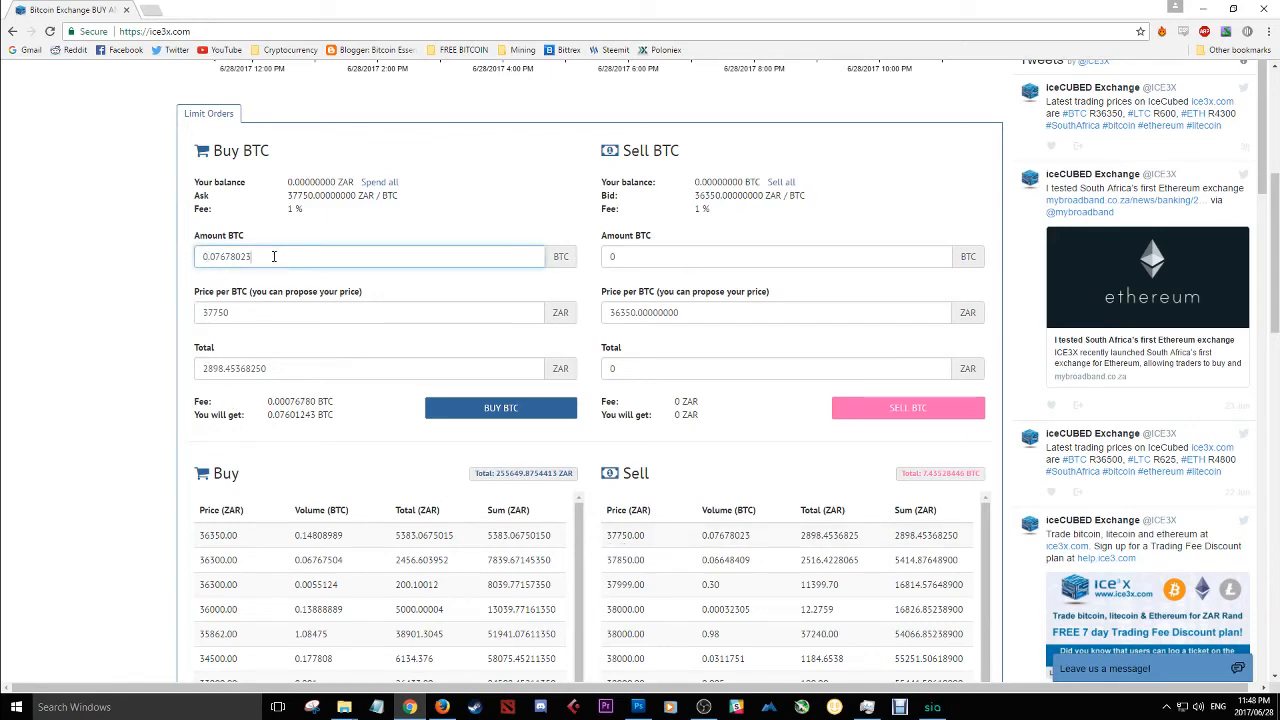
pyautogui.scroll(-3)
pyautogui.write('39790')
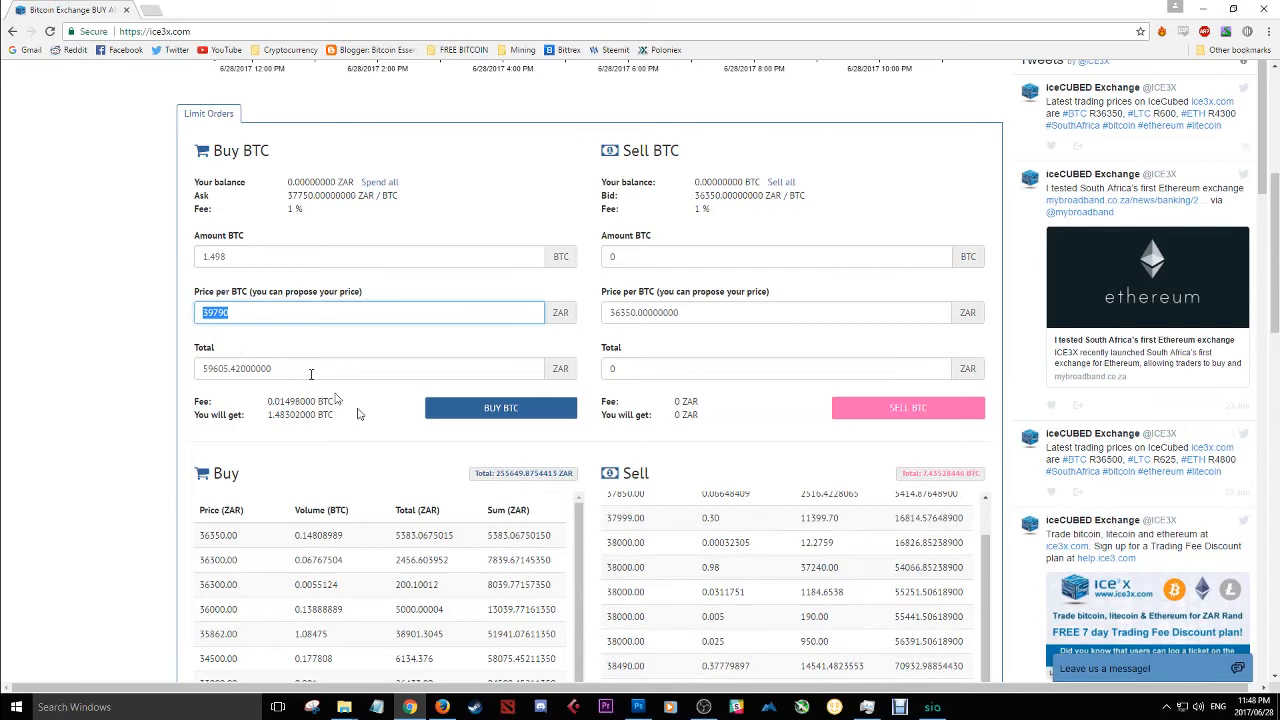
pyautogui.moveTo(175, 378)
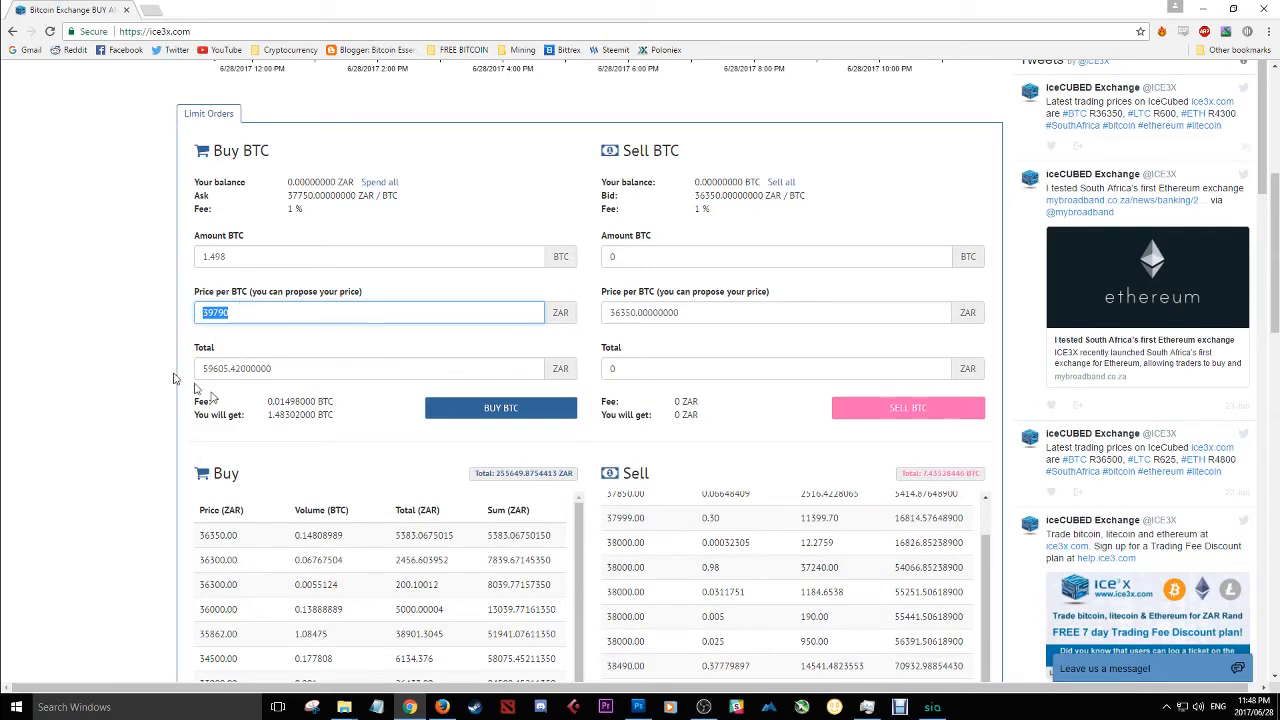
pyautogui.click(627, 535)
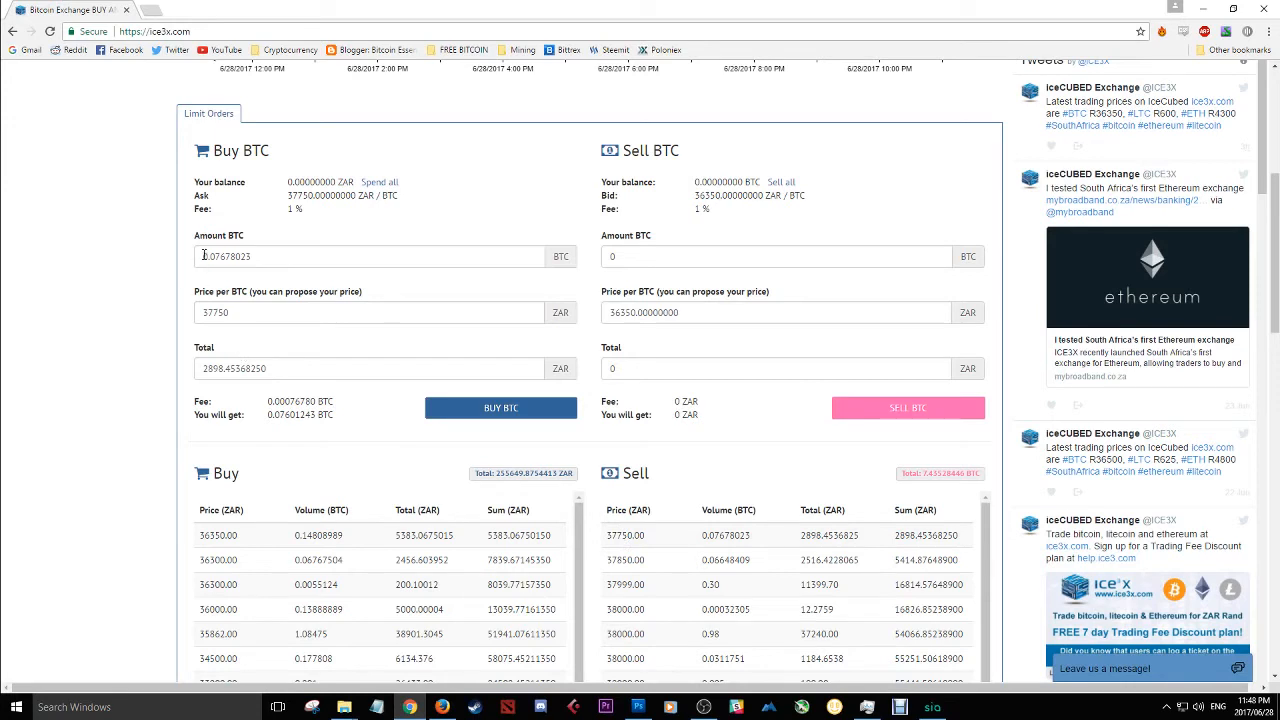
pyautogui.moveTo(840, 543)
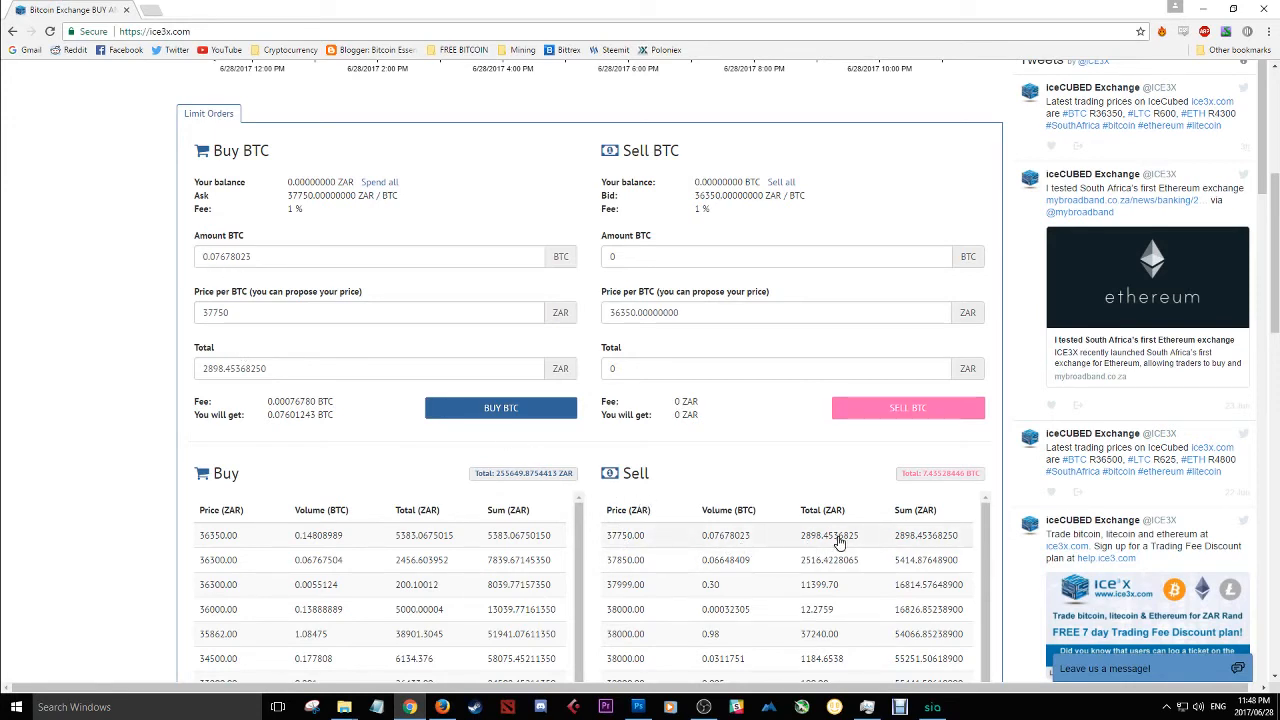
pyautogui.click(727, 560)
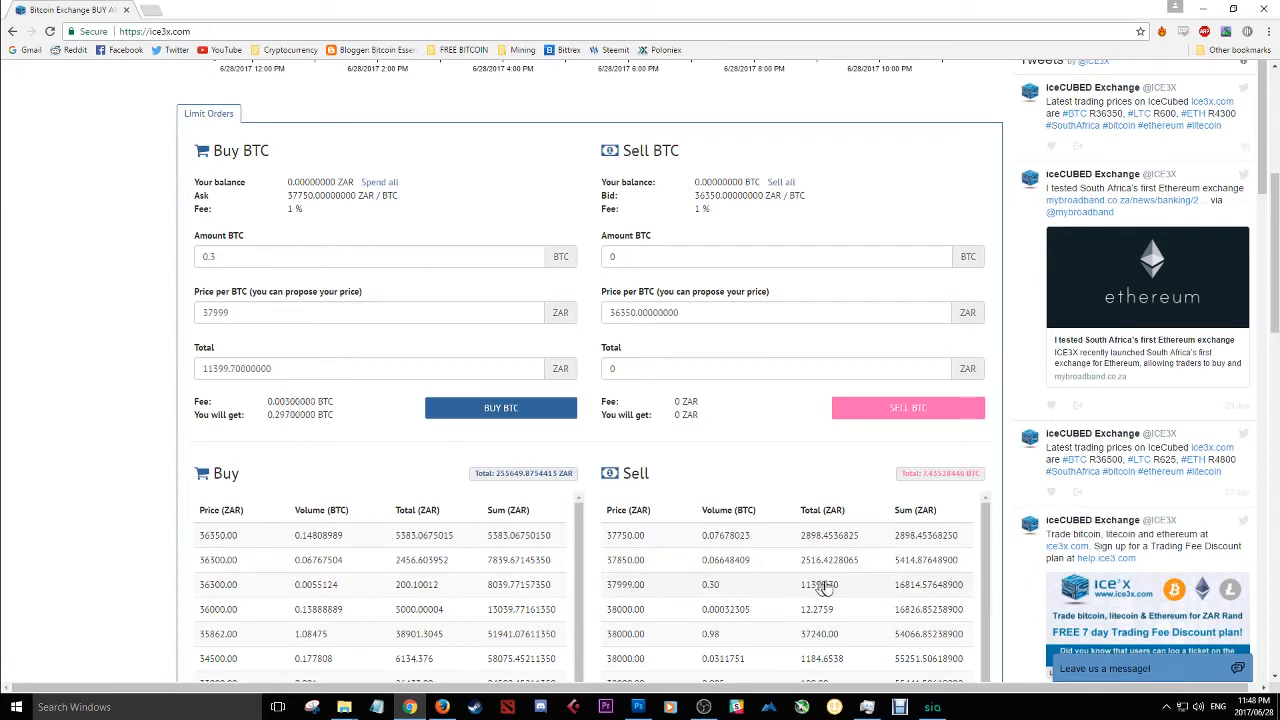
pyautogui.moveTo(893, 591)
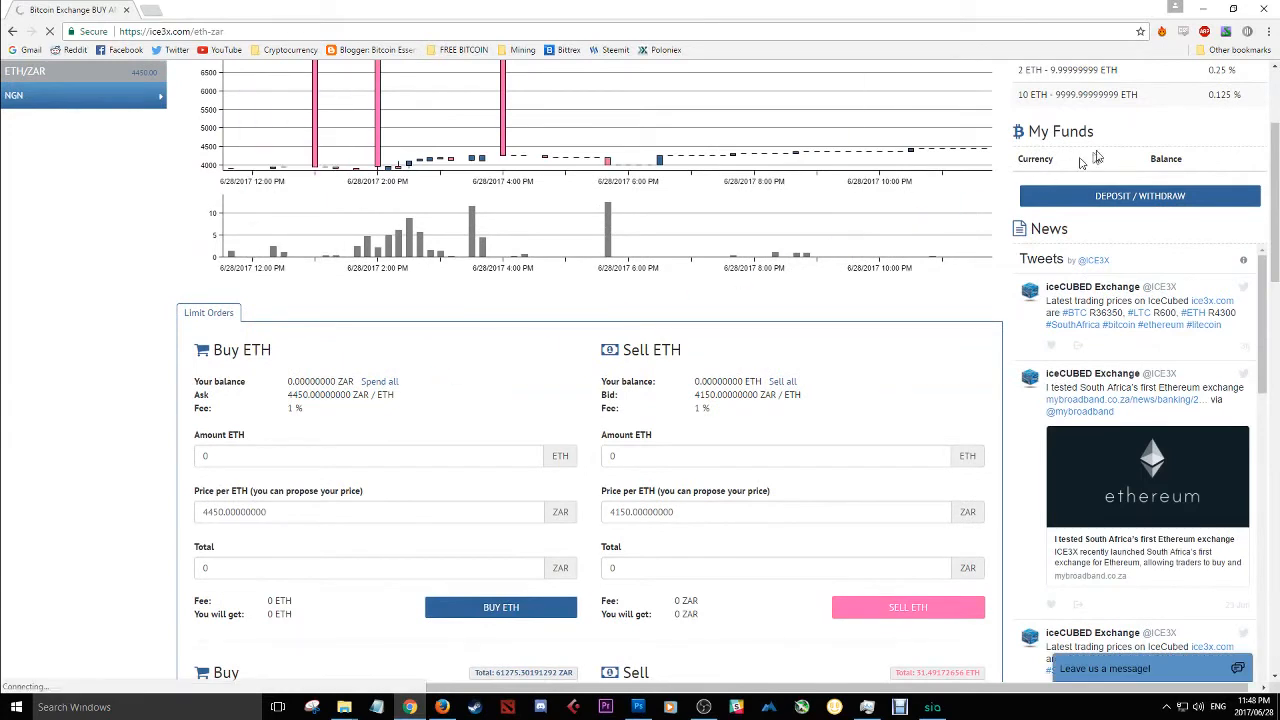
pyautogui.moveTo(1053, 180)
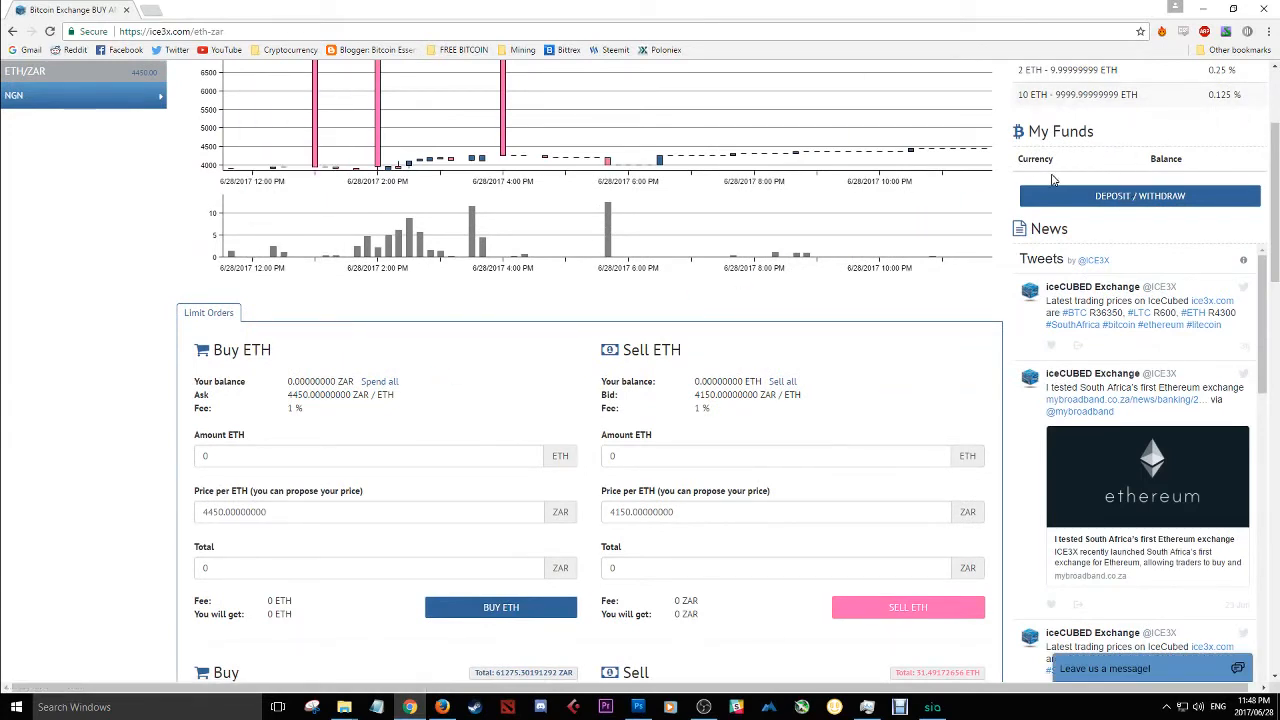
pyautogui.moveTo(289, 390)
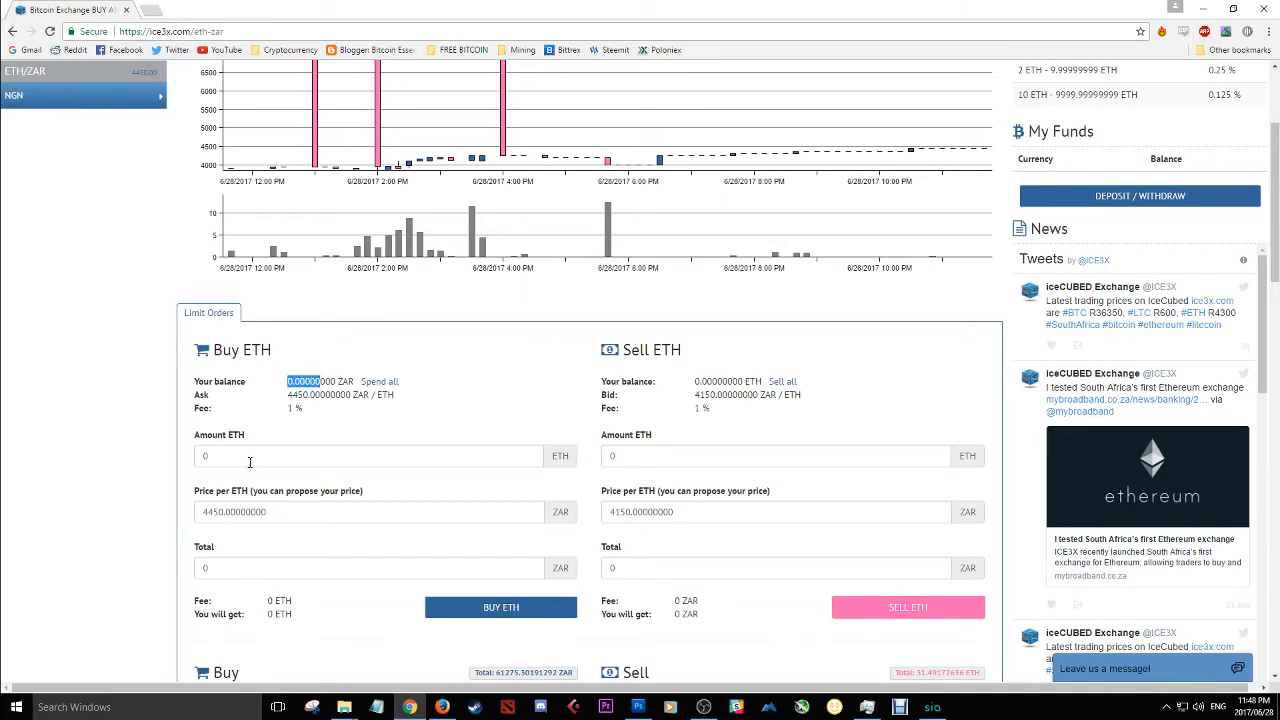
# - Fill the Buy ETH form from the cheapest offer with 1 ETH at 4,450 ZAR
pyautogui.click(368, 456)
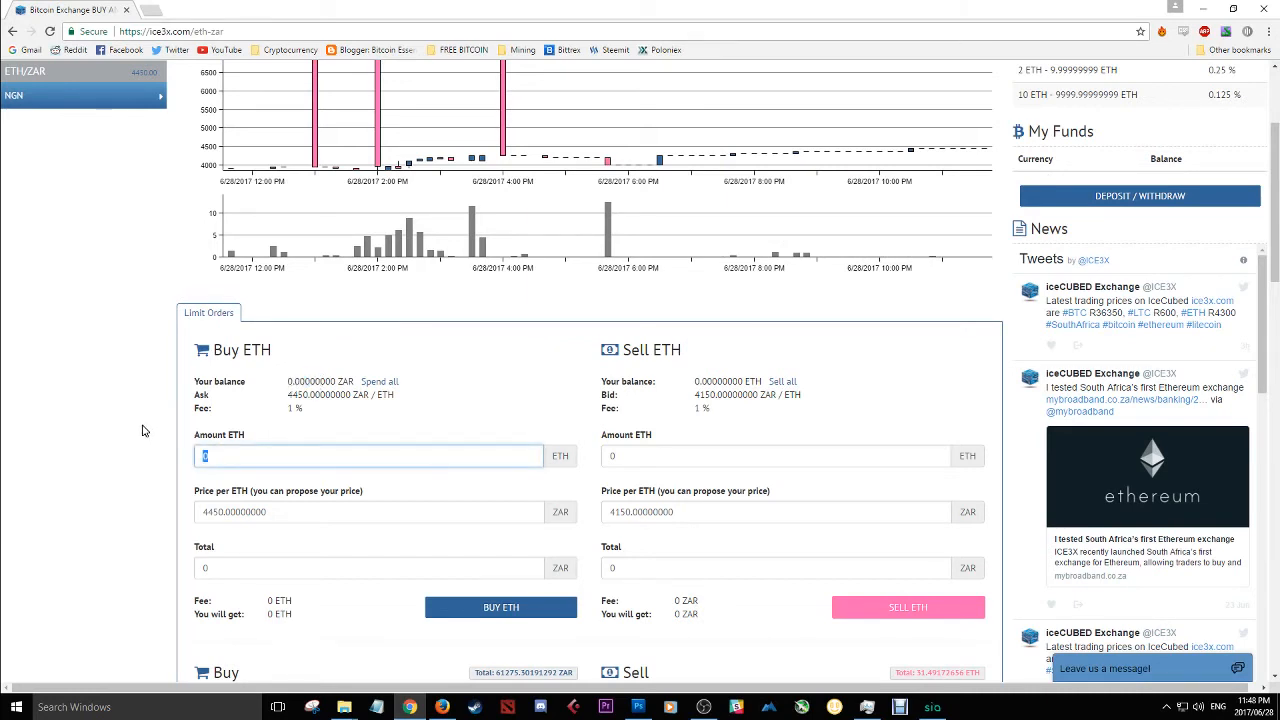
pyautogui.write('1')
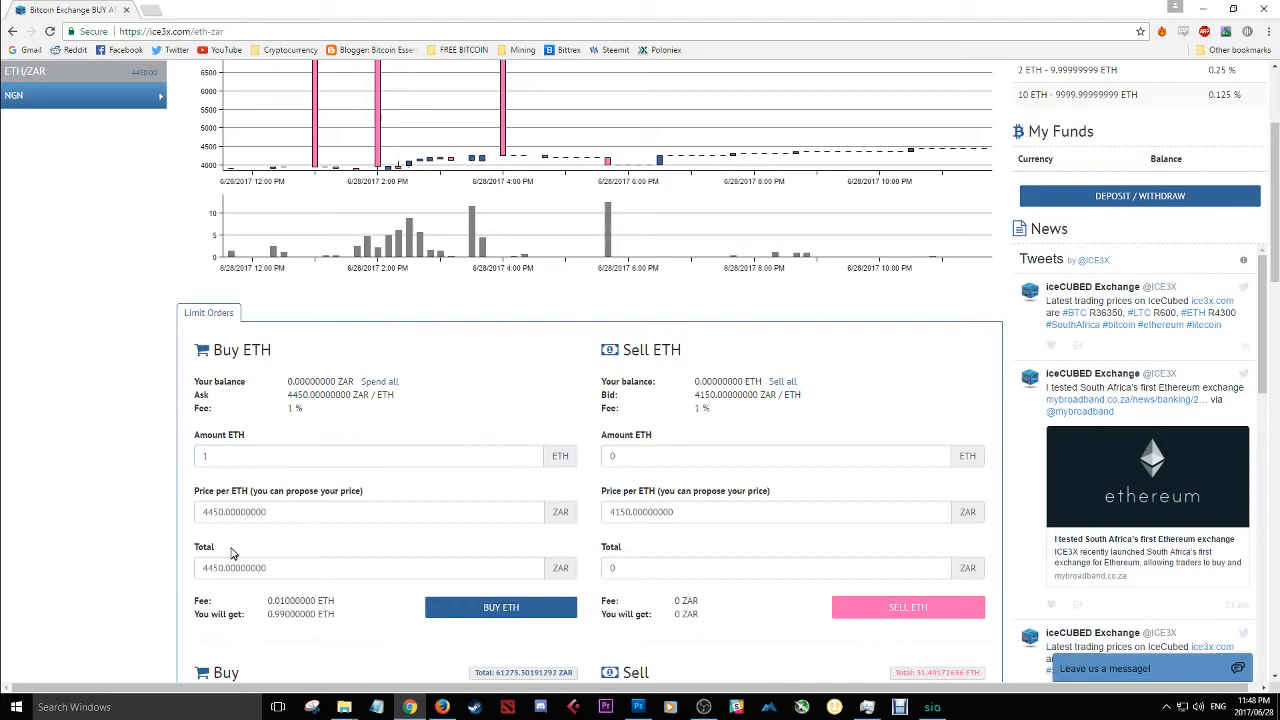
pyautogui.scroll(-3)
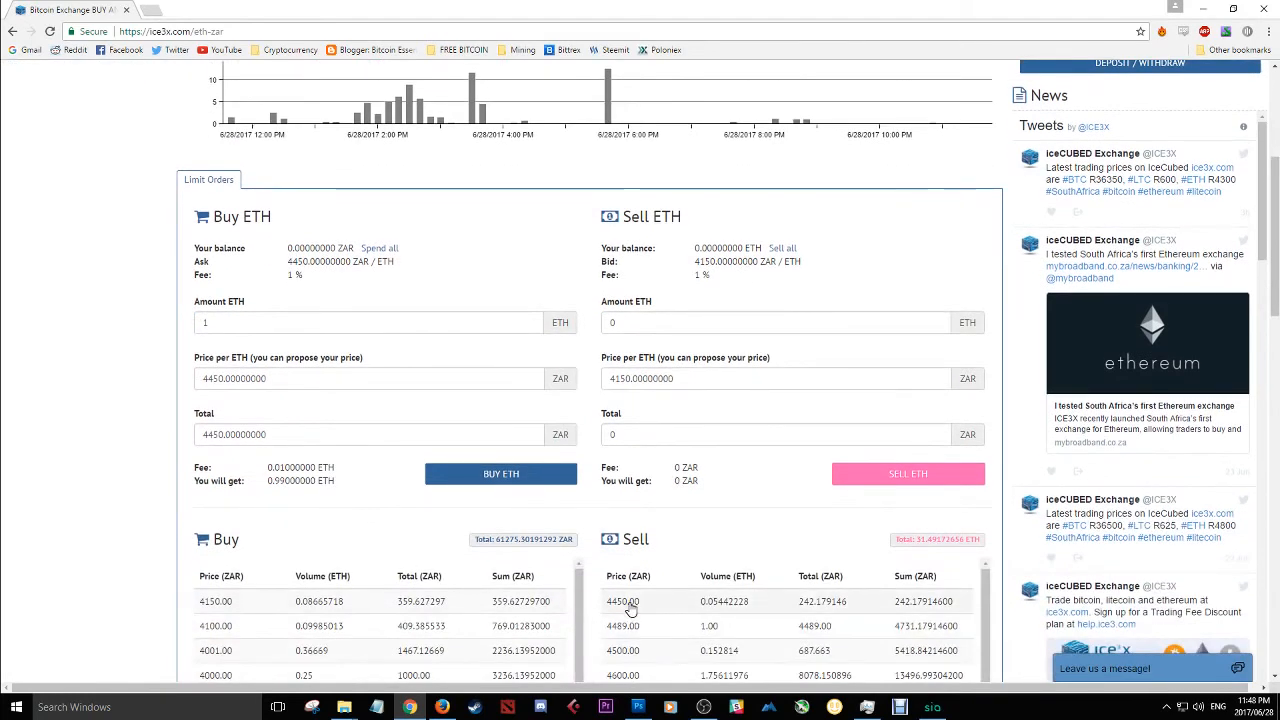
pyautogui.click(623, 601)
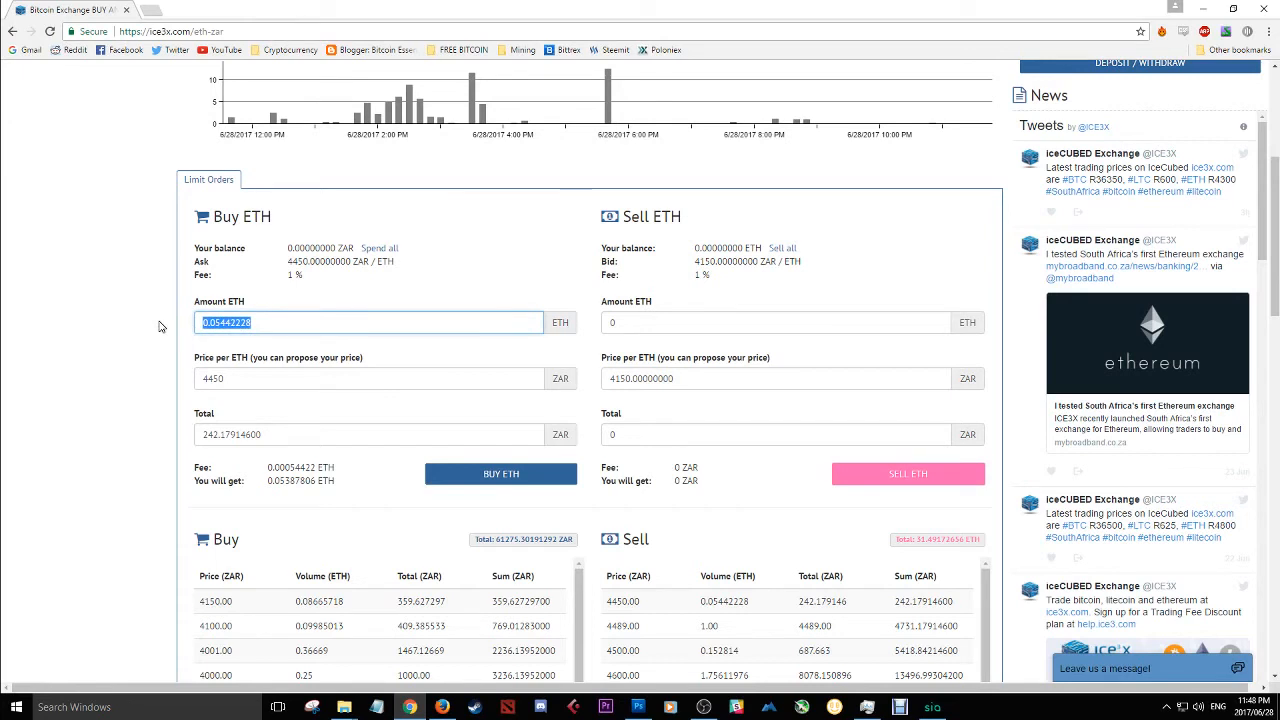
pyautogui.write('1')
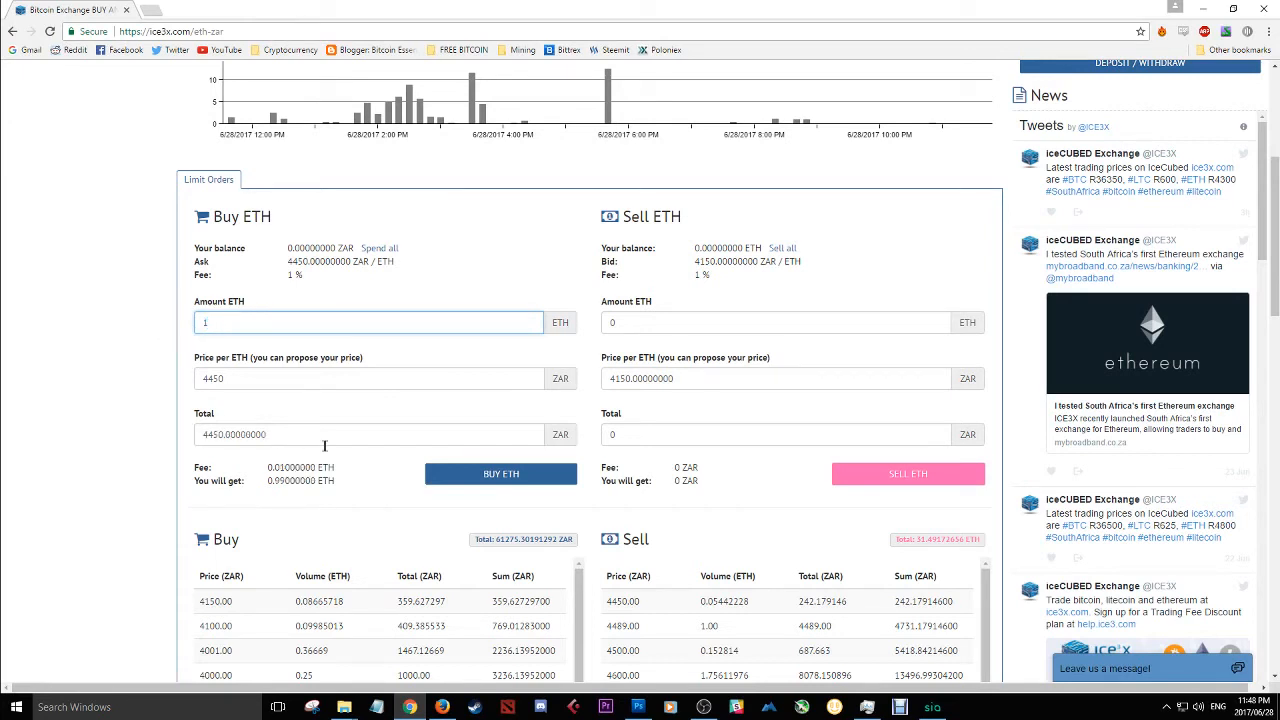
pyautogui.moveTo(387, 558)
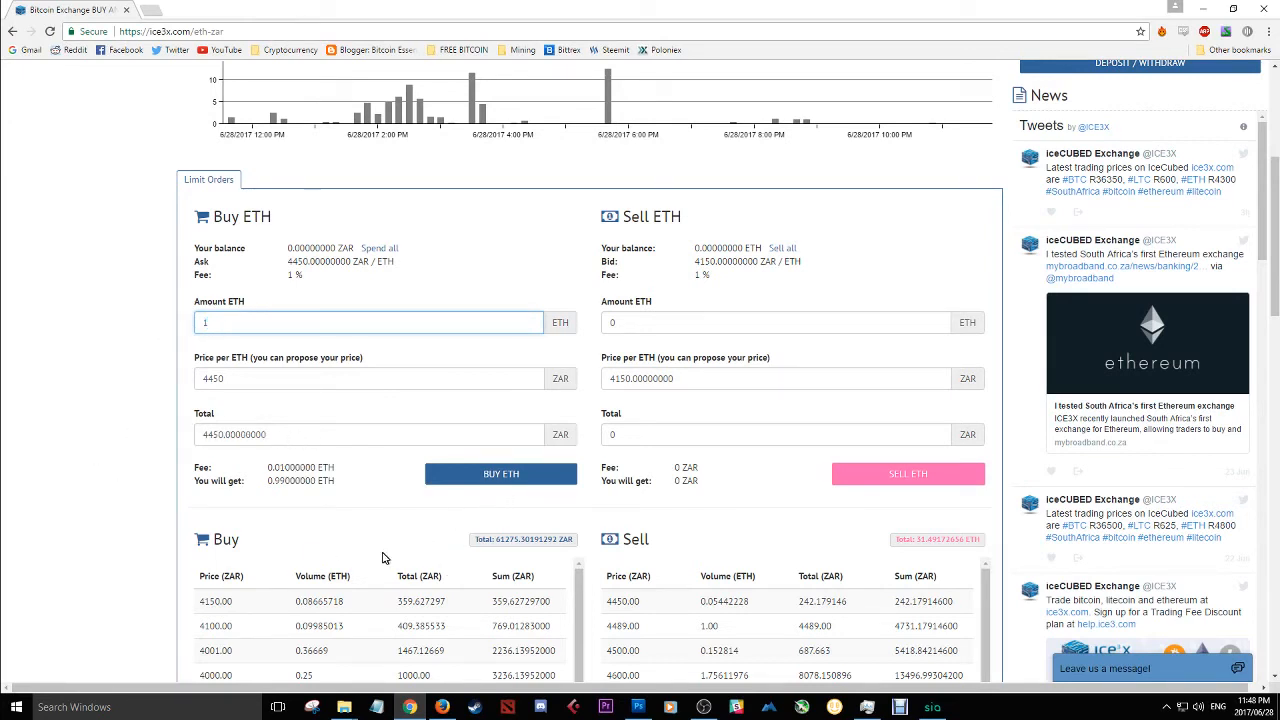
pyautogui.moveTo(651, 631)
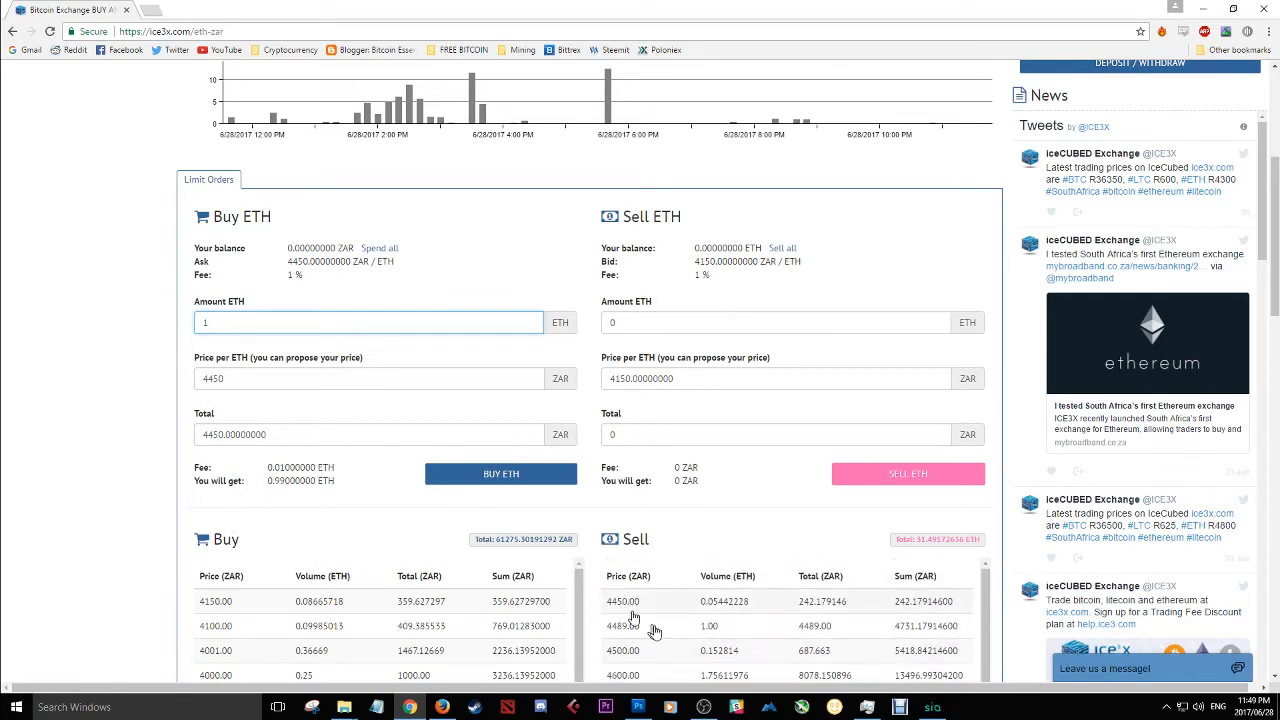
pyautogui.moveTo(605, 555)
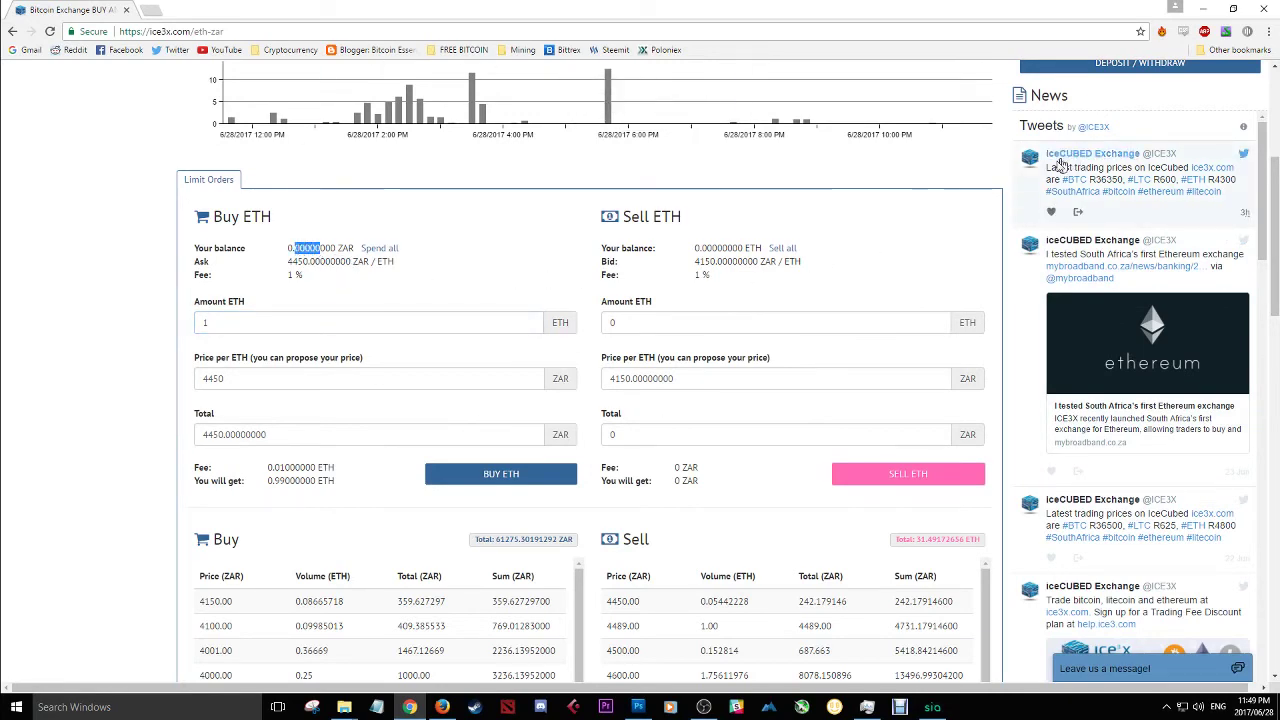
pyautogui.scroll(3)
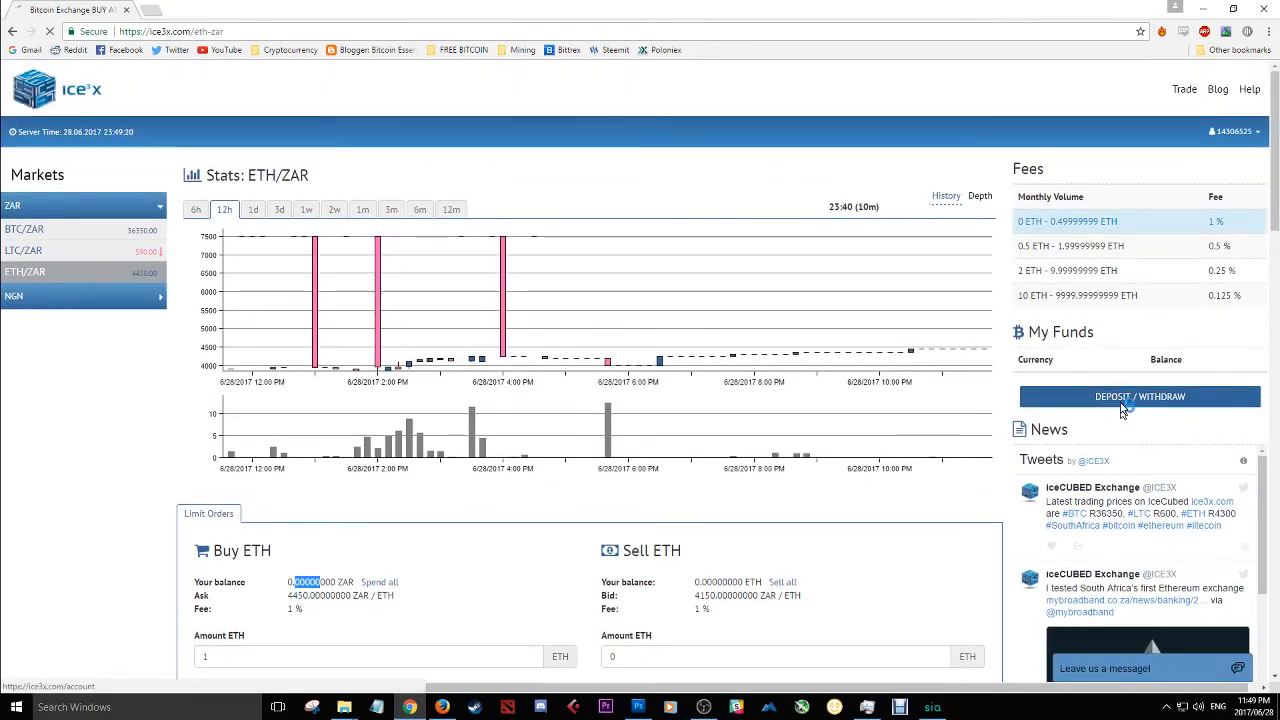
# - Open the account page and view Open Orders, which lists no orders
pyautogui.click(1139, 396)
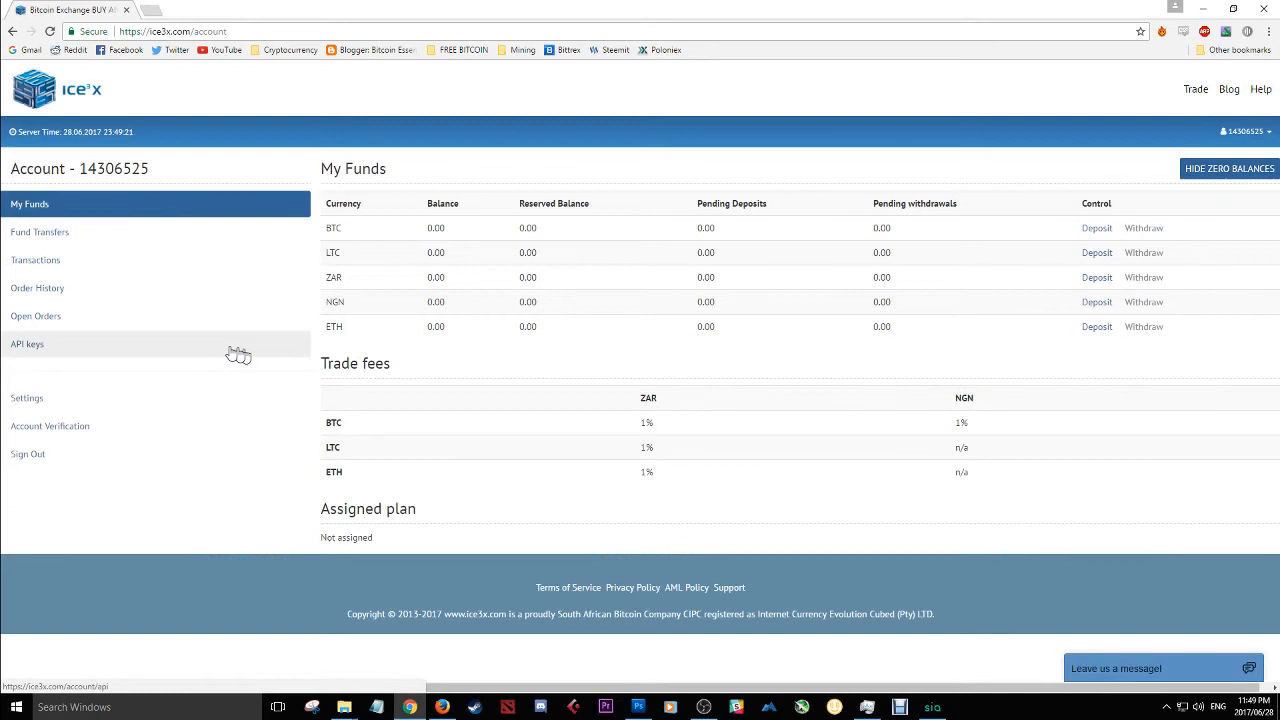
pyautogui.click(36, 316)
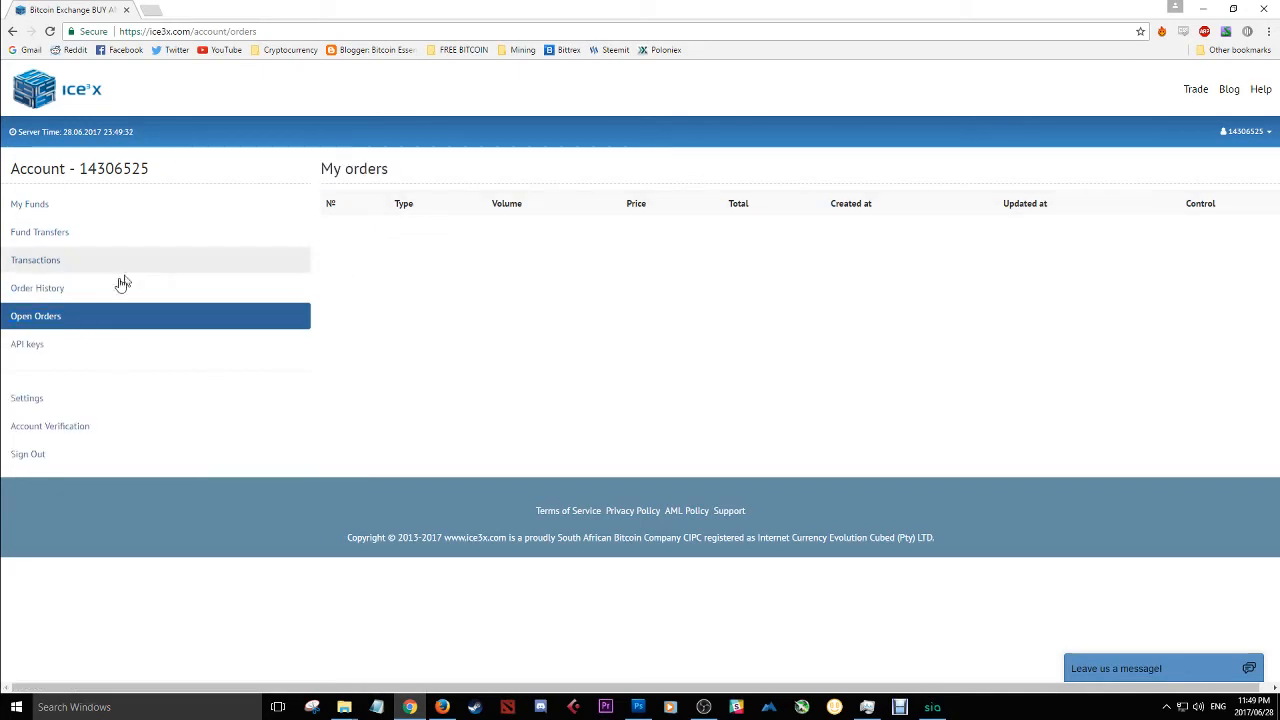
pyautogui.moveTo(517, 208)
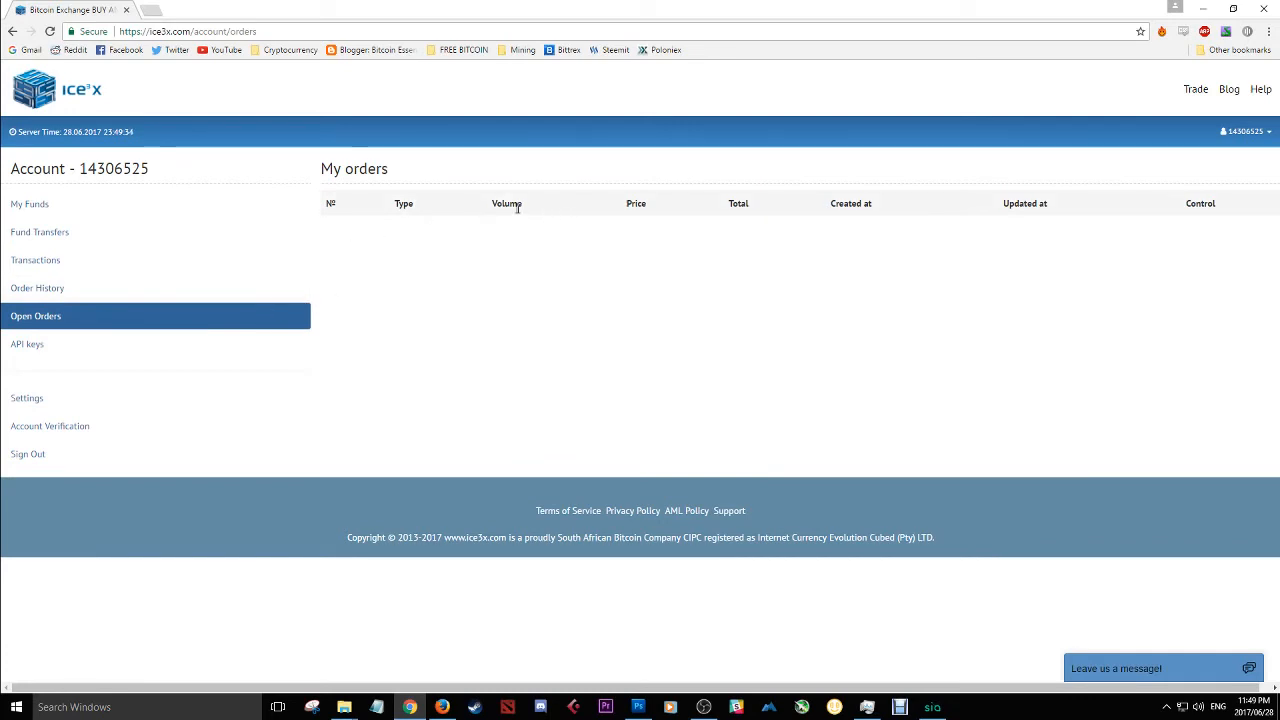
pyautogui.moveTo(738, 243)
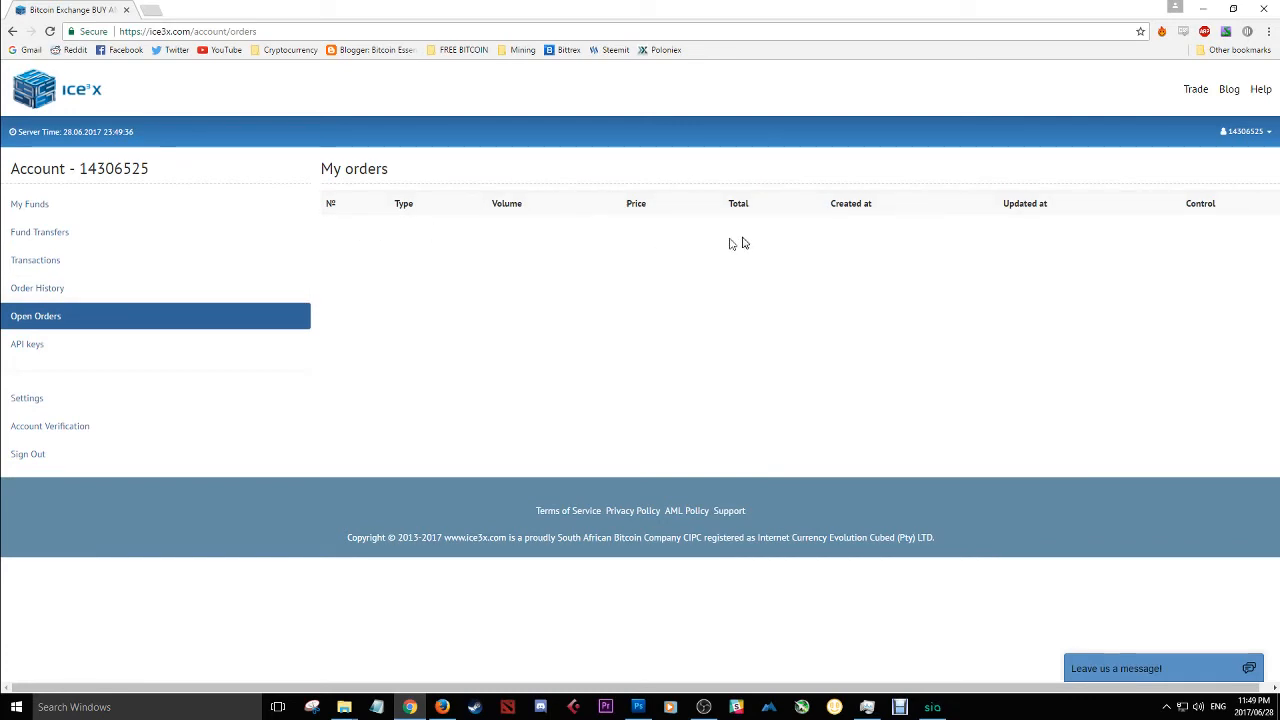
pyautogui.moveTo(763, 245)
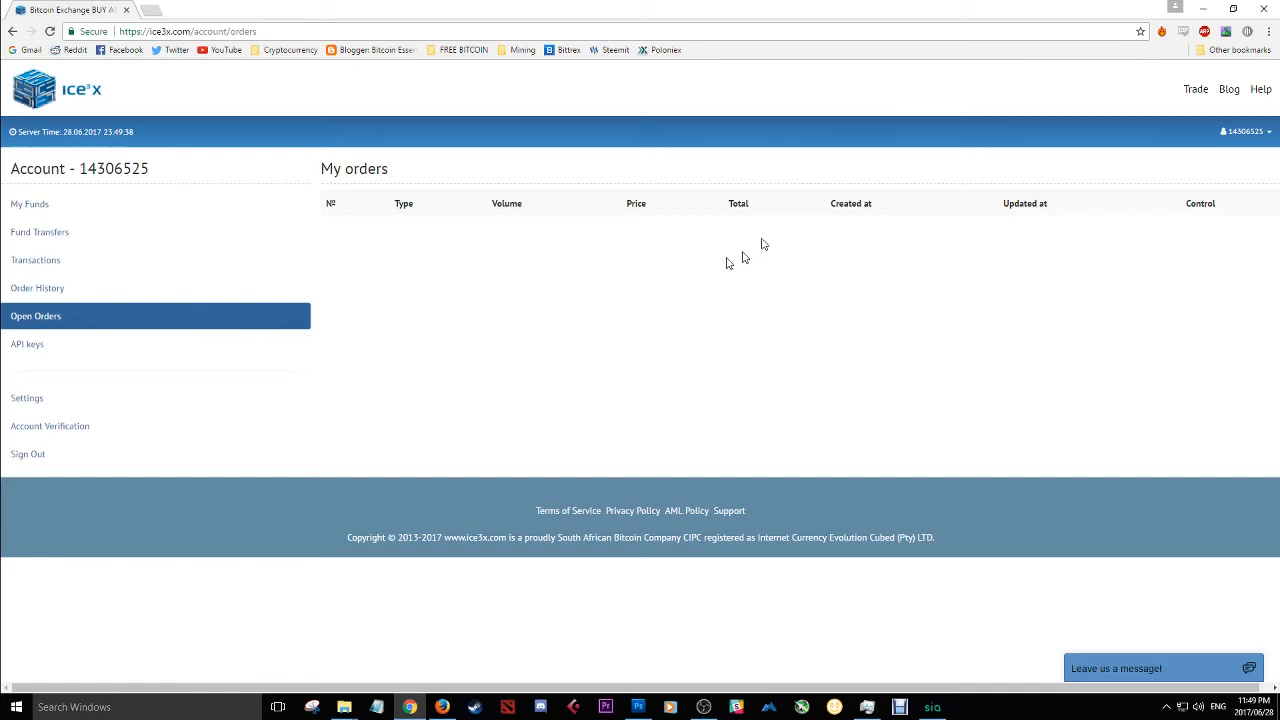
pyautogui.moveTo(30, 344)
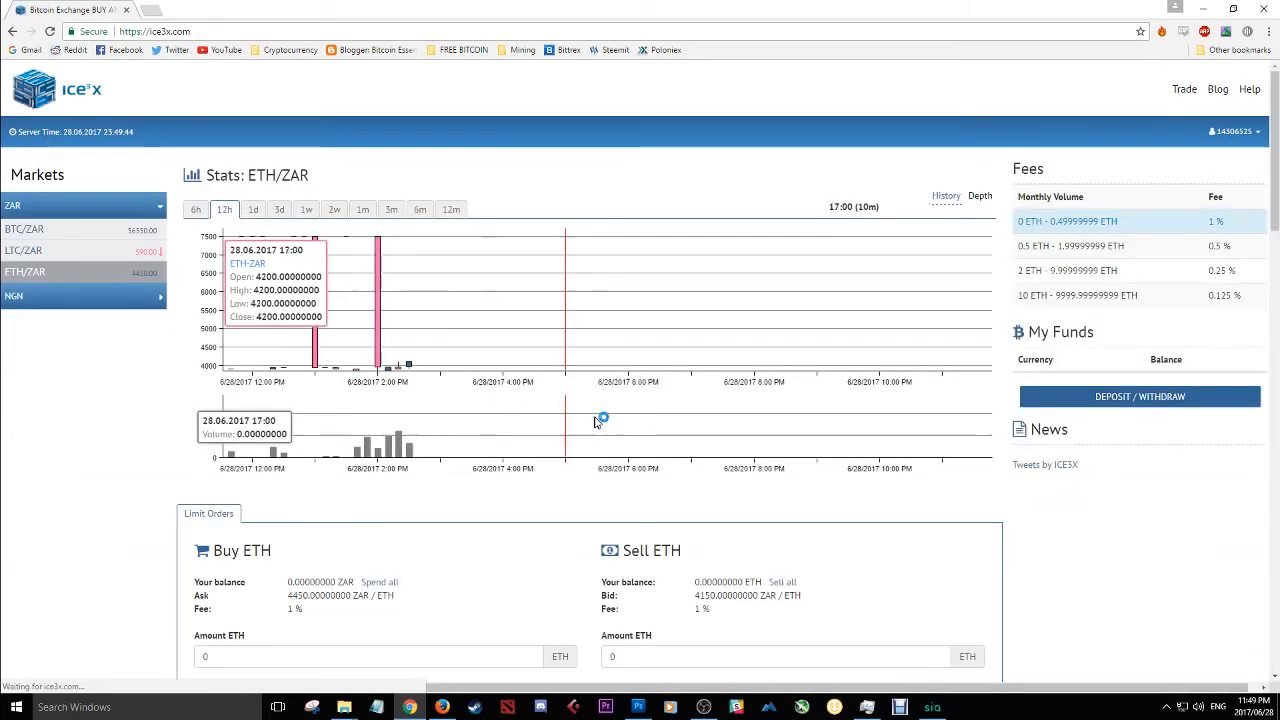
# - Scroll the ETH/ZAR market page down and back up to view the chart and buy form
pyautogui.scroll(-3)
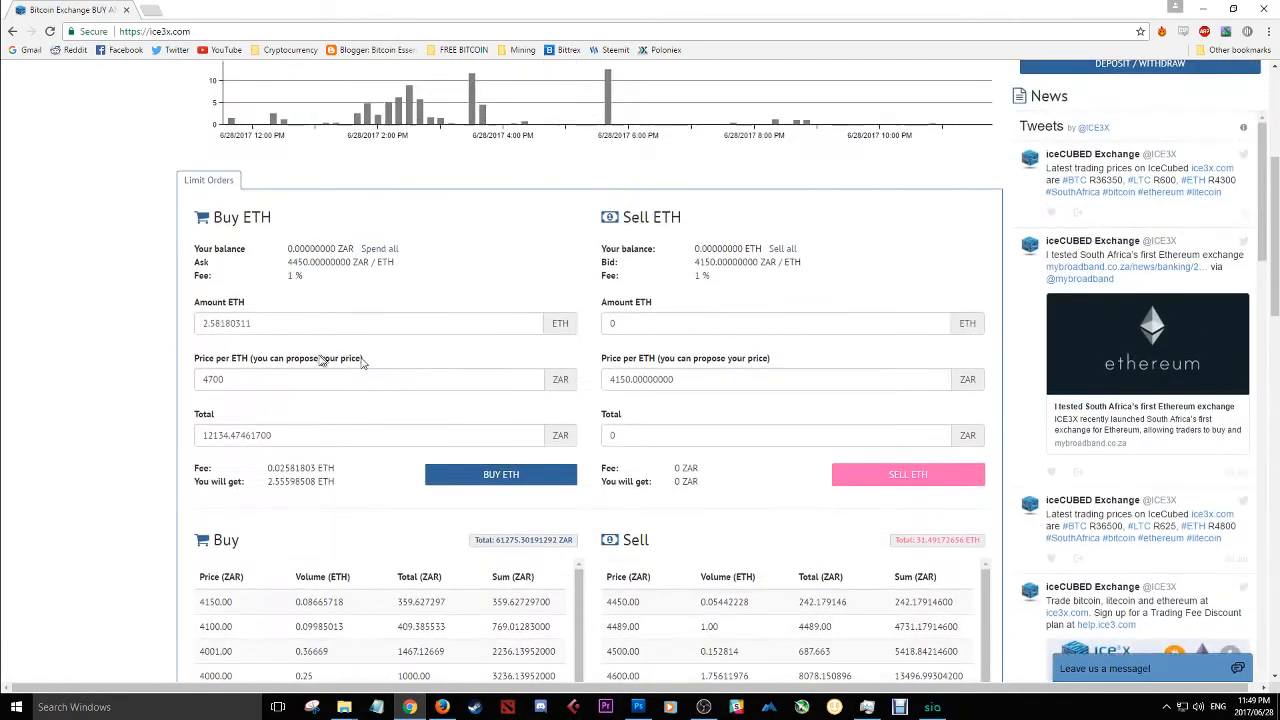
pyautogui.moveTo(645, 275)
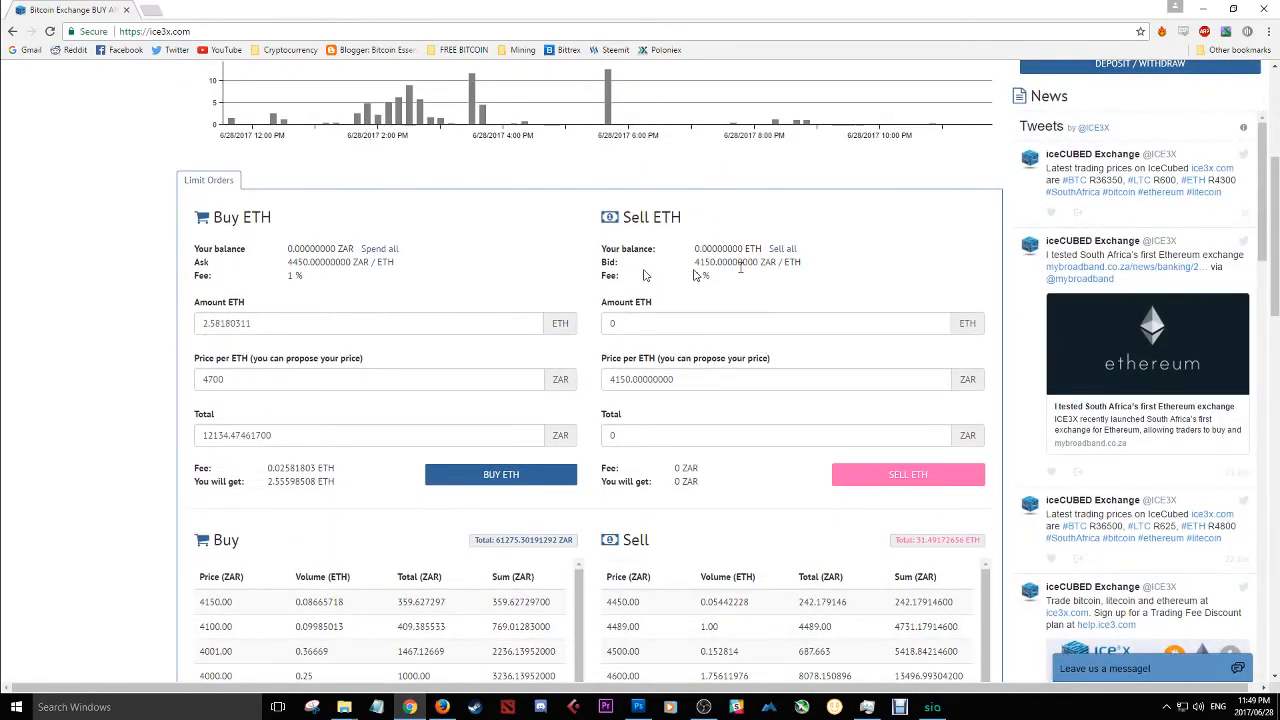
pyautogui.scroll(3)
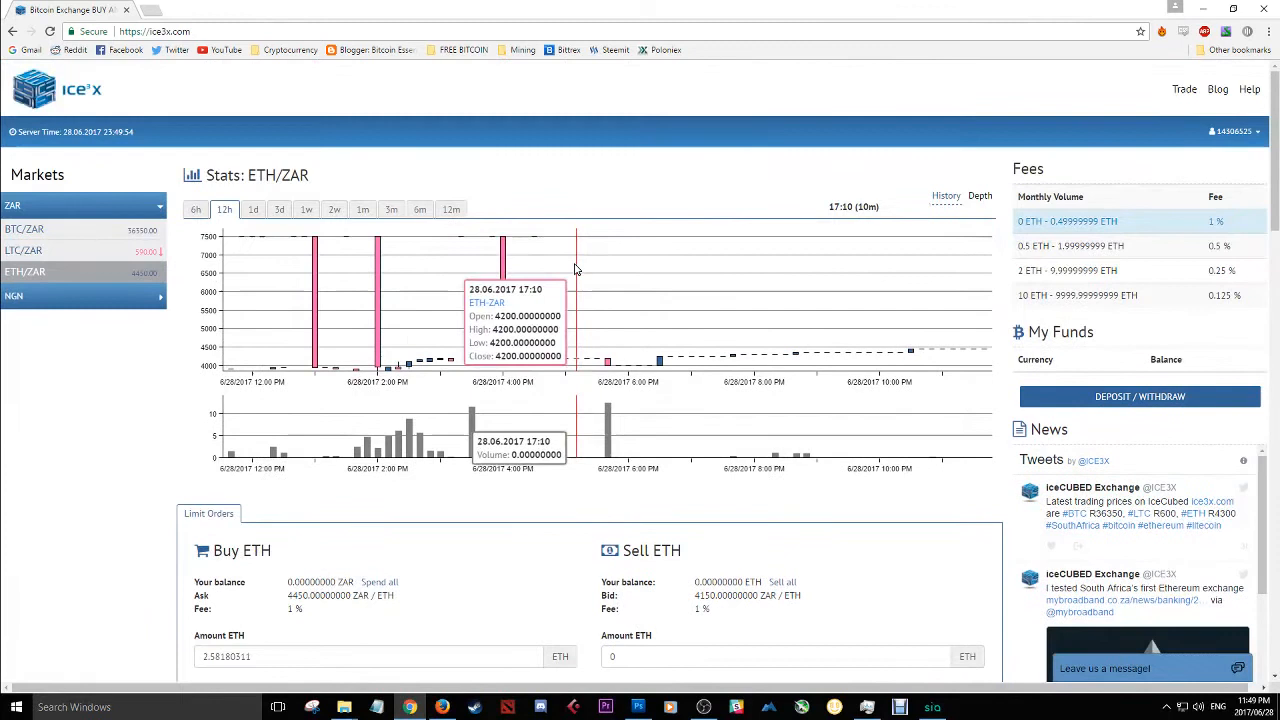
pyautogui.moveTo(278, 264)
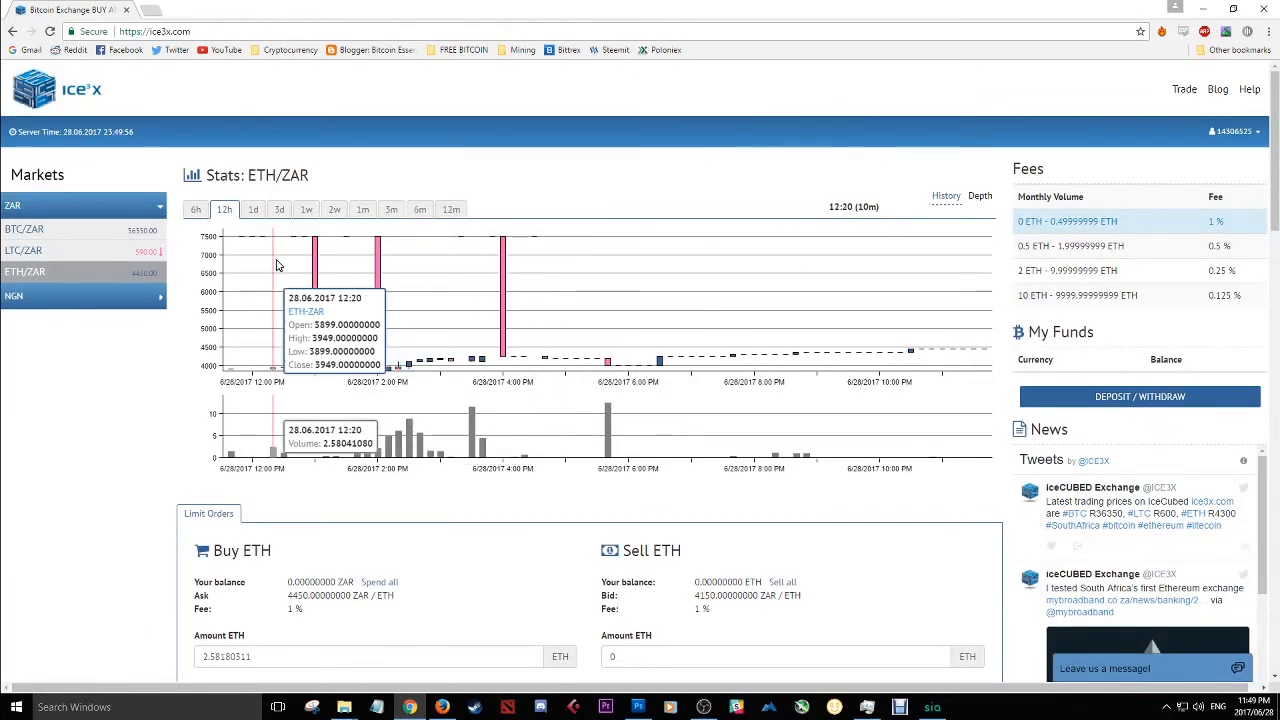
pyautogui.moveTo(25, 140)
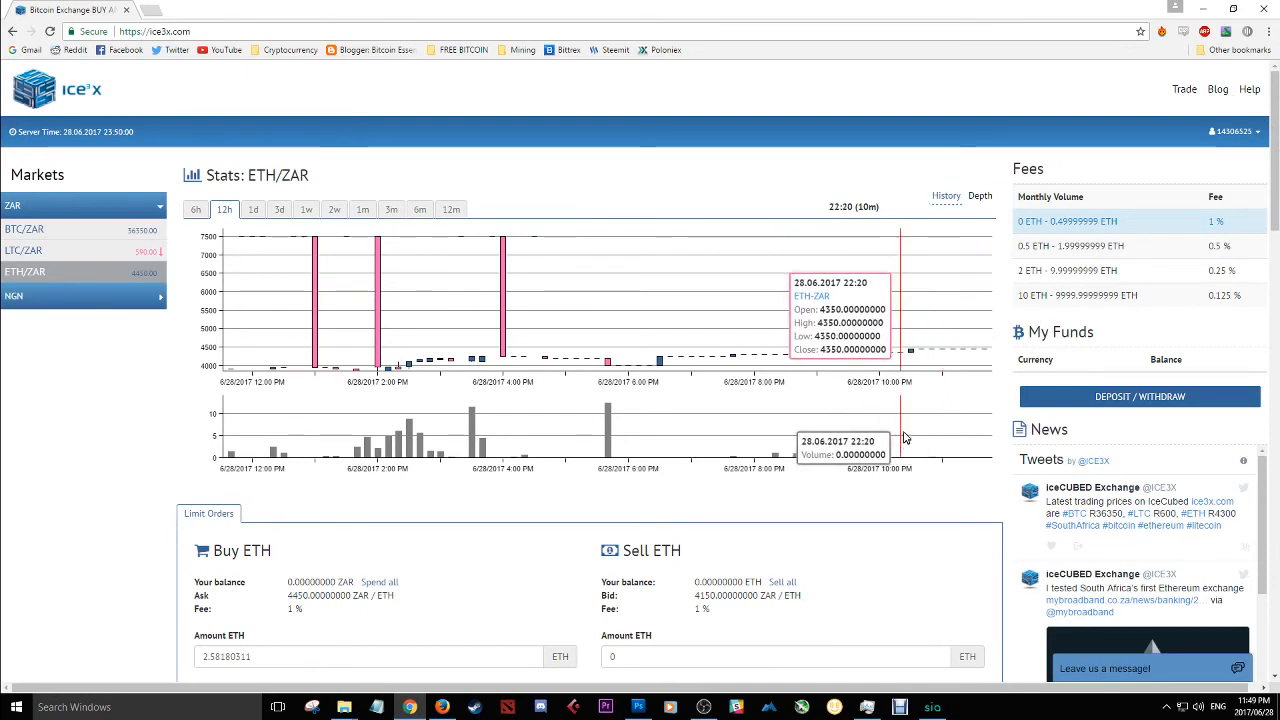
pyautogui.moveTo(988, 375)
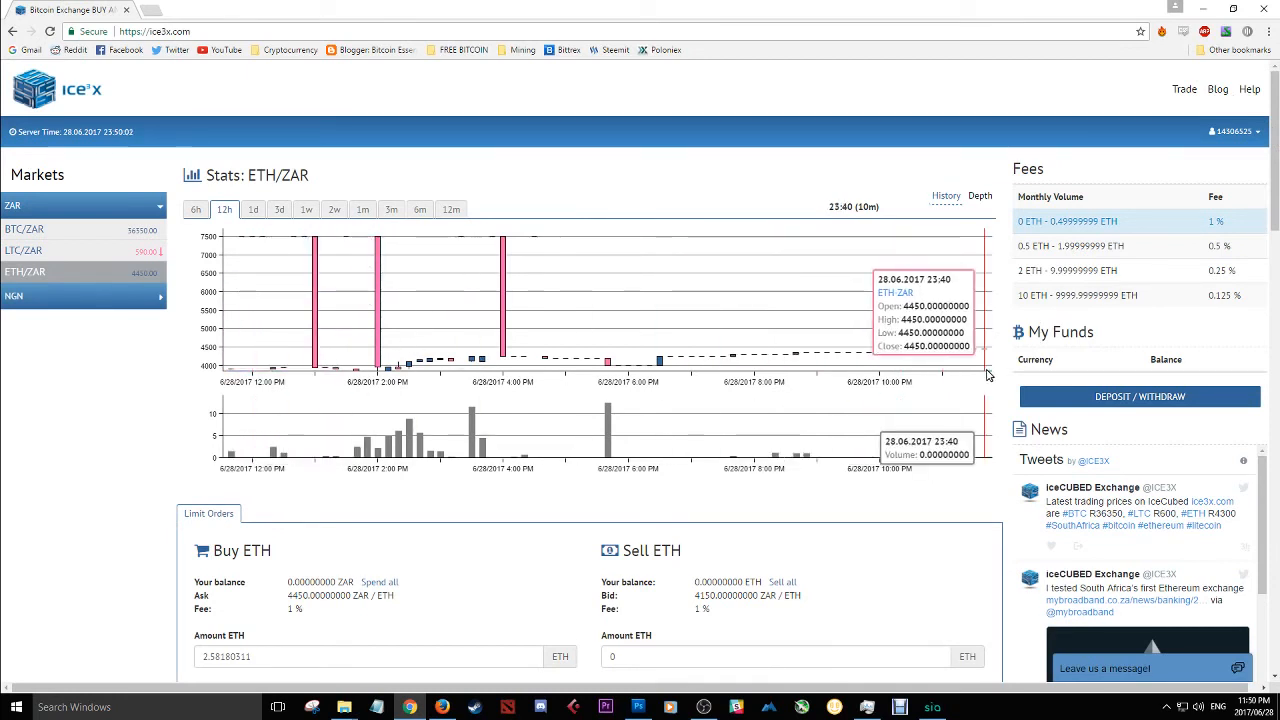
pyautogui.moveTo(984, 377)
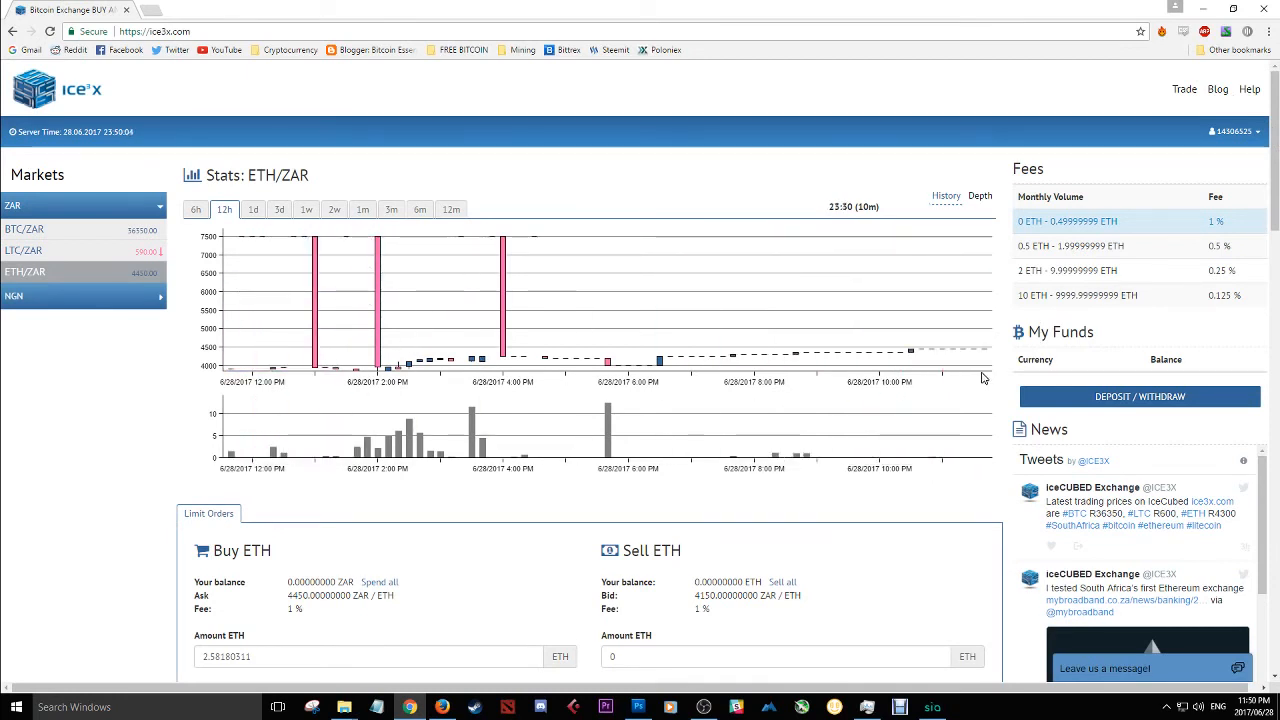
pyautogui.moveTo(982, 377)
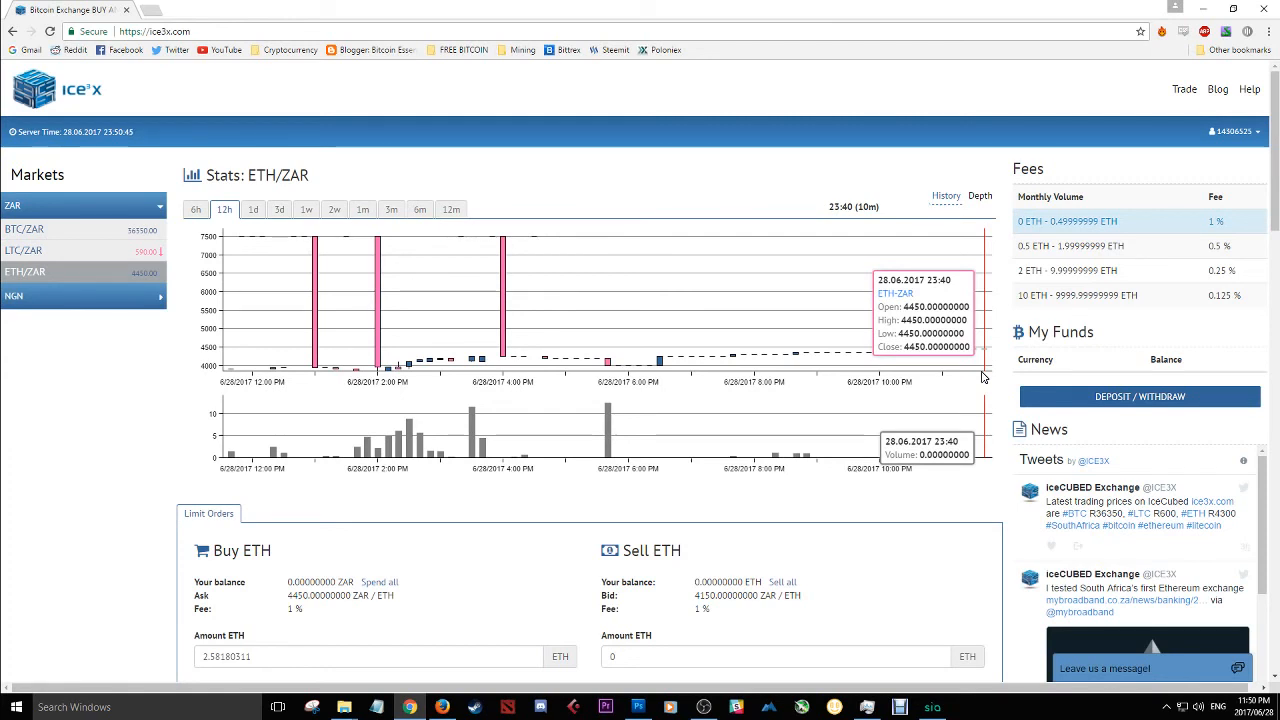
pyautogui.moveTo(1145, 7)
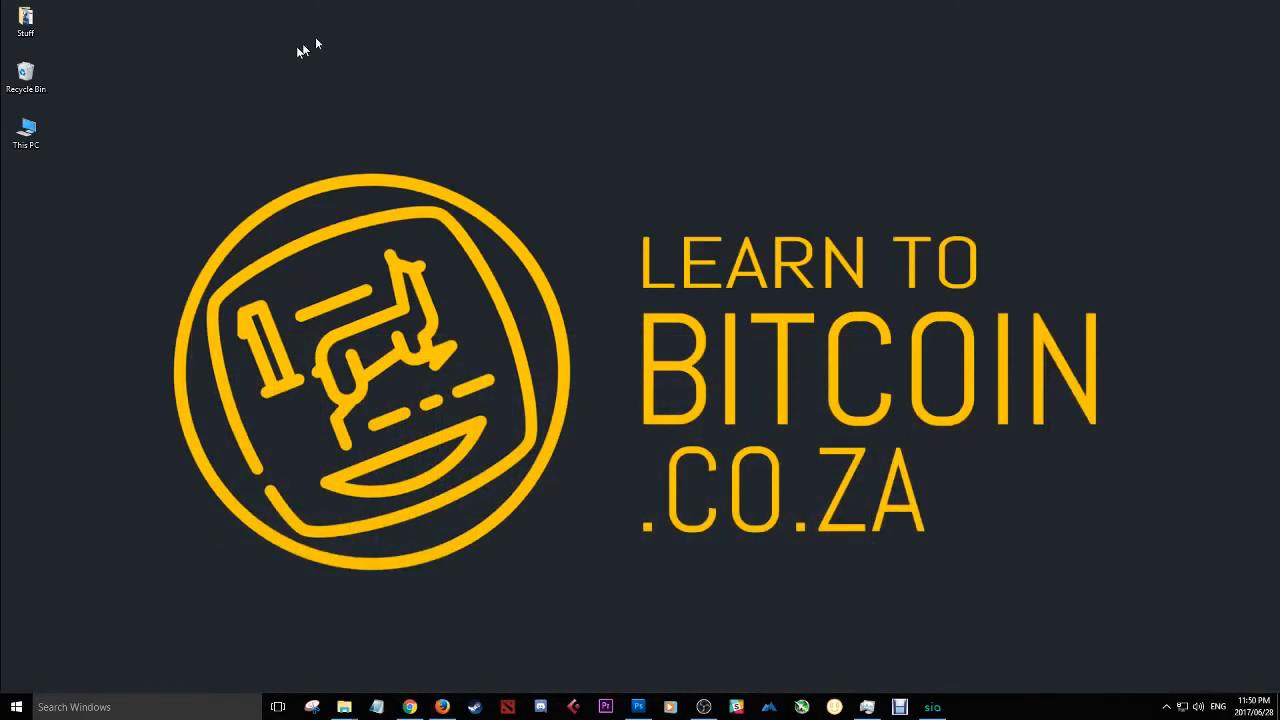
pyautogui.moveTo(550, 228)
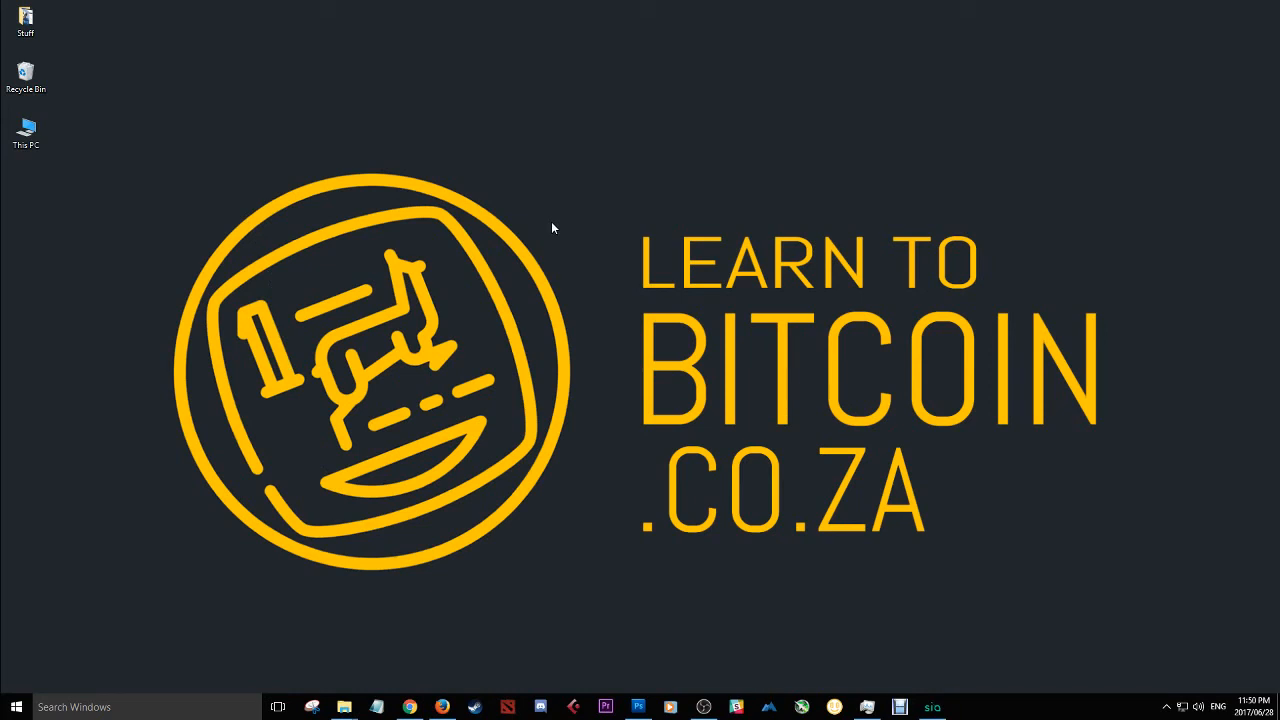